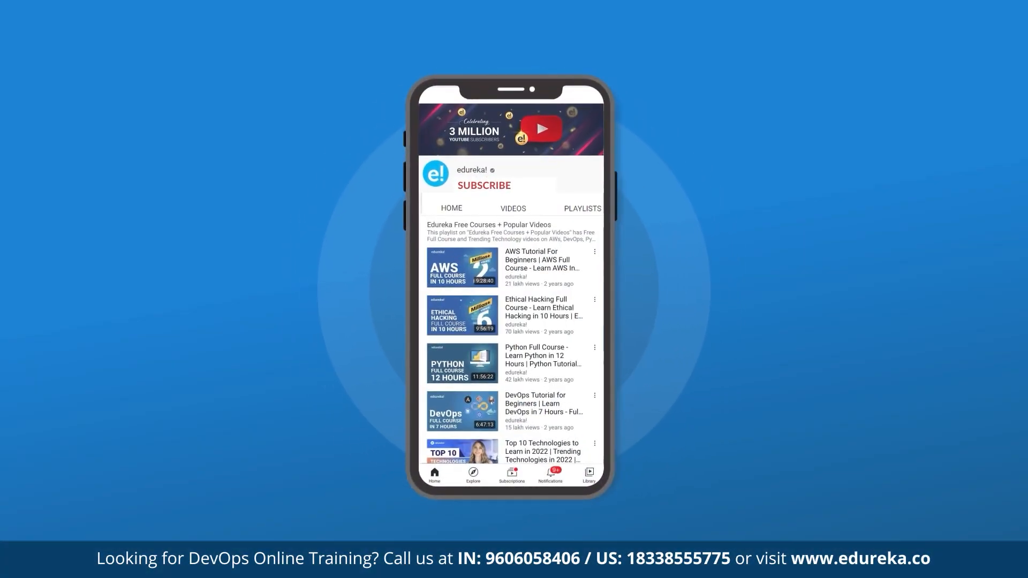
- Move between the Jenkins and SonarQube tabs and begin creating a new SonarQube project
click(484, 185)
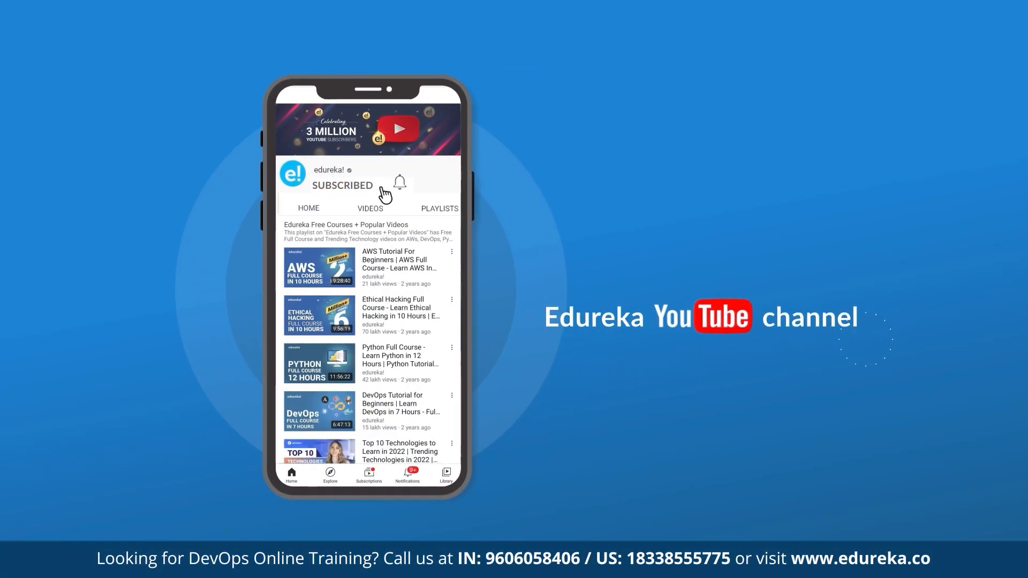
click(399, 182)
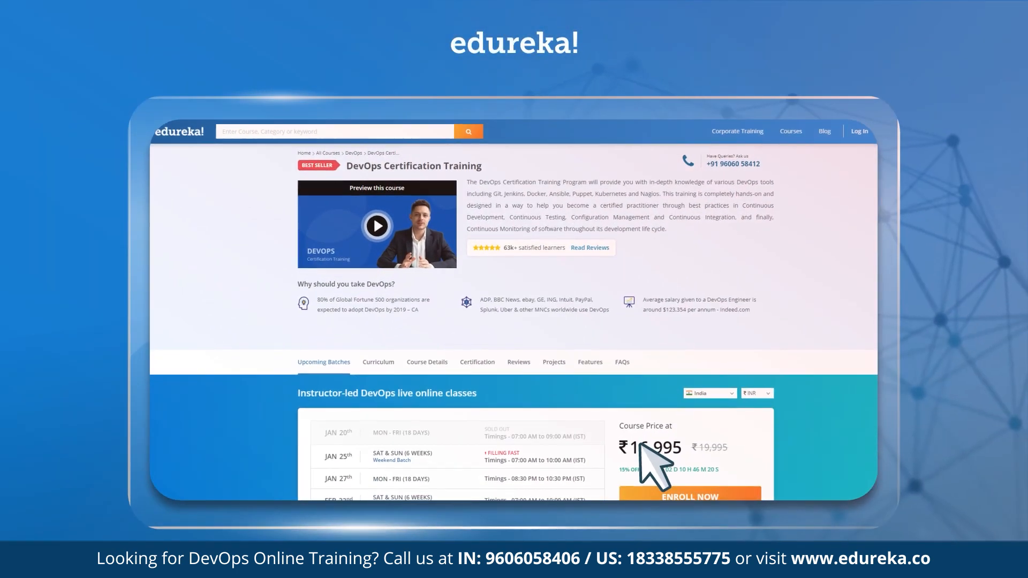
scroll(down, 3)
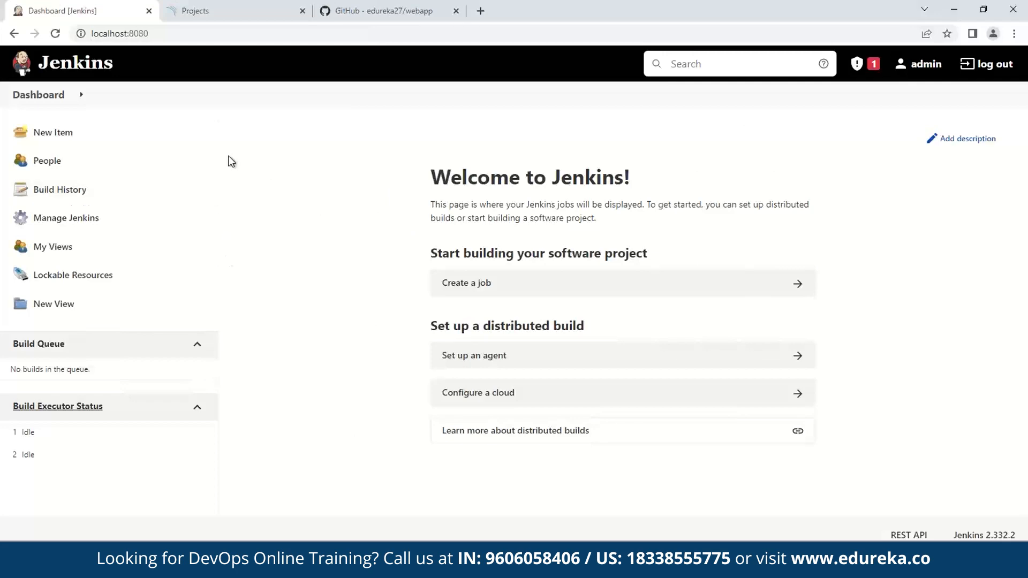
click(229, 10)
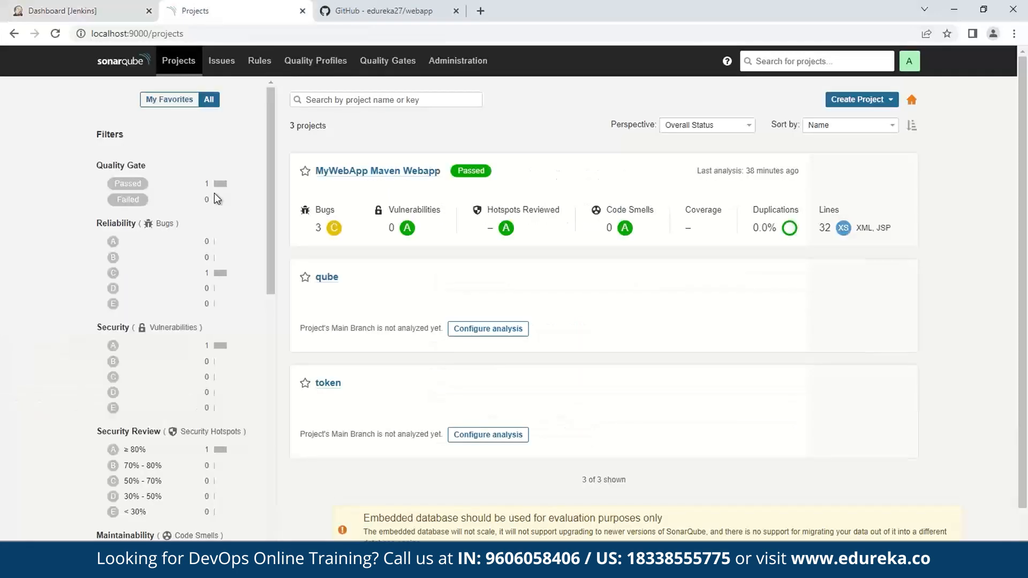
click(78, 11)
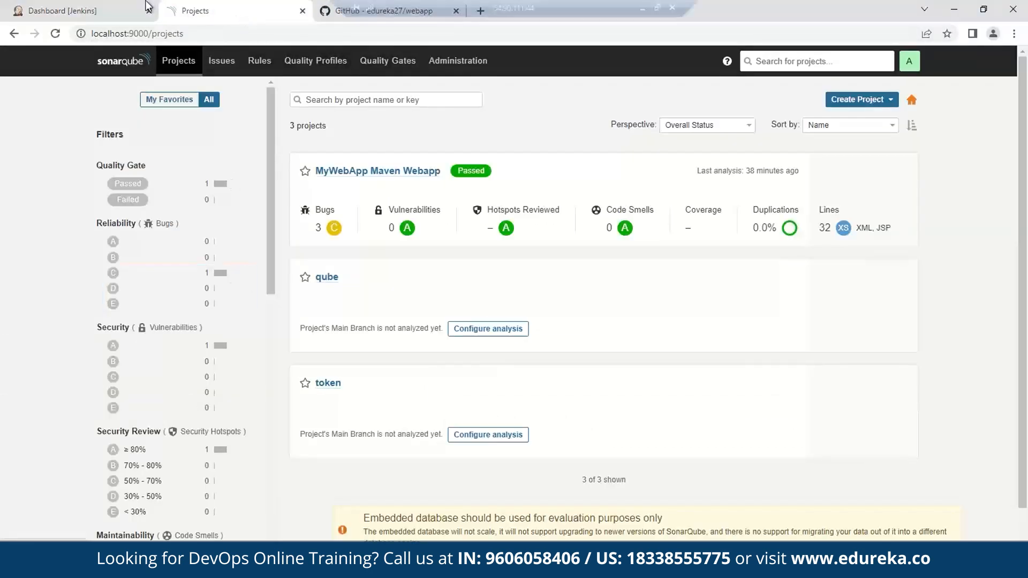
click(72, 11)
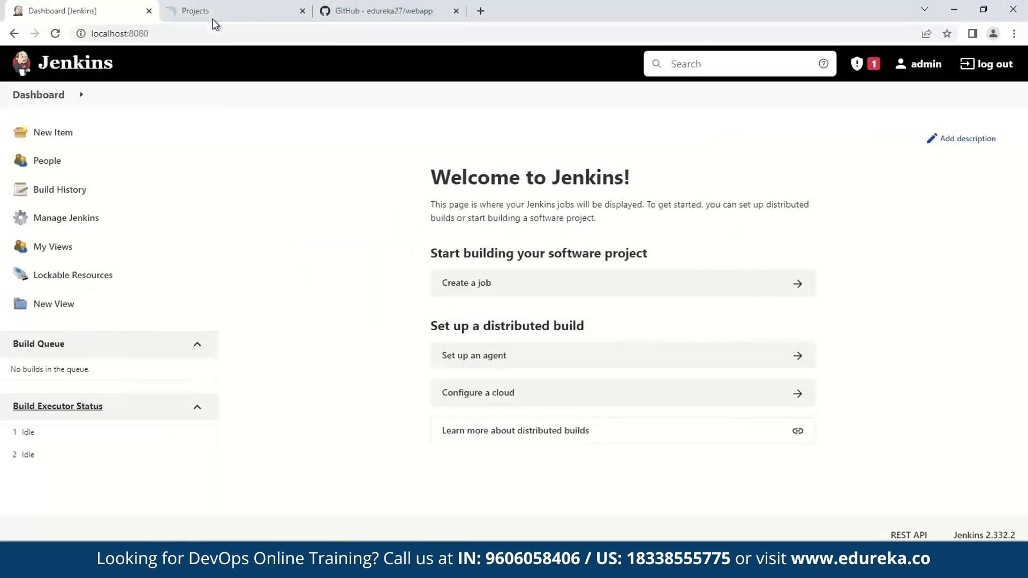
click(237, 11)
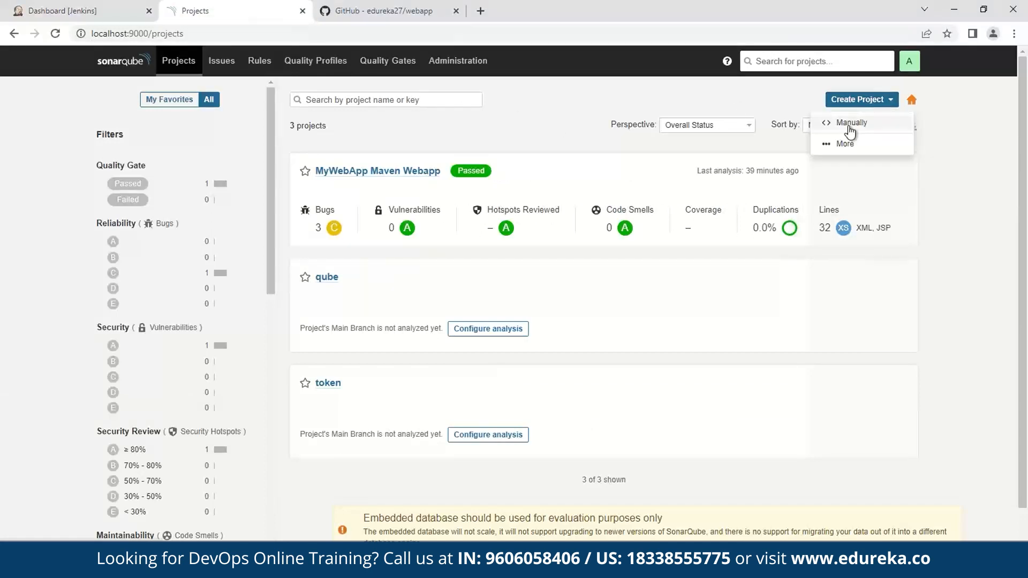
- Manually create the webapp project with its name and key
click(851, 123)
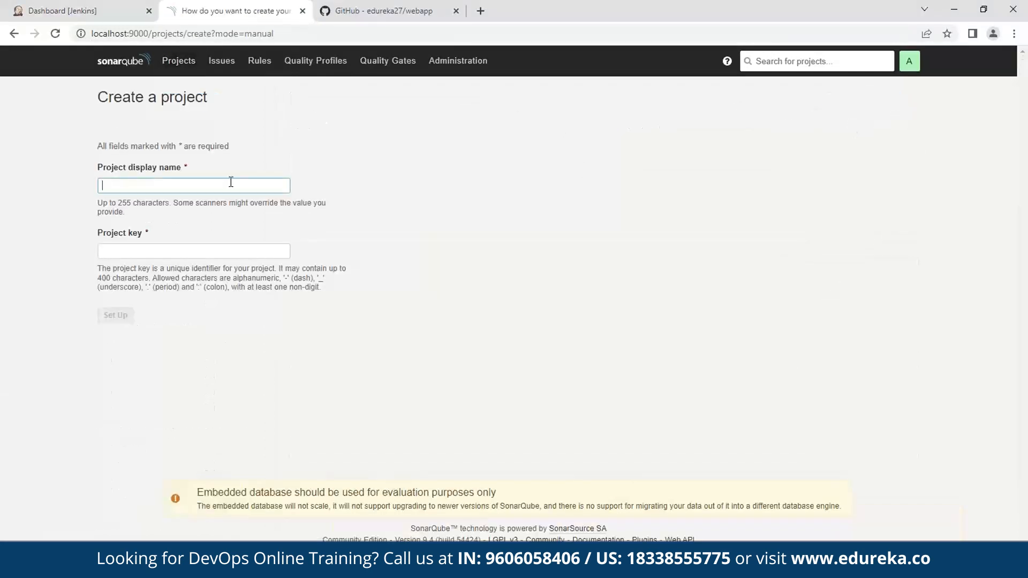
text(weba)
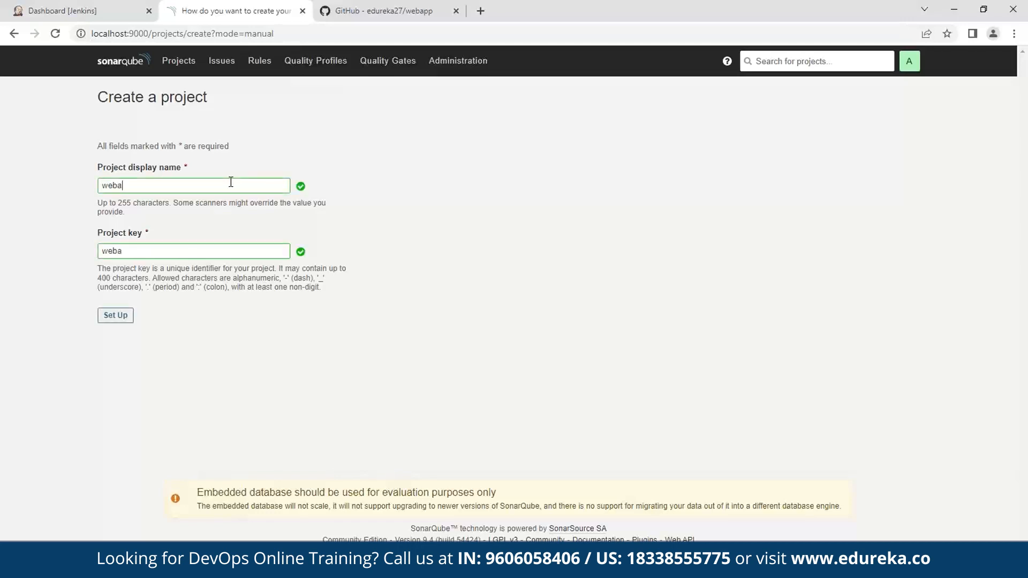
click(115, 315)
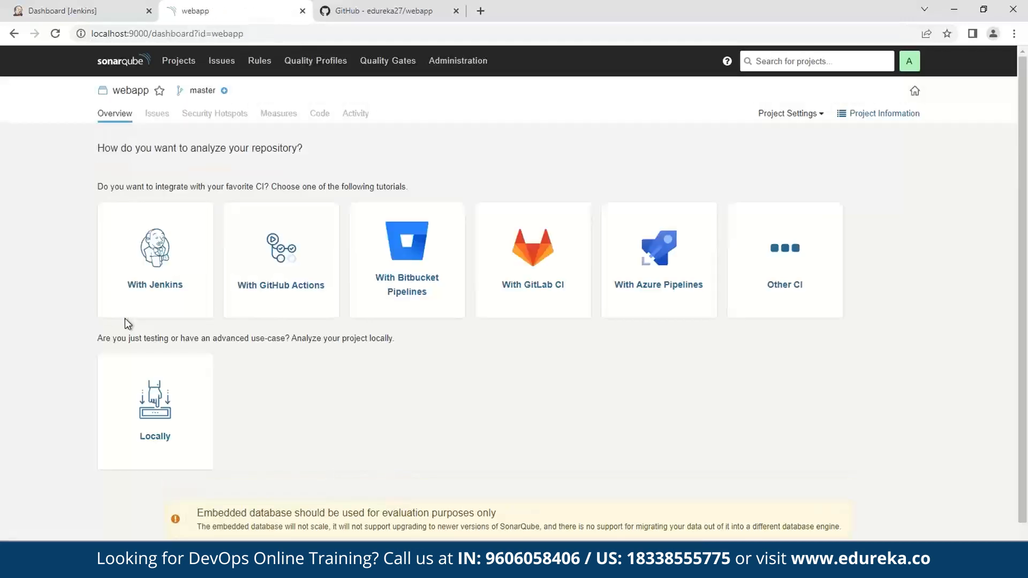
- Choose local analysis, generate the gene-token token, and select its value
click(155, 407)
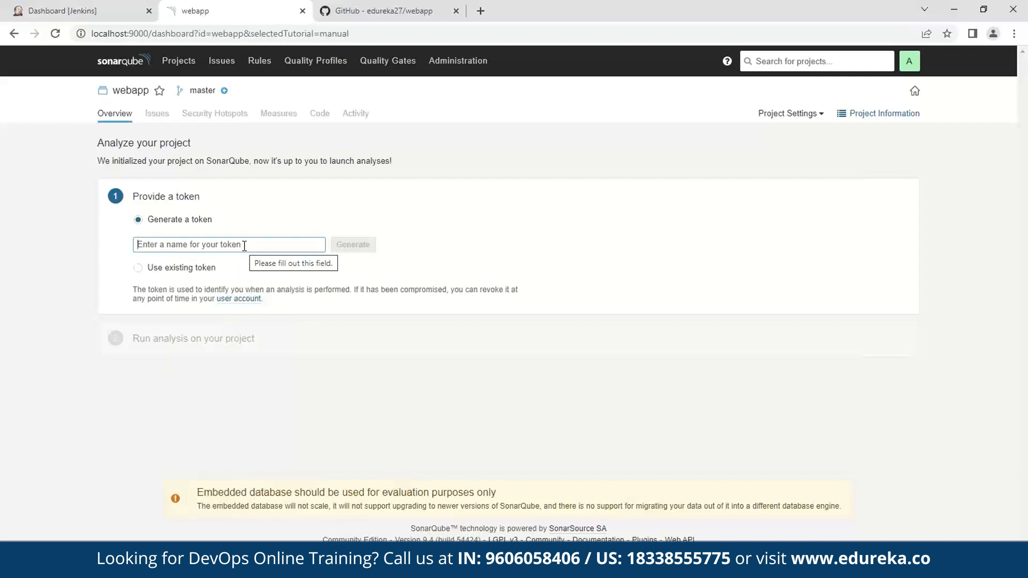
text(gene-token)
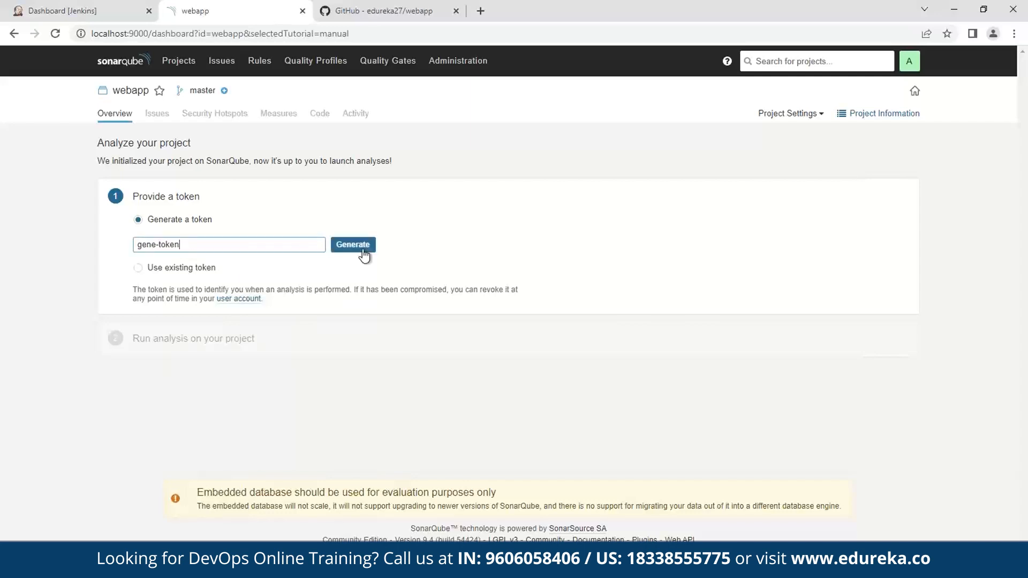
click(353, 244)
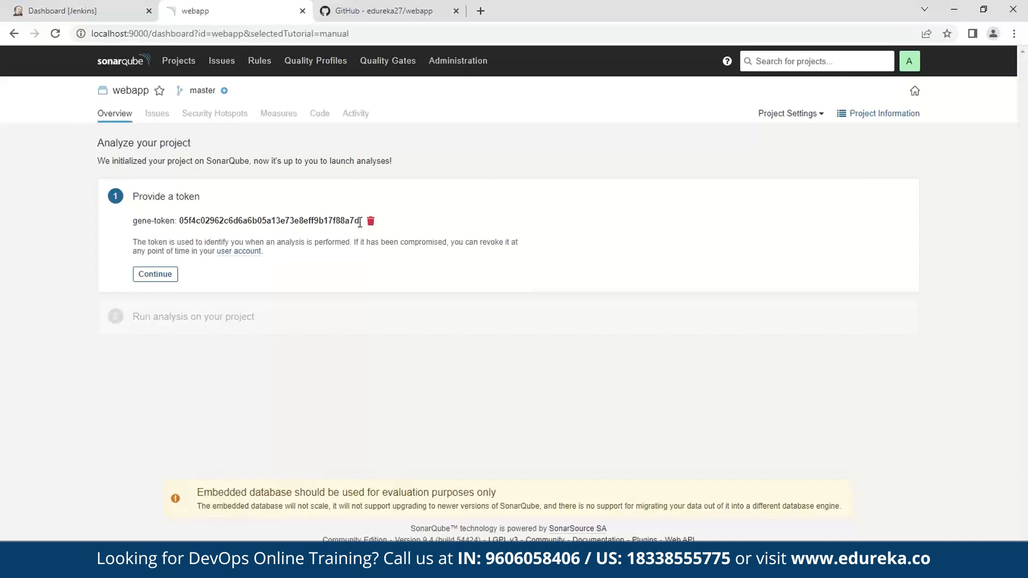
drag(278, 221, 360, 221)
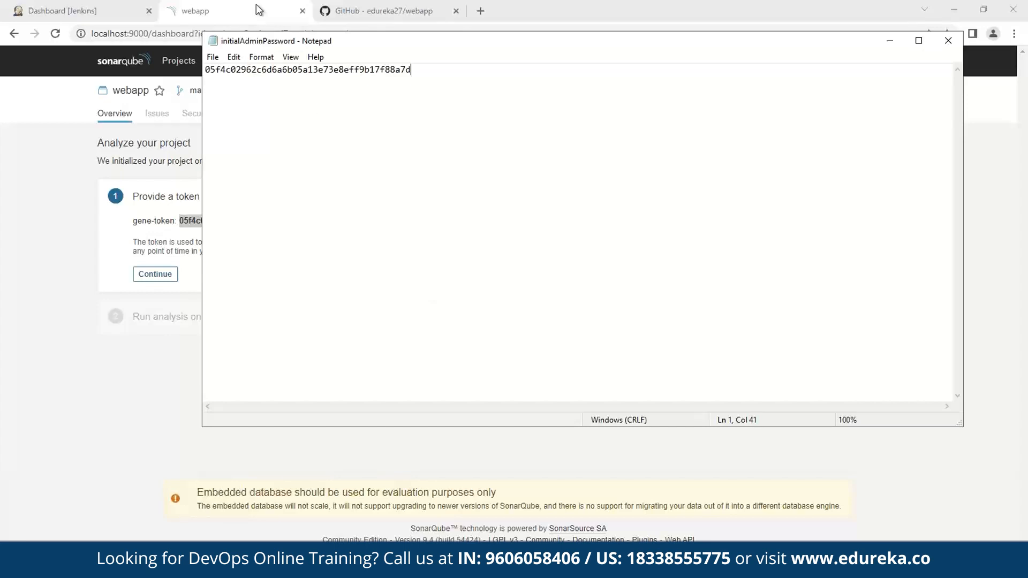
- Search available plugins for sonarq and install SonarQube Scanner without restart
click(66, 11)
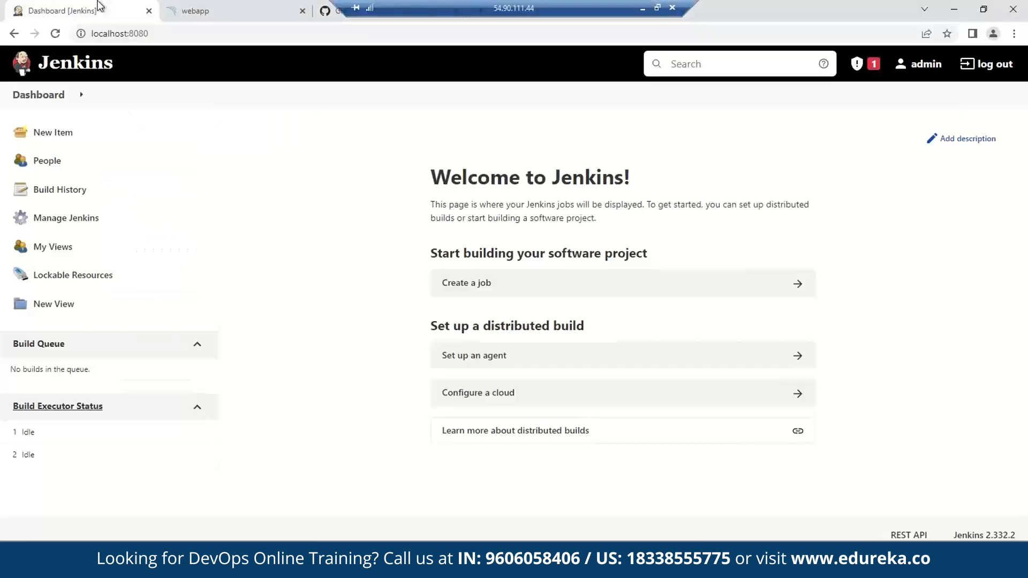
mouse_move(389, 169)
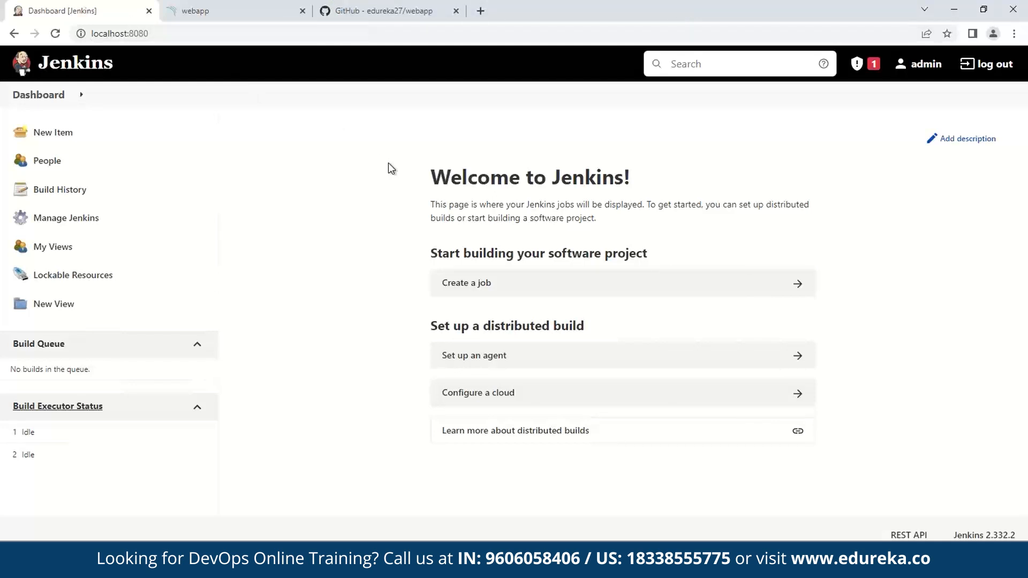
mouse_move(85, 222)
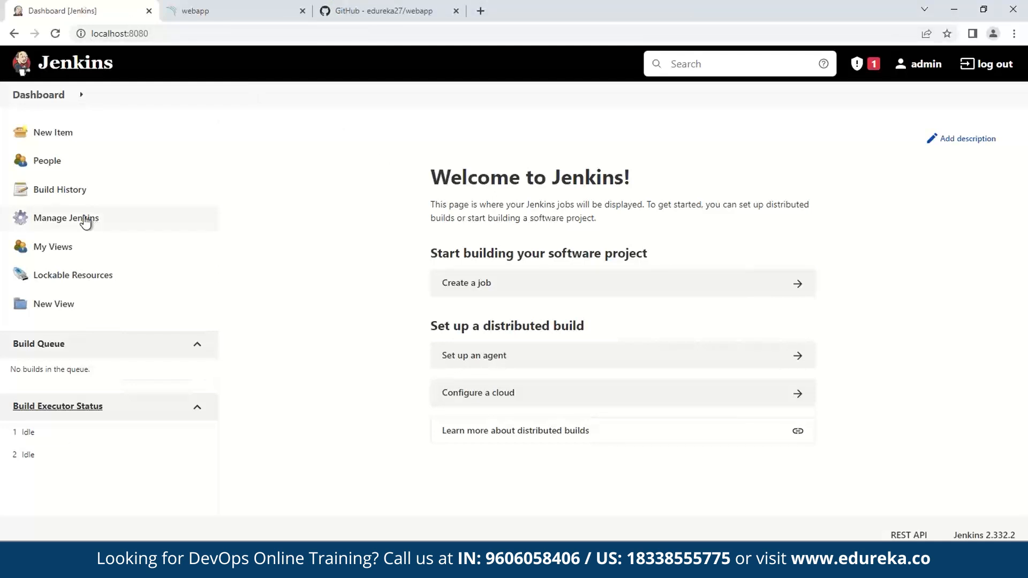
click(65, 218)
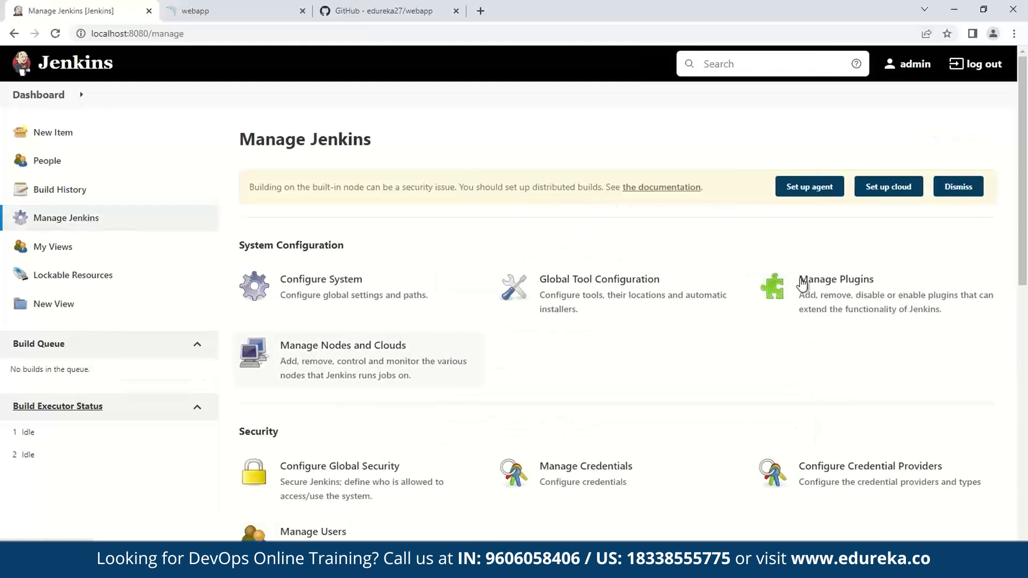
click(837, 278)
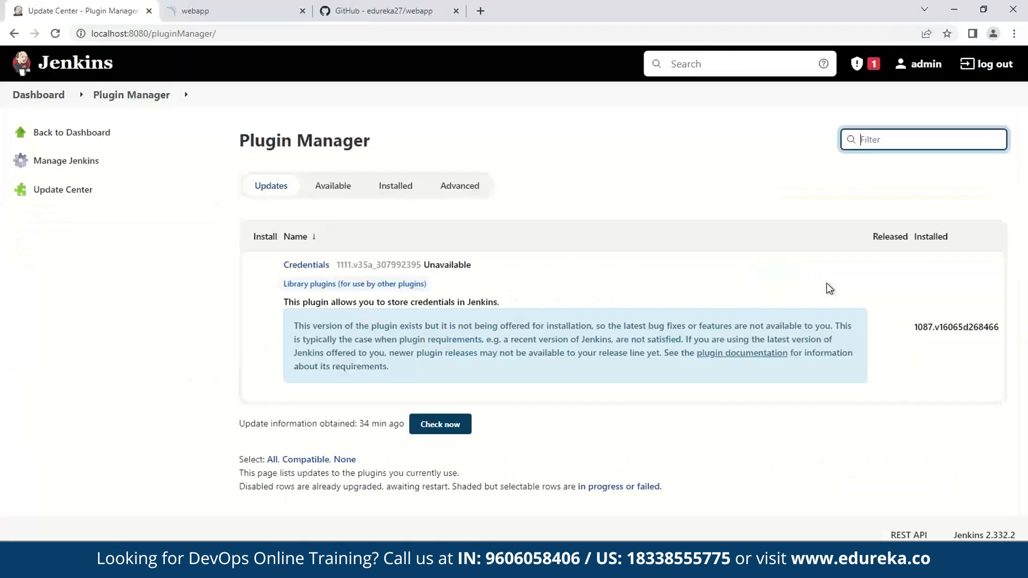
mouse_move(332, 186)
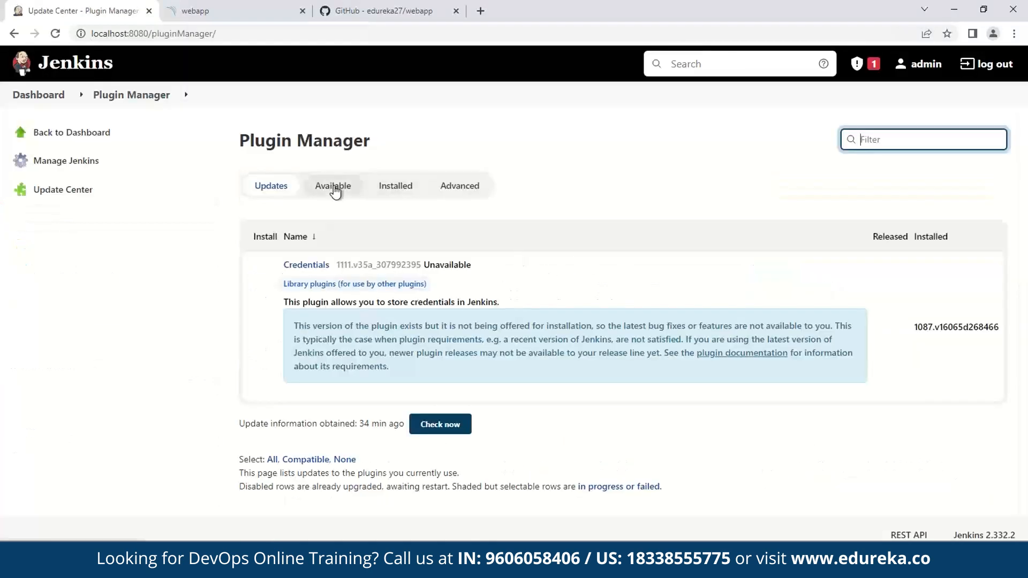
click(332, 186)
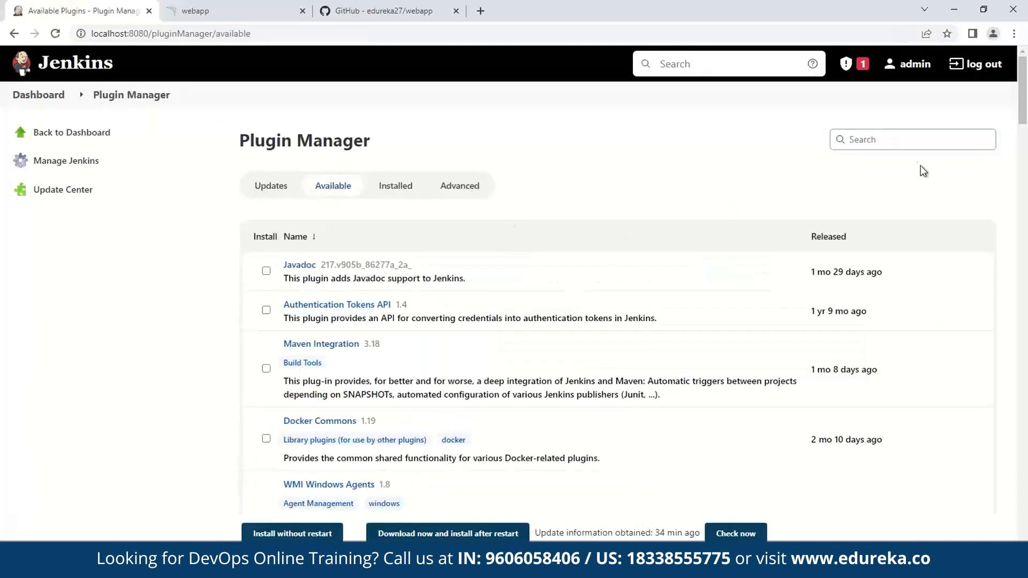
text(s)
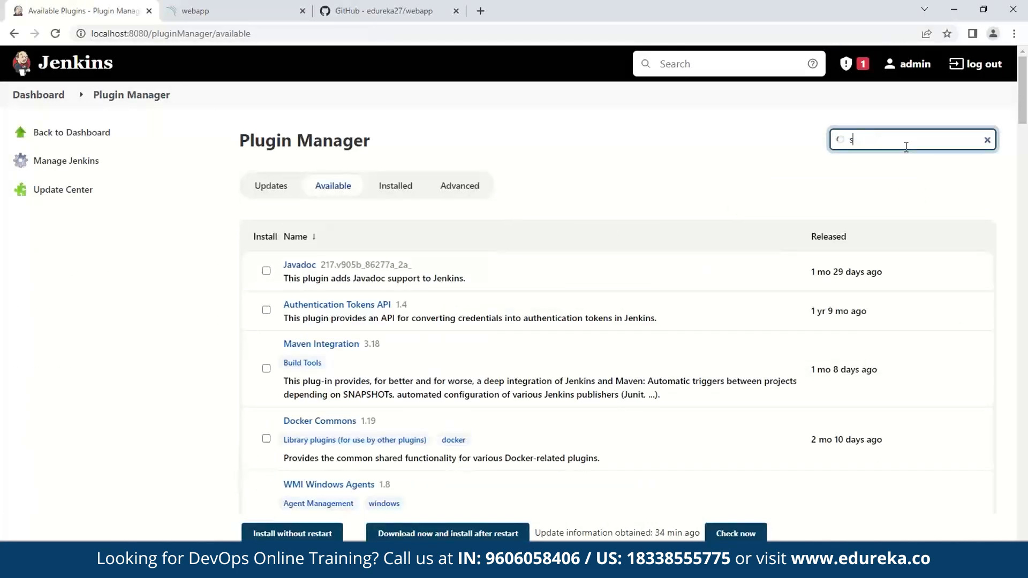
text(sonarq)
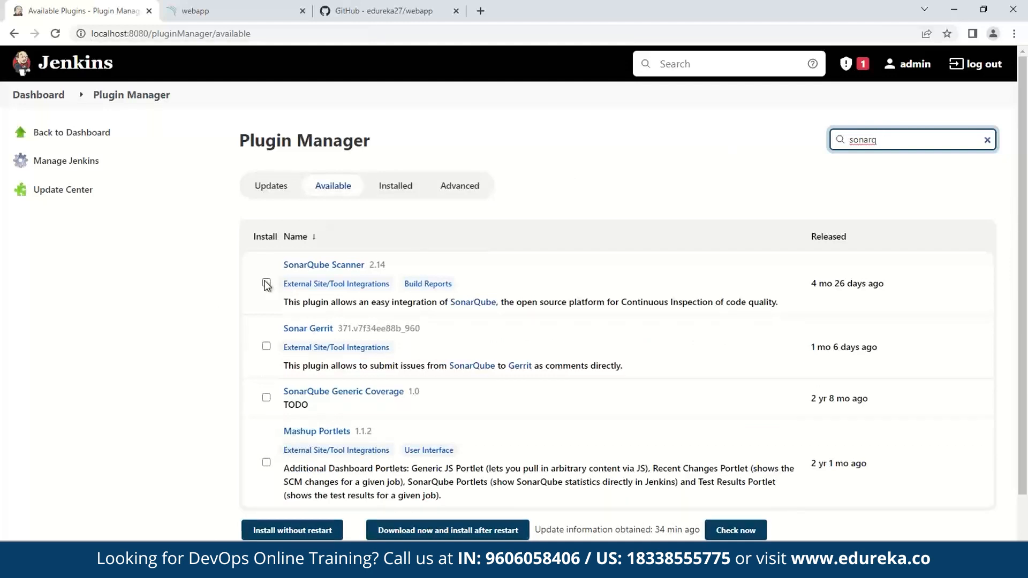
click(266, 283)
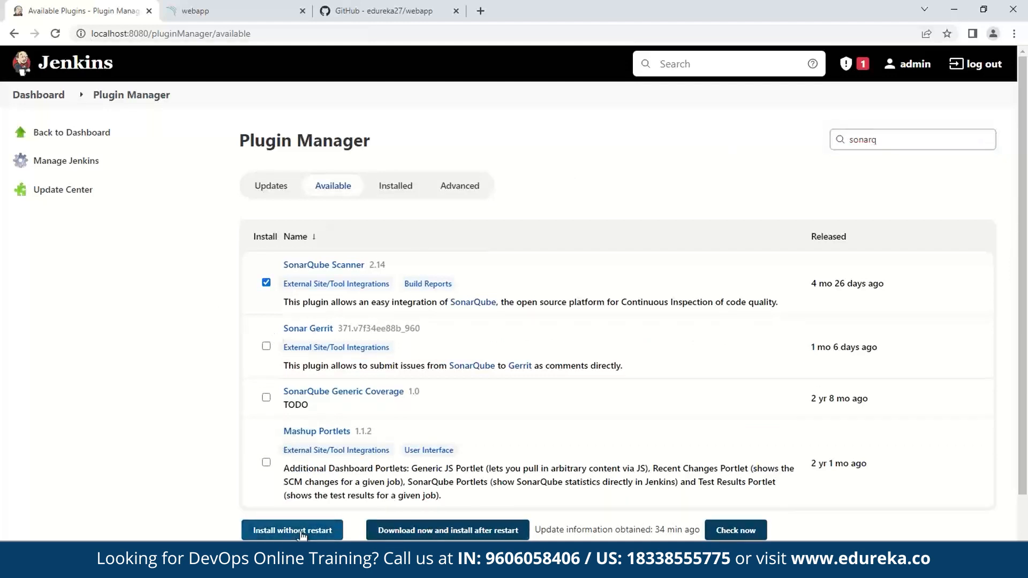
click(292, 530)
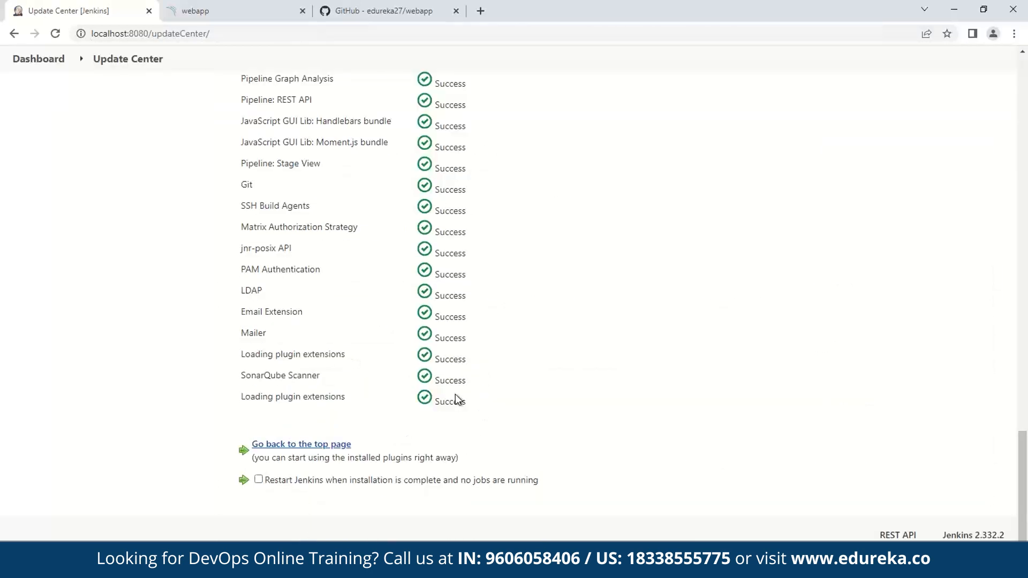
mouse_move(523, 348)
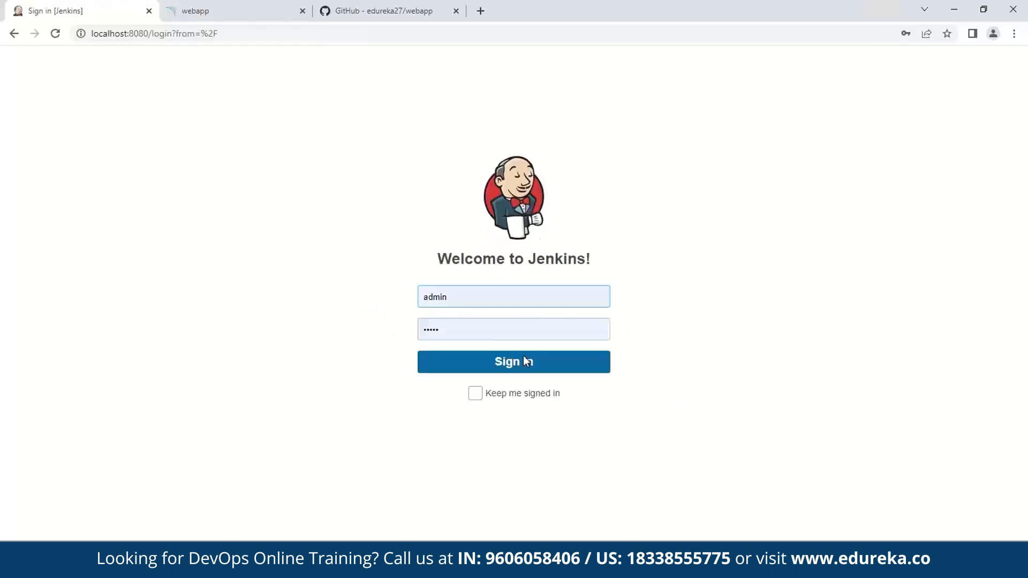
- Sign back in to Jenkins as admin
click(514, 362)
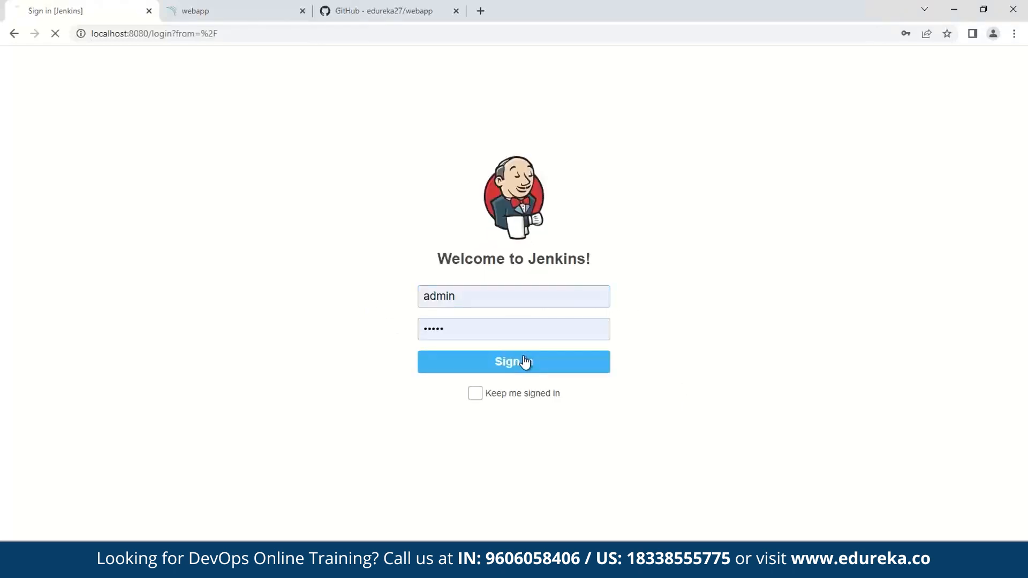
click(514, 361)
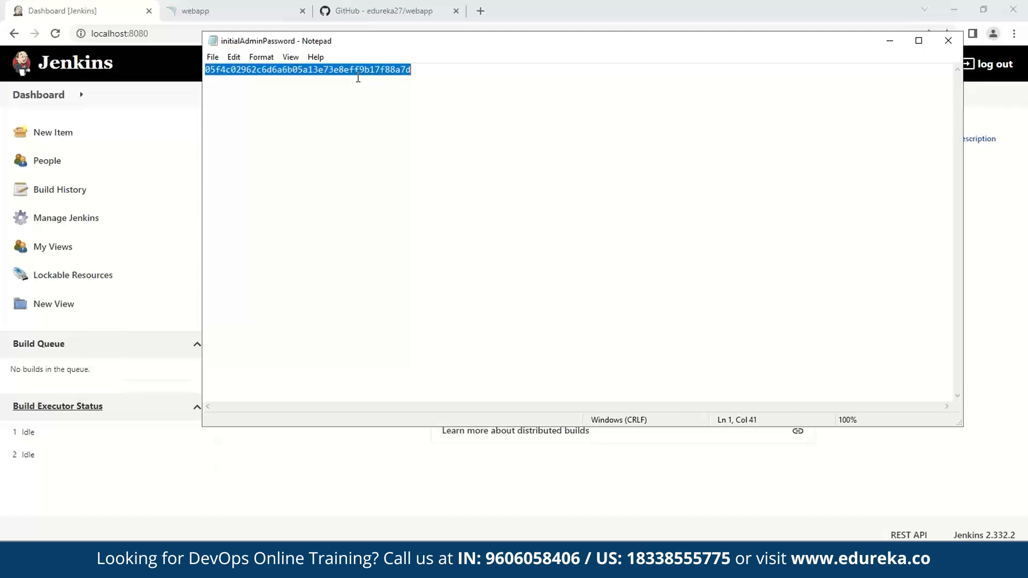
mouse_move(59, 221)
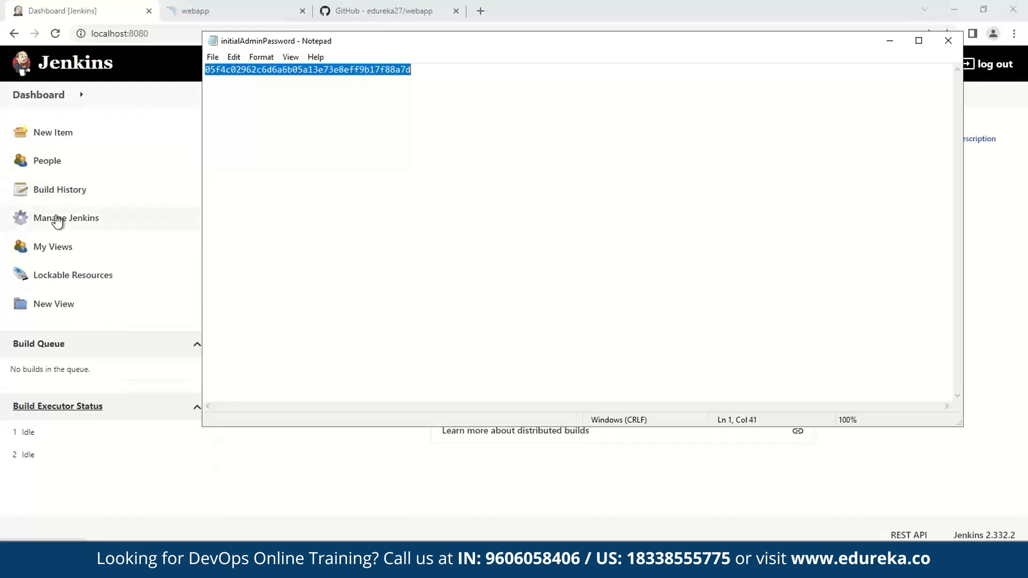
- Open the Jenkins global credentials domain and start adding a credential
click(64, 218)
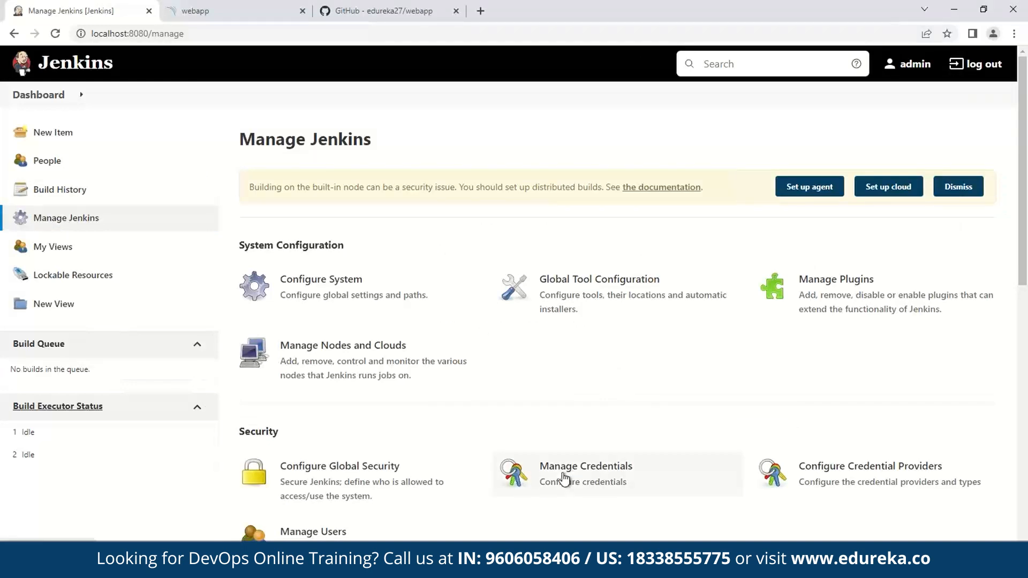
click(585, 465)
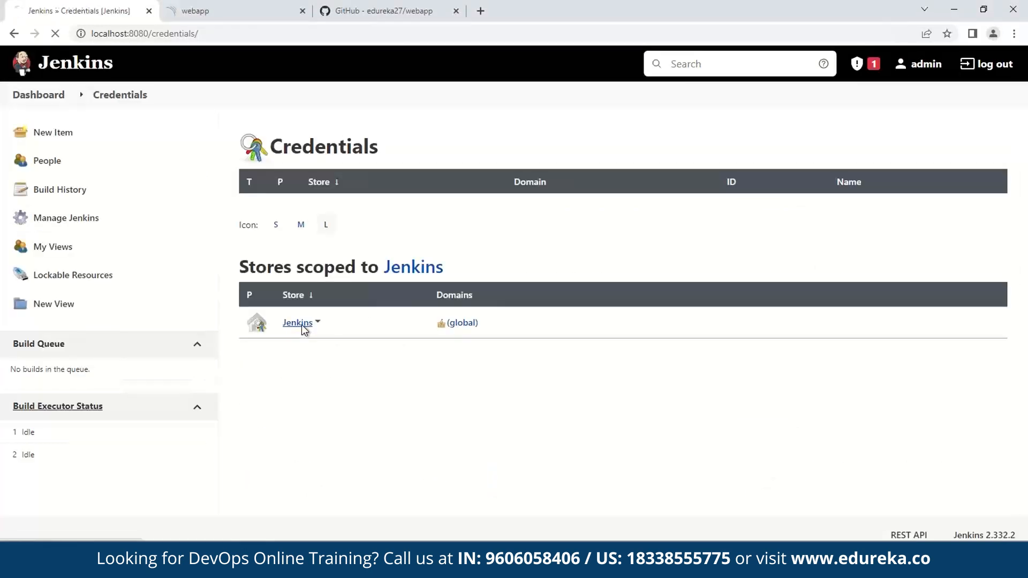
click(297, 322)
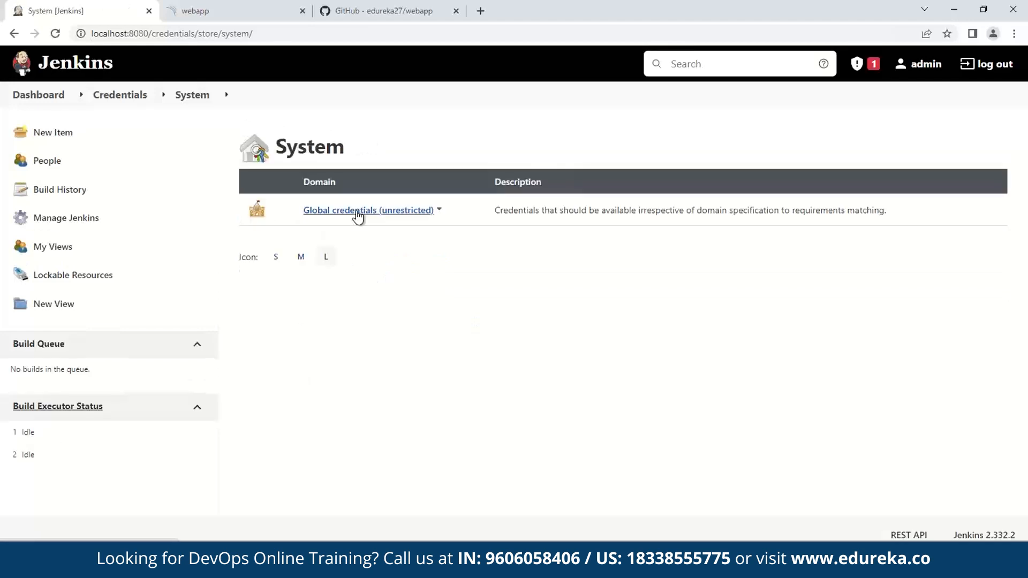
click(368, 210)
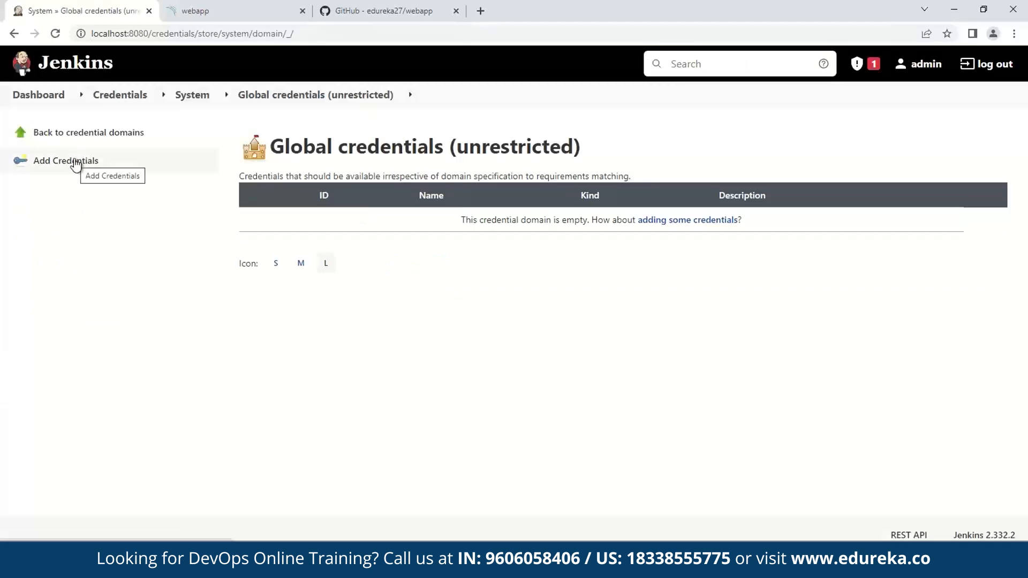
click(66, 161)
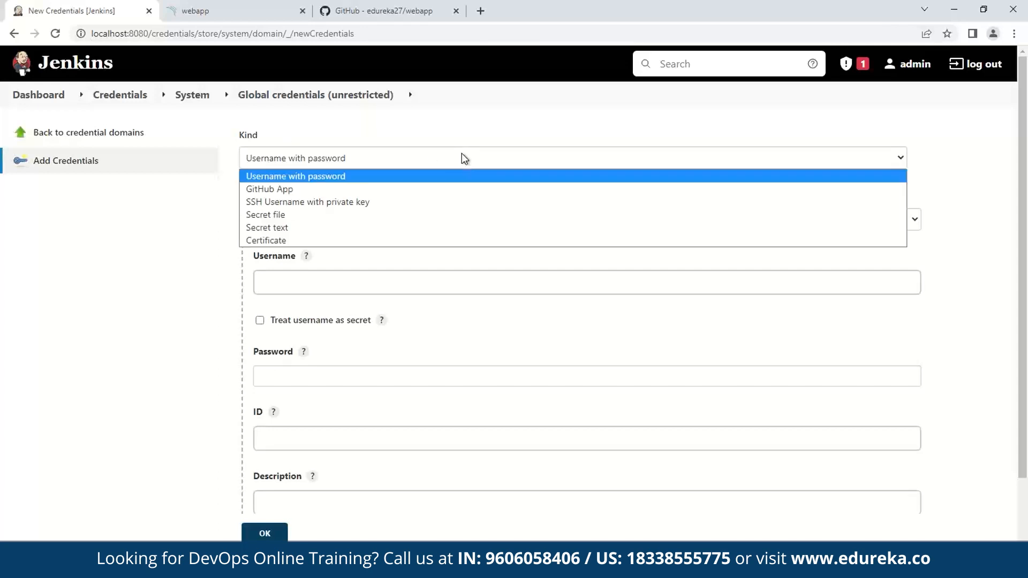
mouse_move(304, 228)
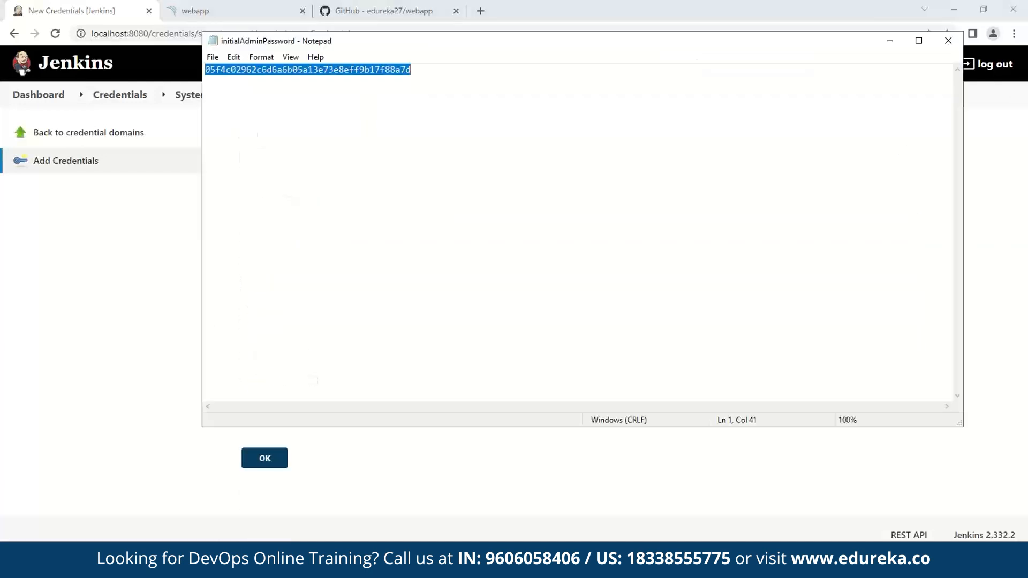
mouse_move(131, 336)
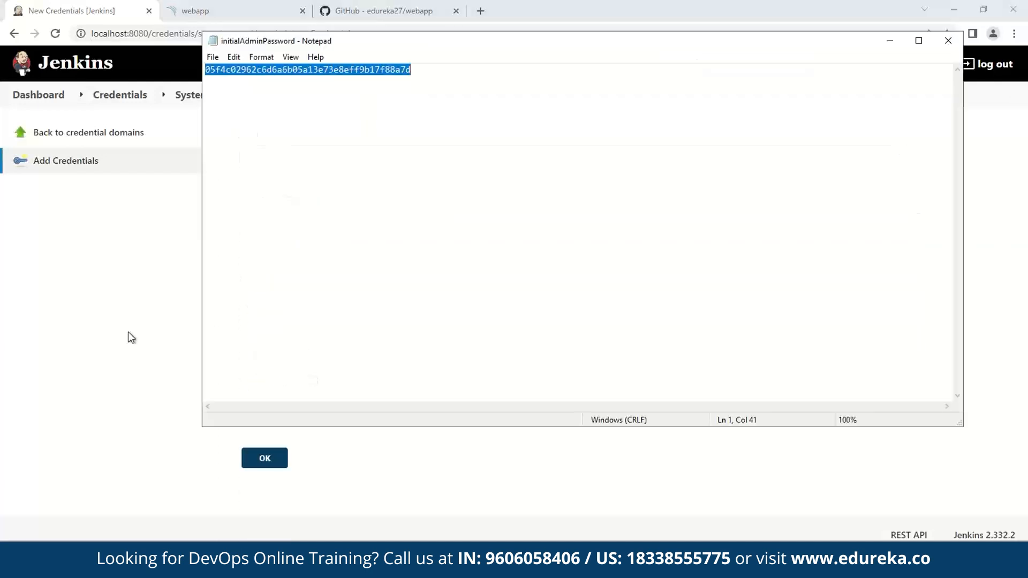
- Save a secret-text credential holding the token with ID gene-token
click(947, 40)
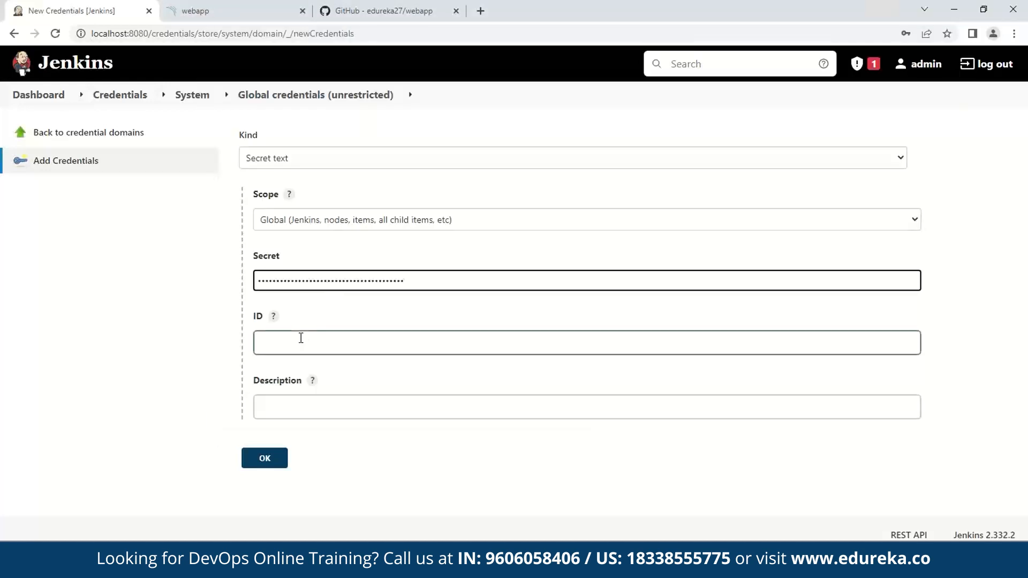
text(ge)
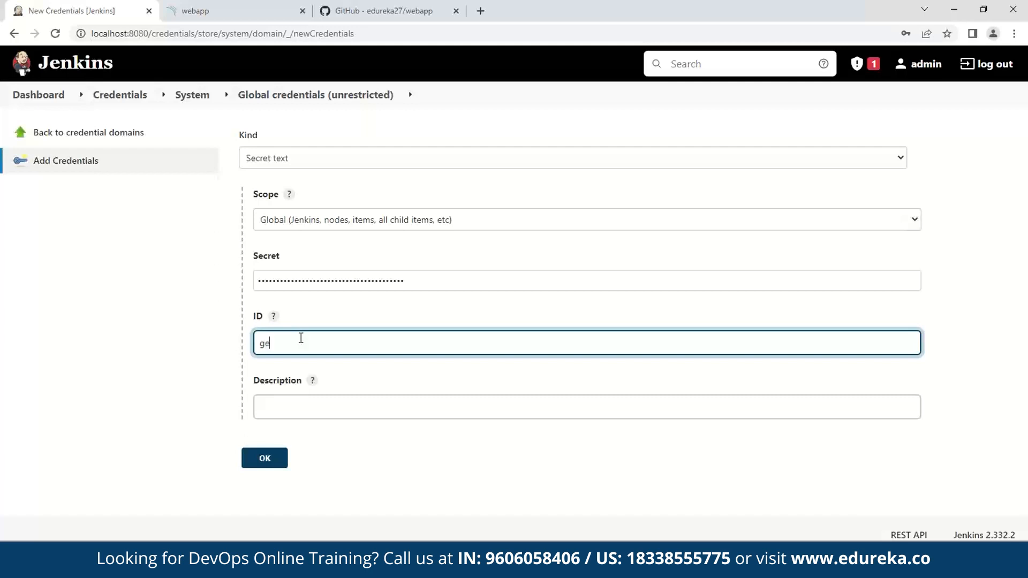
text(gene-token)
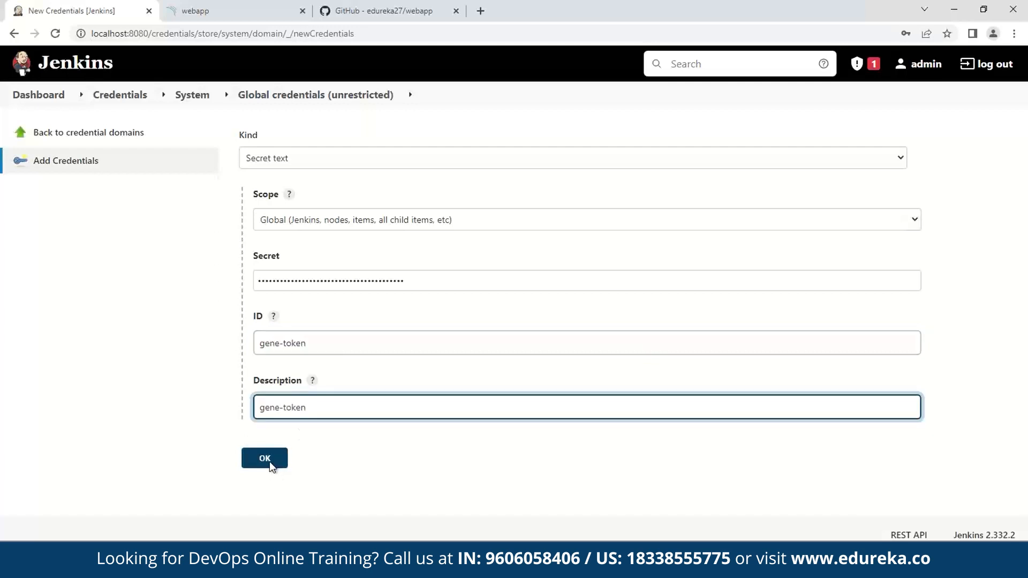
click(264, 458)
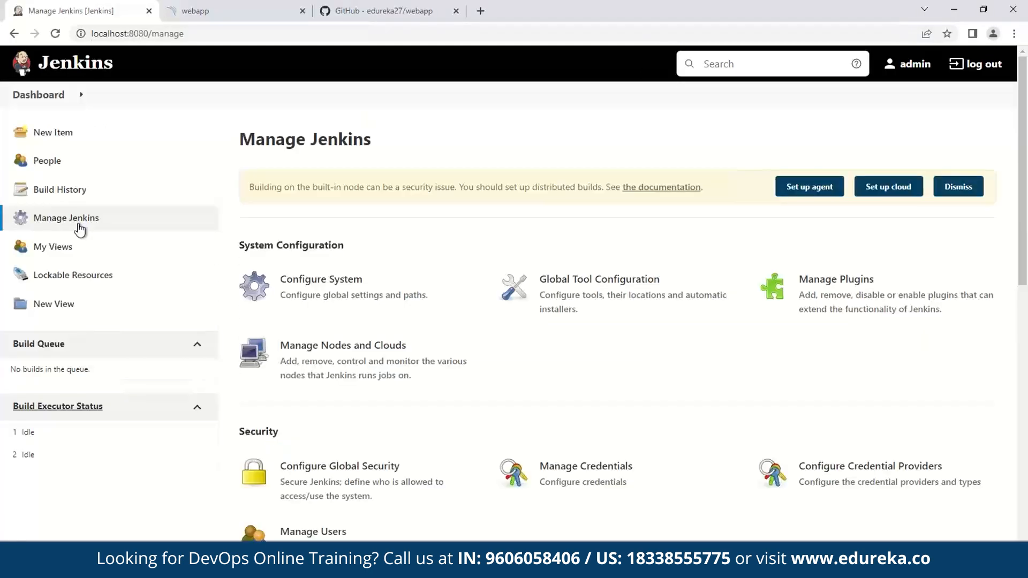
mouse_move(406, 264)
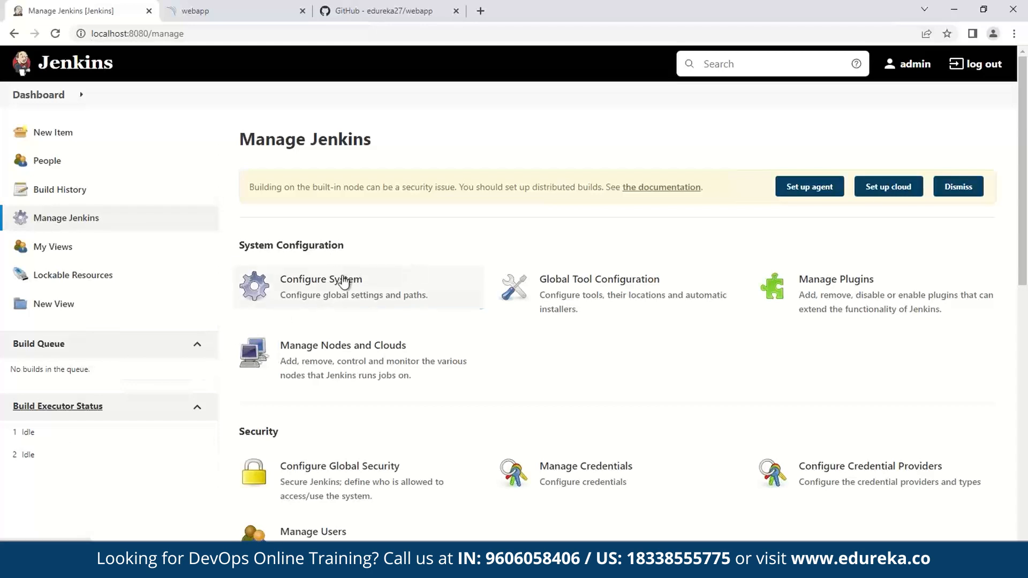
- In Configure System, enable SonarQube server environment variable injection
click(321, 287)
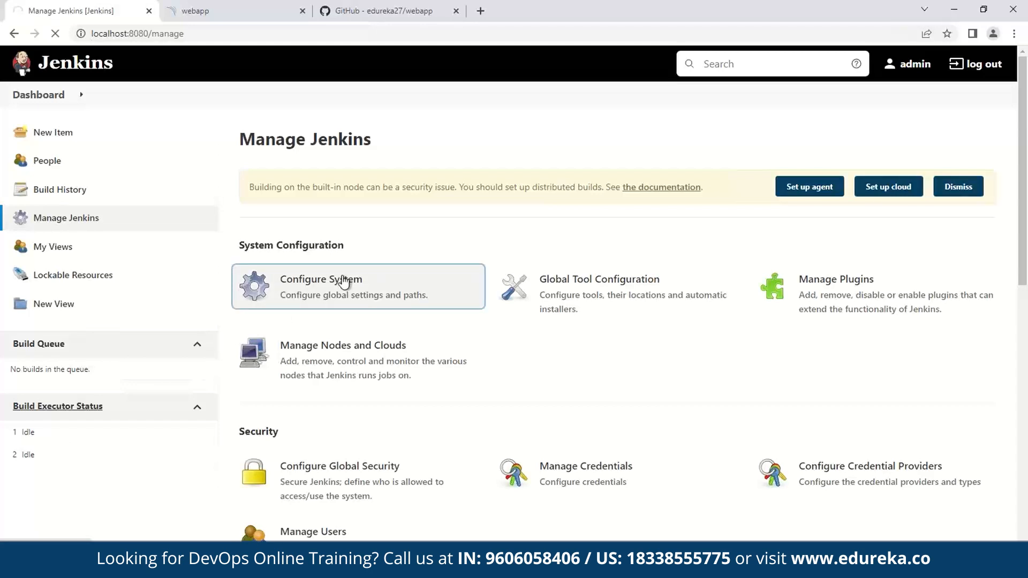
click(321, 287)
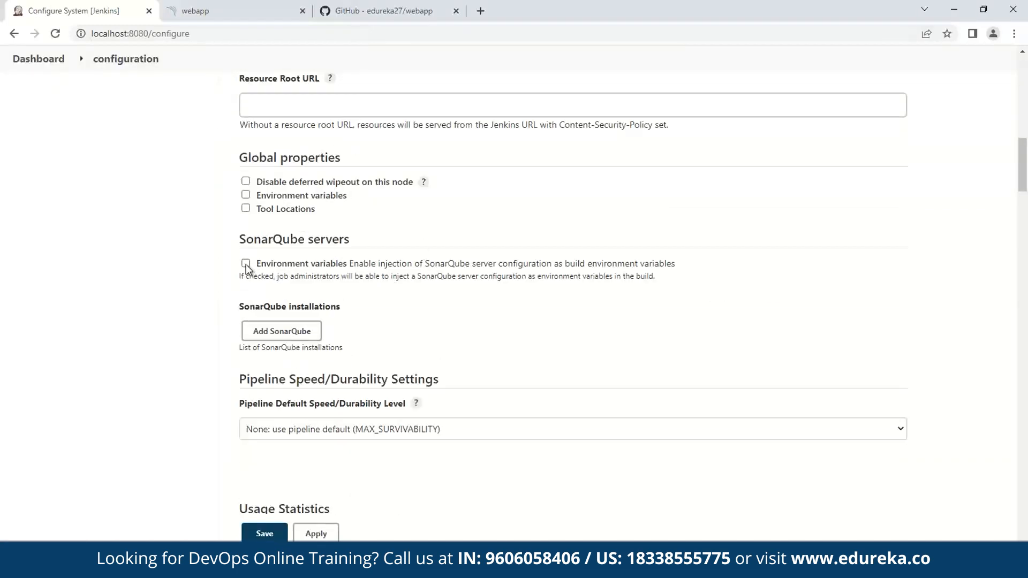
click(246, 263)
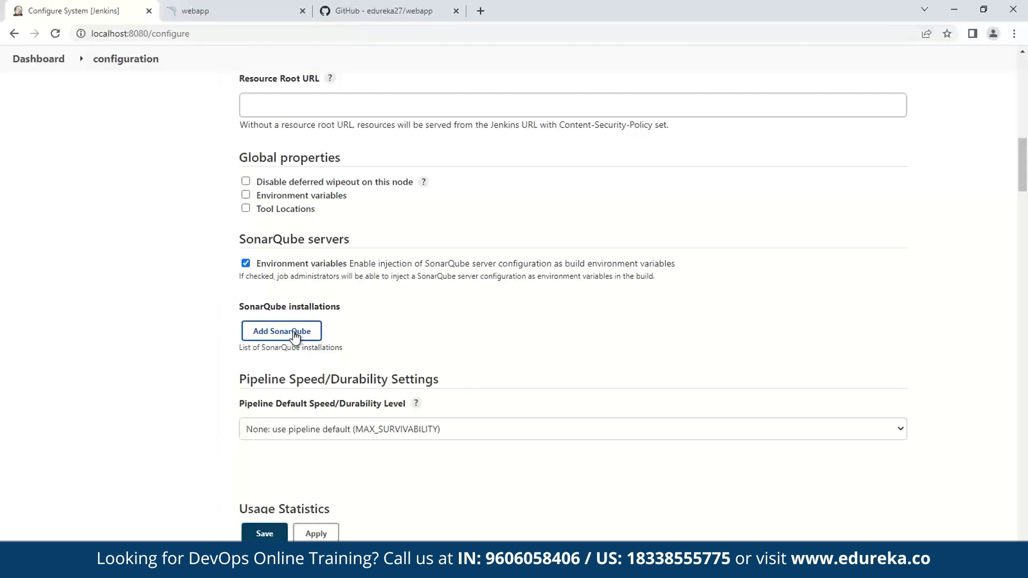
click(281, 330)
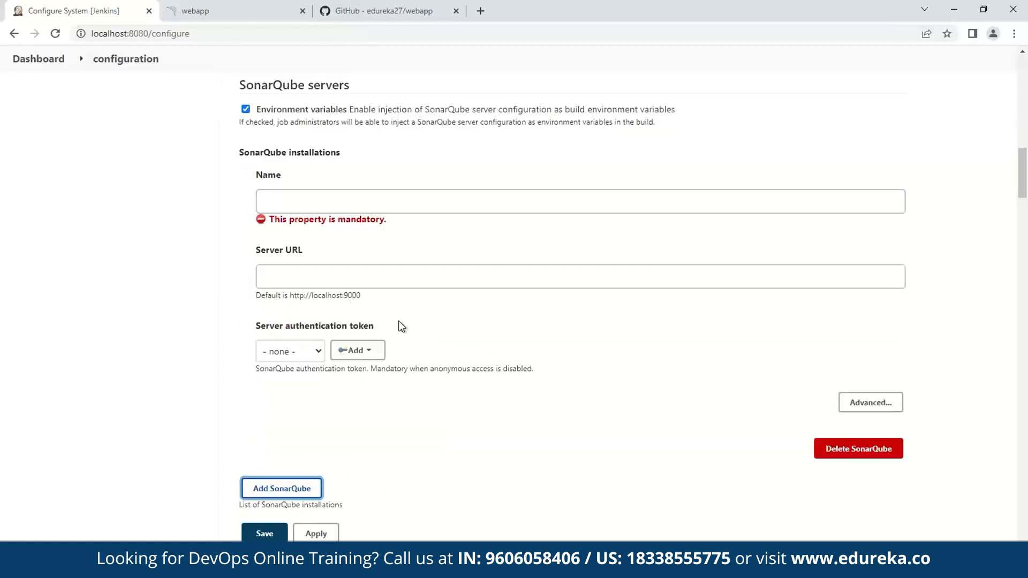
text(server-sonar)
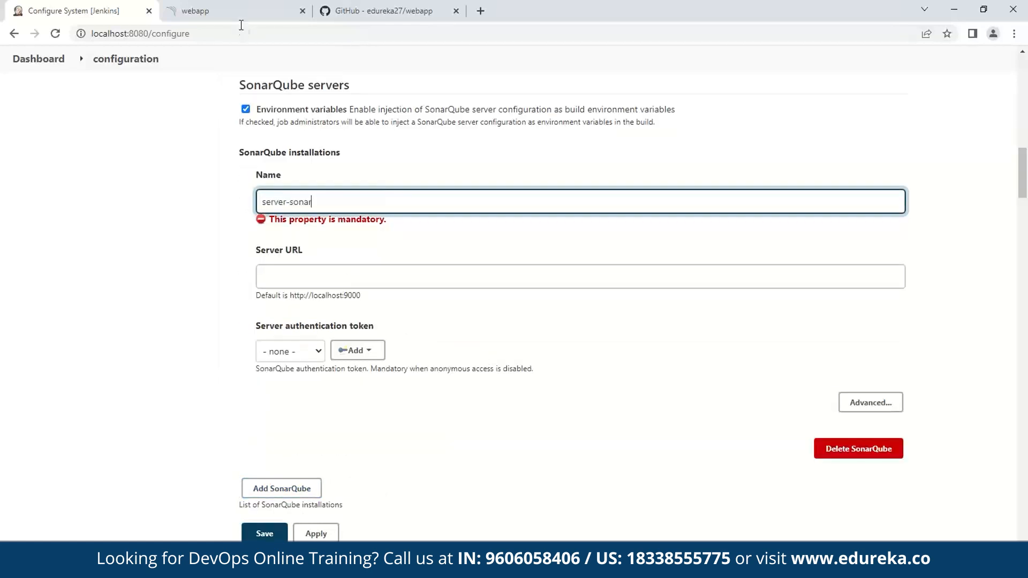
click(579, 276)
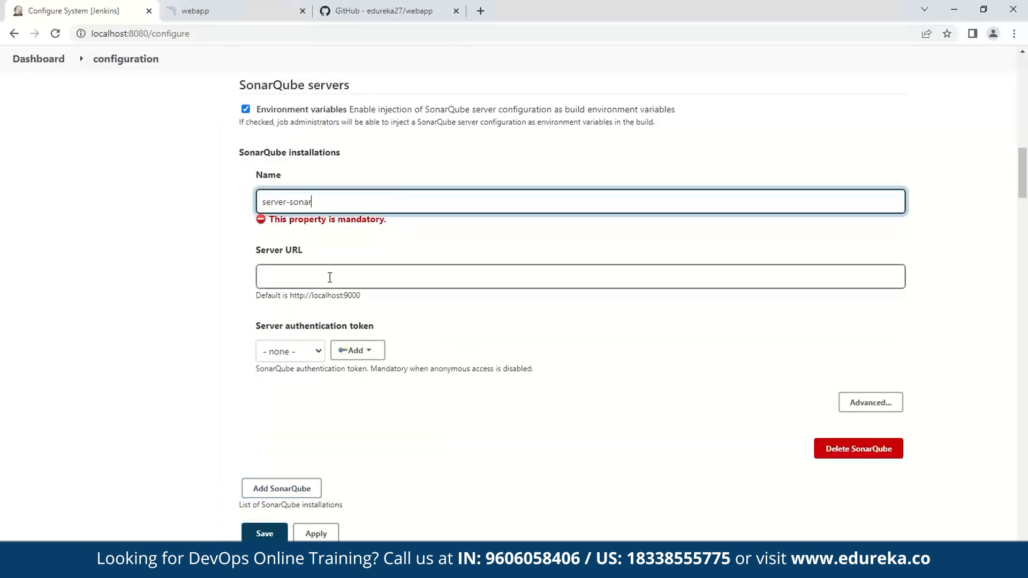
click(233, 11)
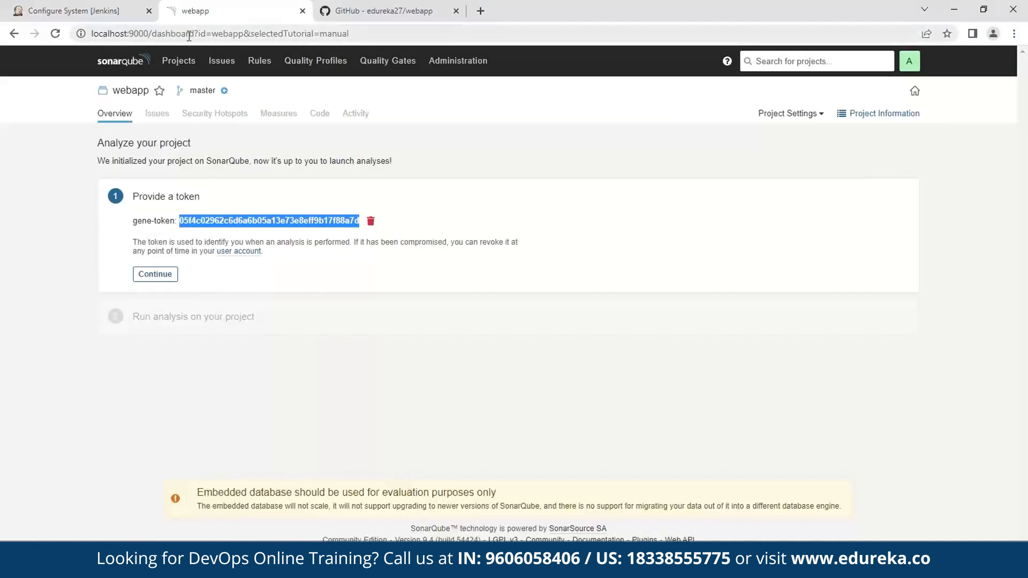
click(73, 11)
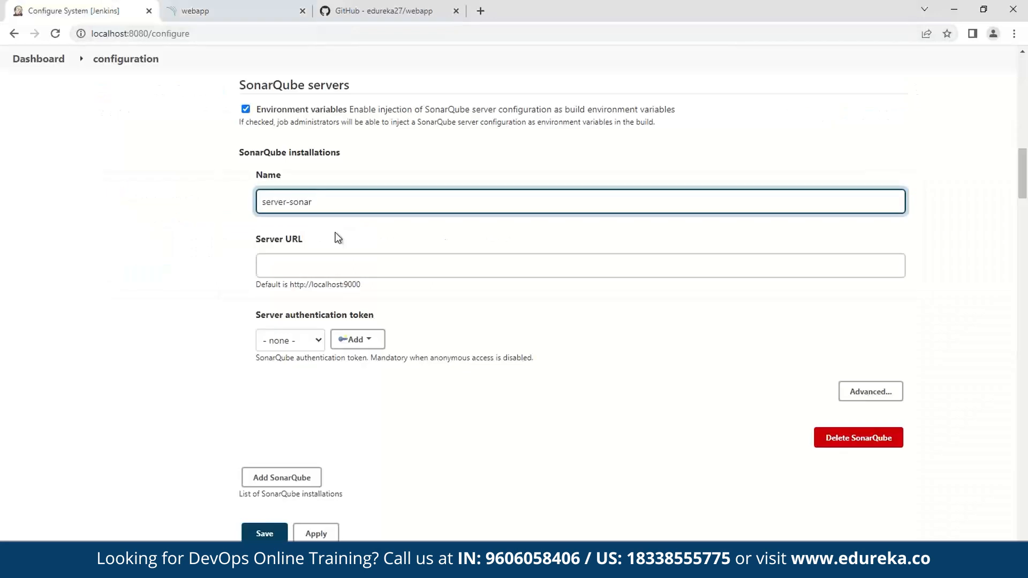
click(579, 265)
text(http://localhost:9000)
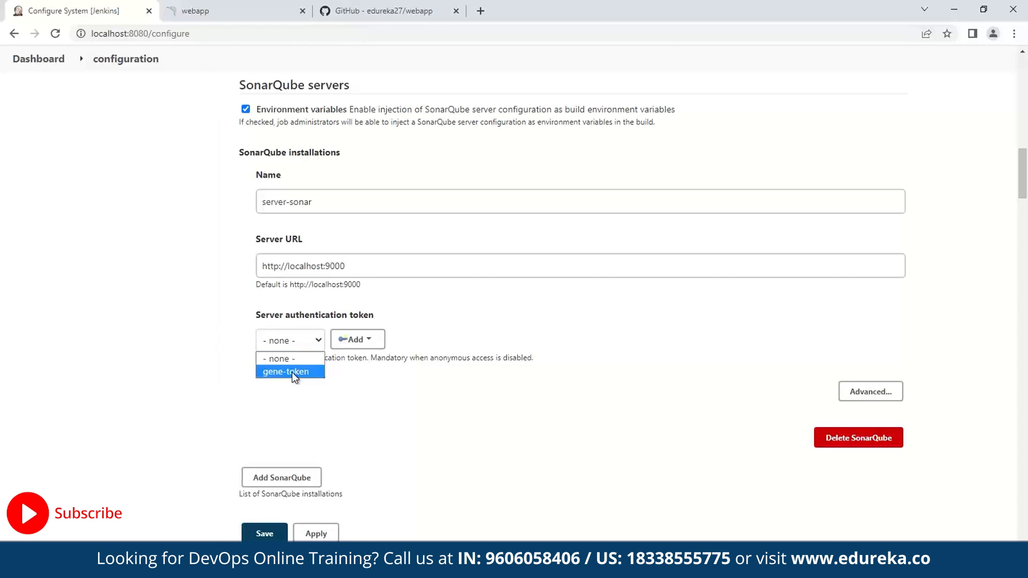
click(285, 372)
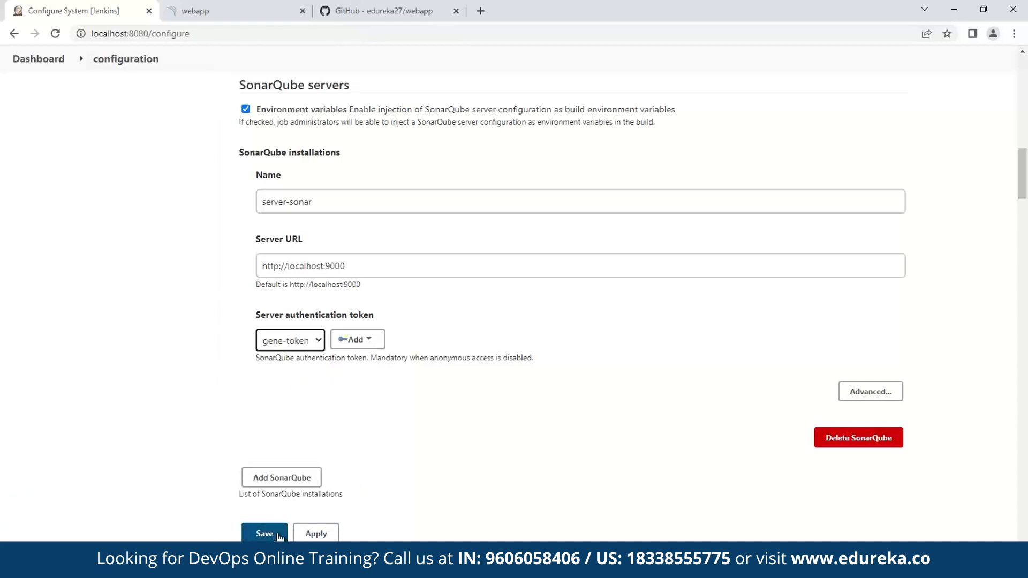
click(264, 533)
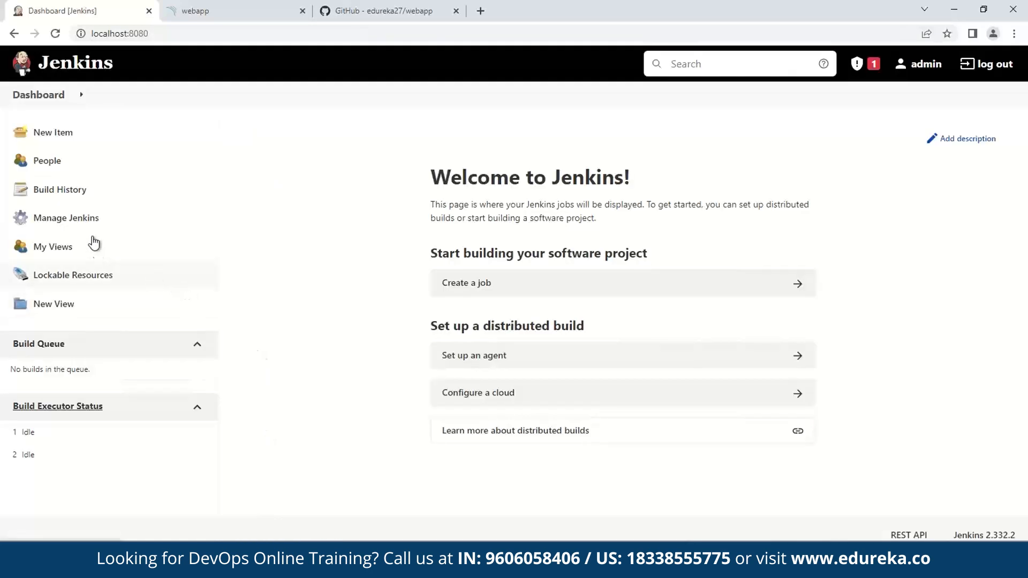
- Add an auto-installing SonarQube Scanner 4.7.0.2747 in Global Tool Configuration and save
click(65, 218)
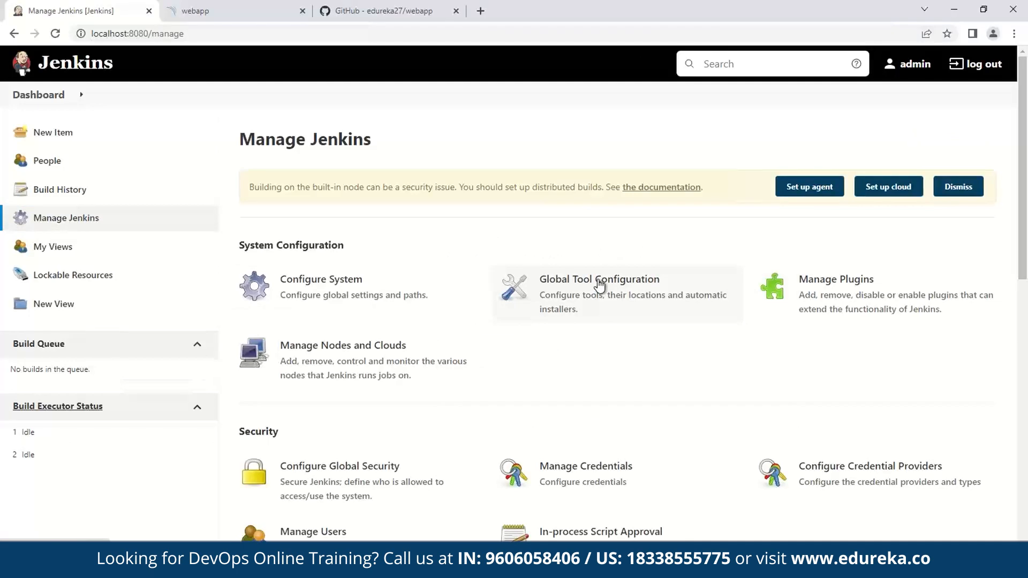
click(599, 294)
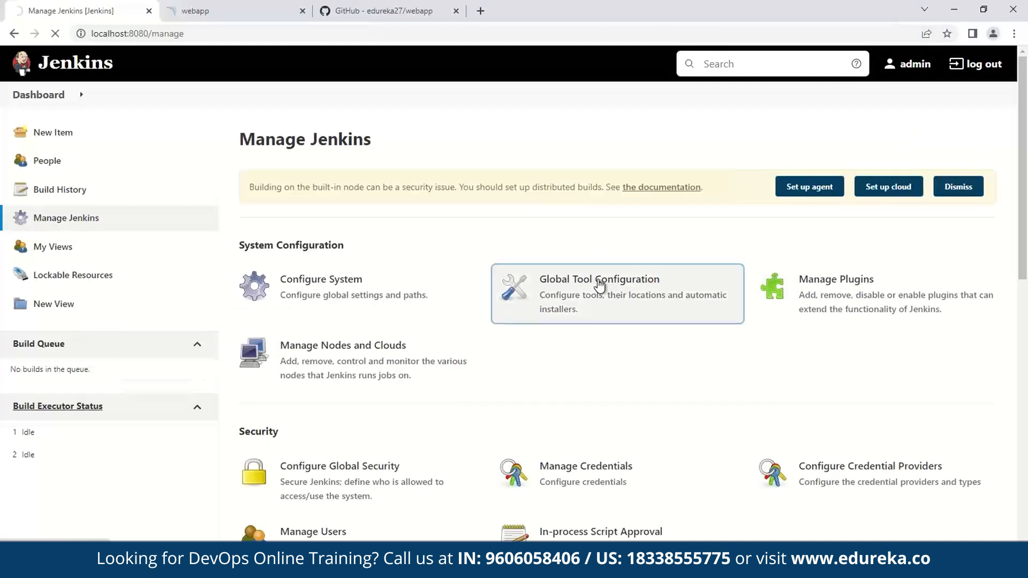
click(599, 279)
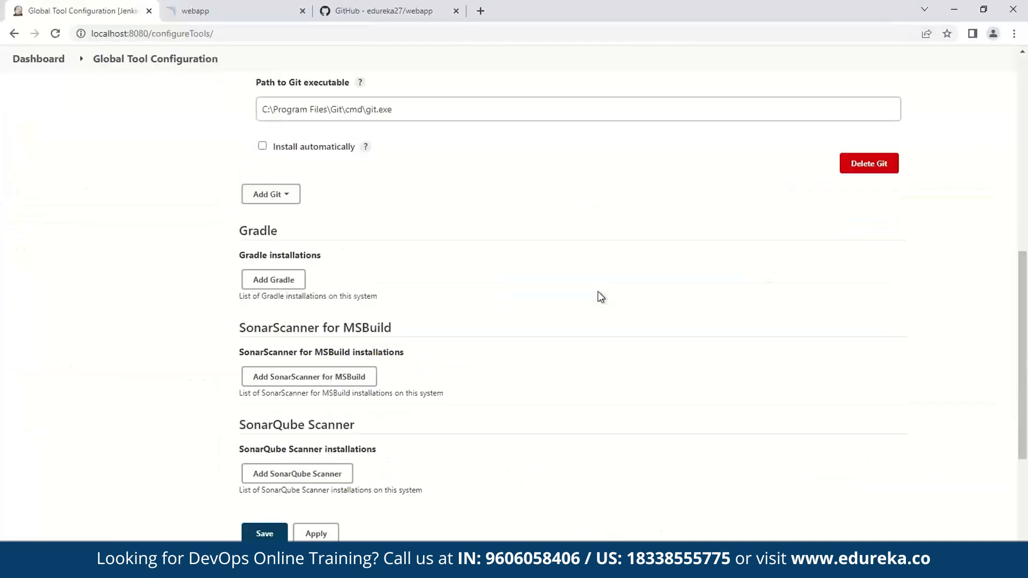
scroll(down, 3)
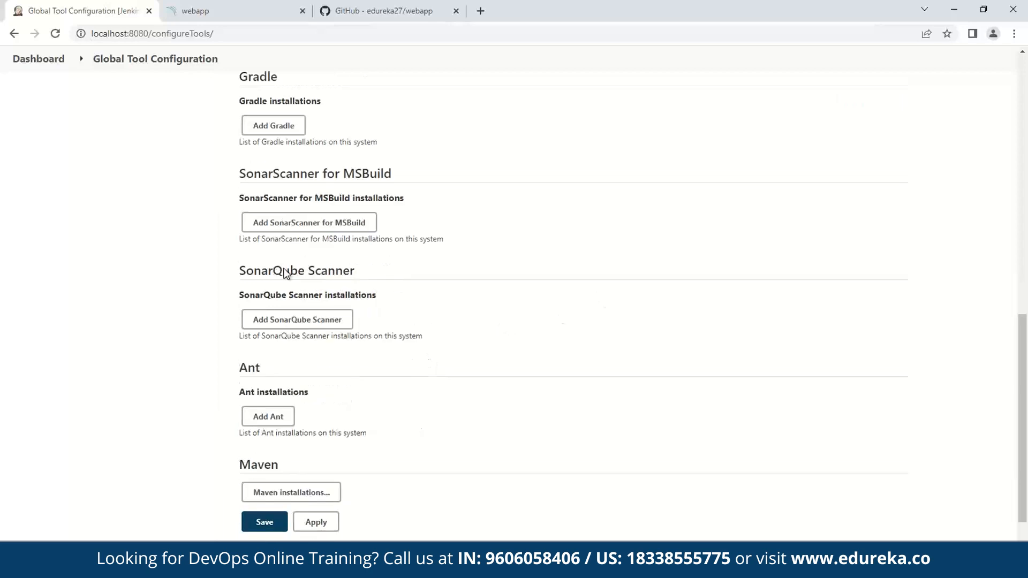
mouse_move(361, 281)
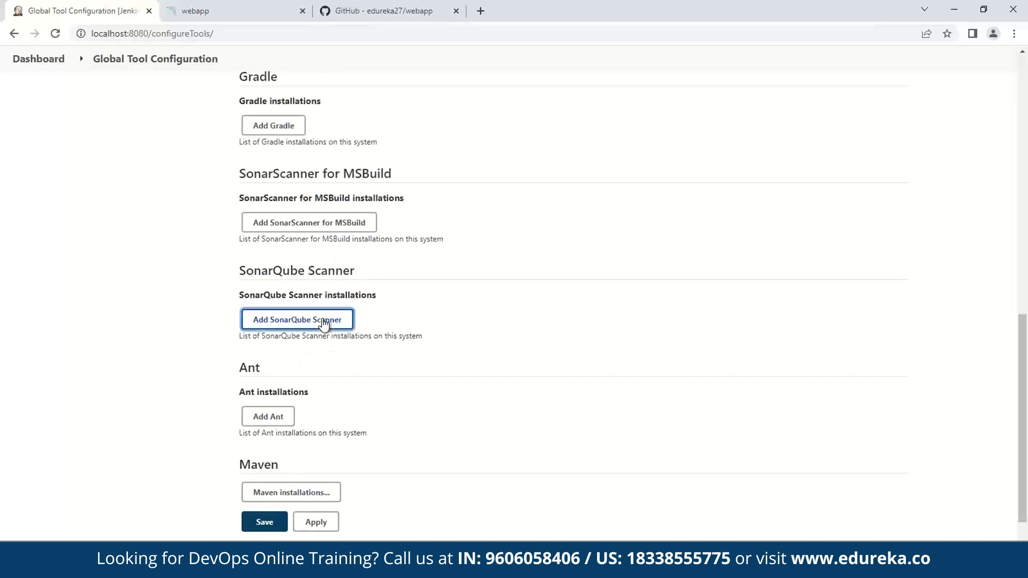
click(298, 319)
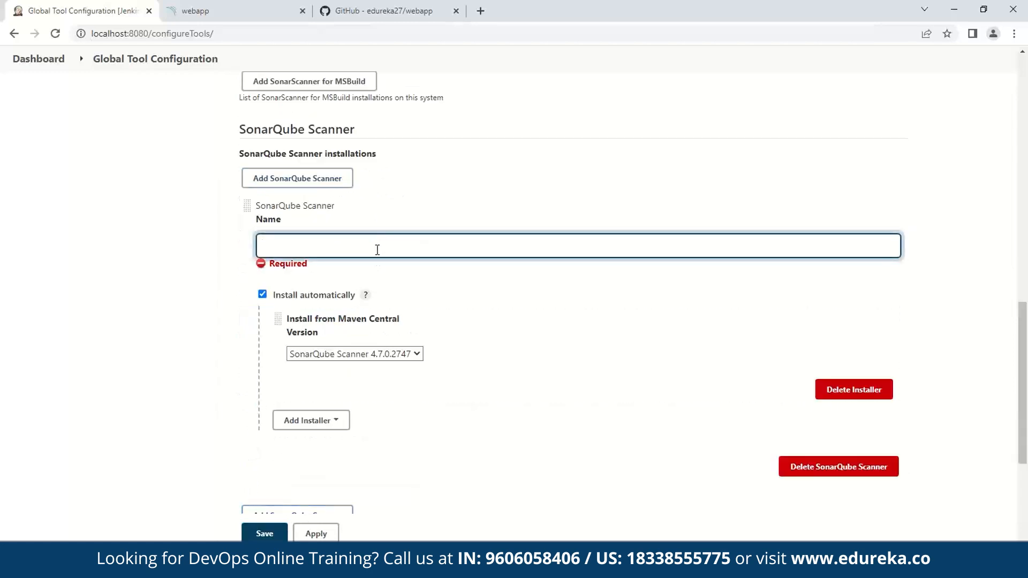
scroll(down, 3)
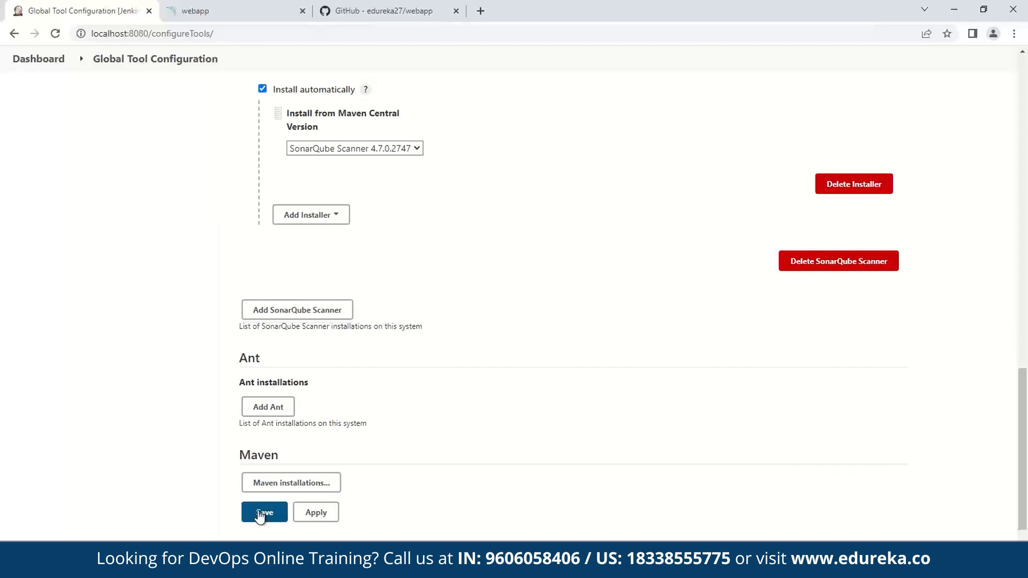
click(264, 512)
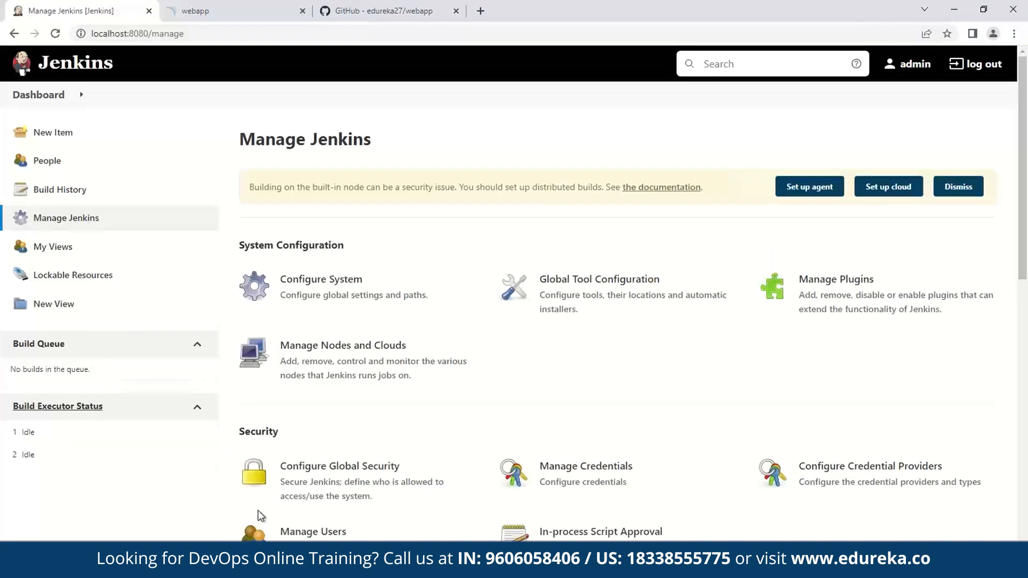
click(386, 11)
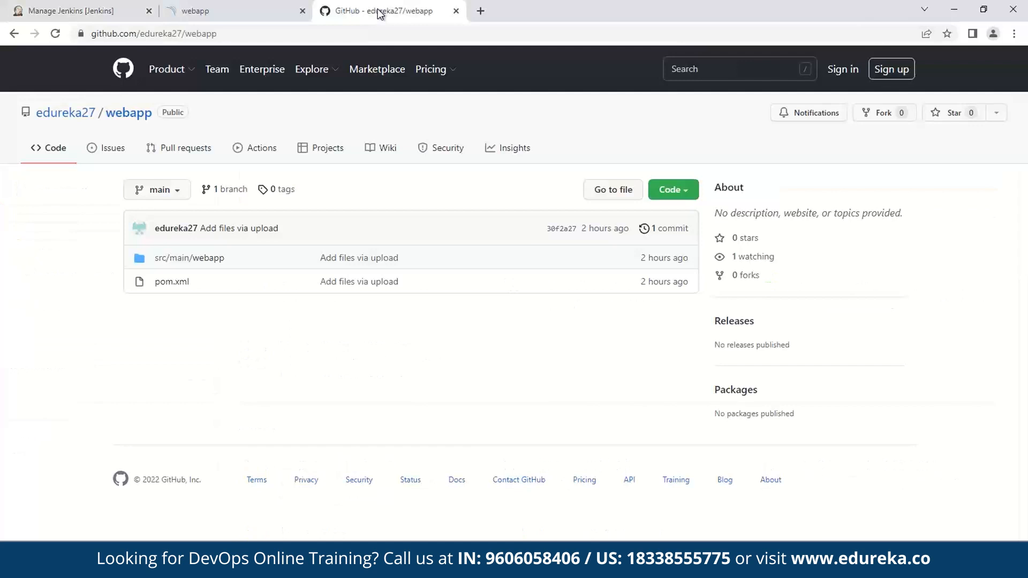
mouse_move(439, 292)
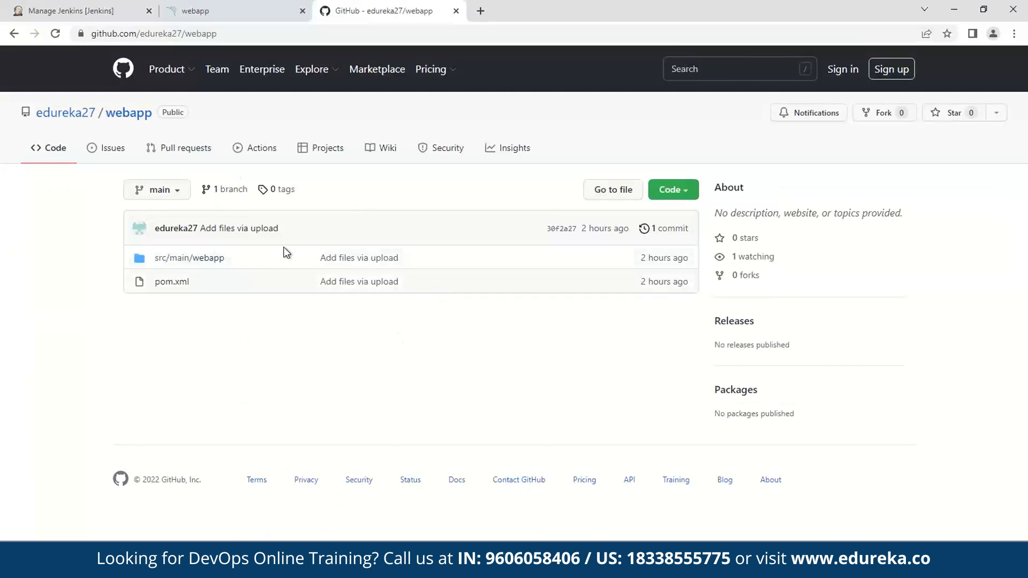
mouse_move(189, 258)
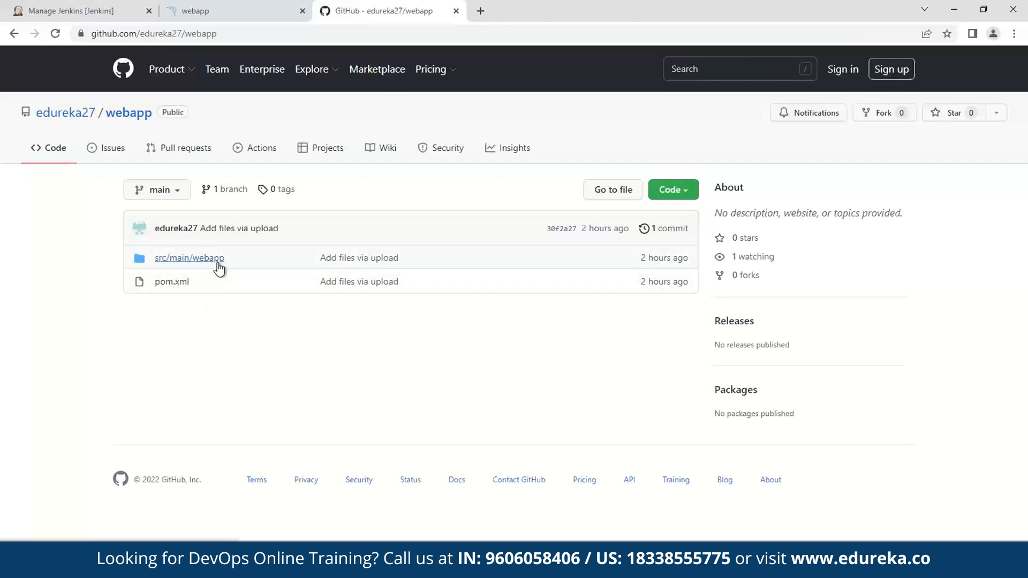
- Inspect src/main/webapp (WEB-INF, index.jsp), then return to the repository root
click(190, 258)
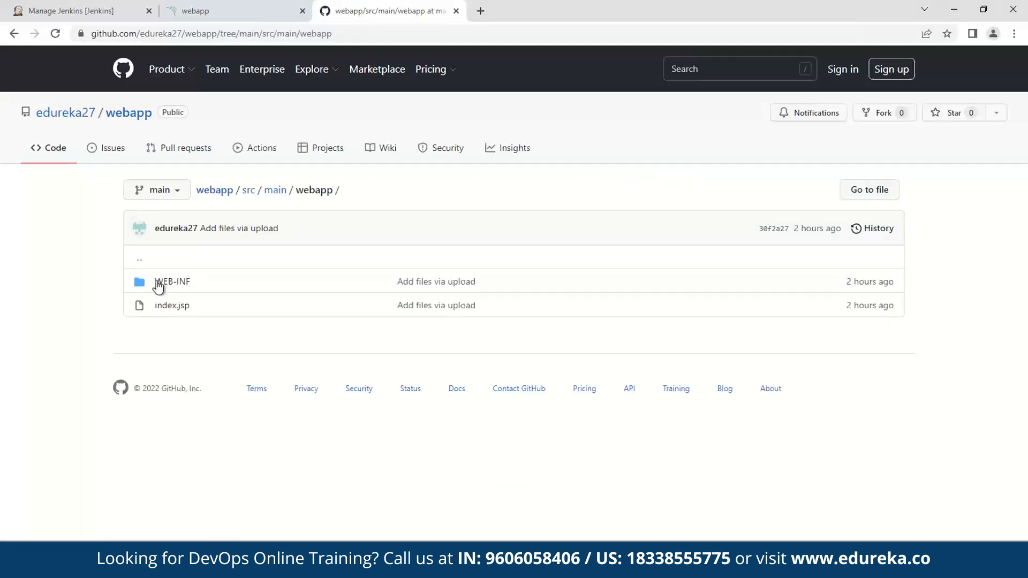
click(172, 281)
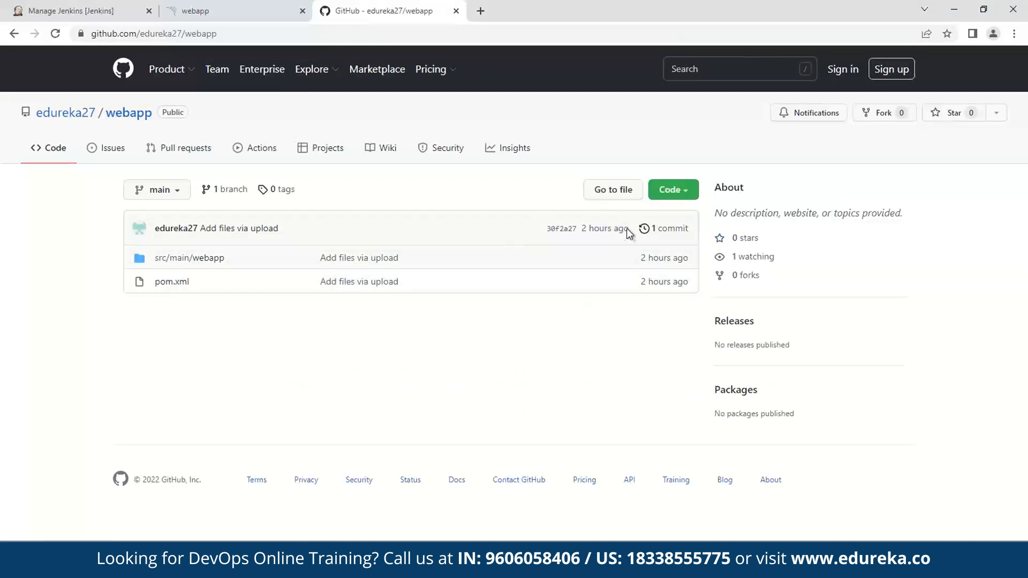
mouse_move(165, 98)
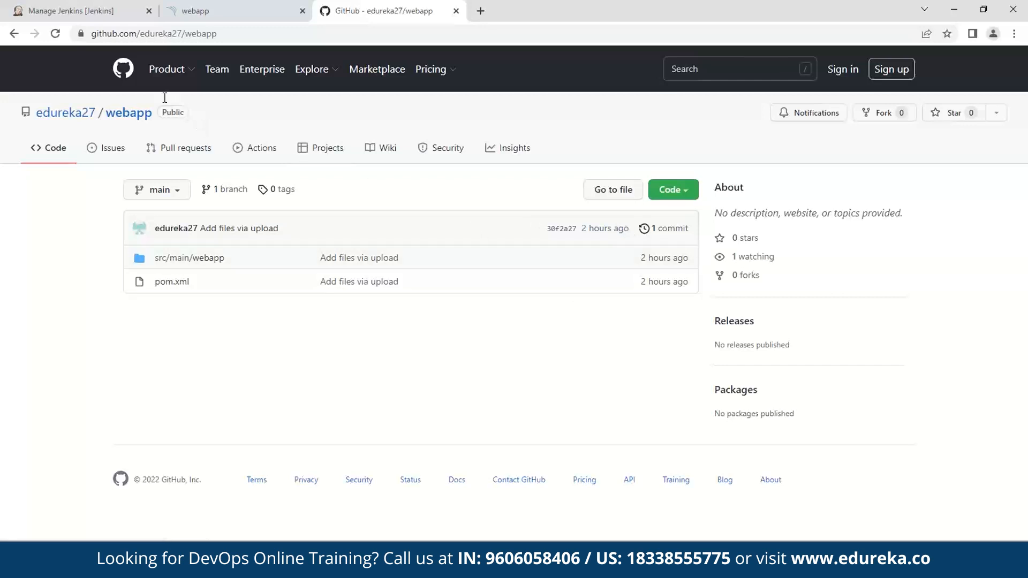
mouse_move(361, 231)
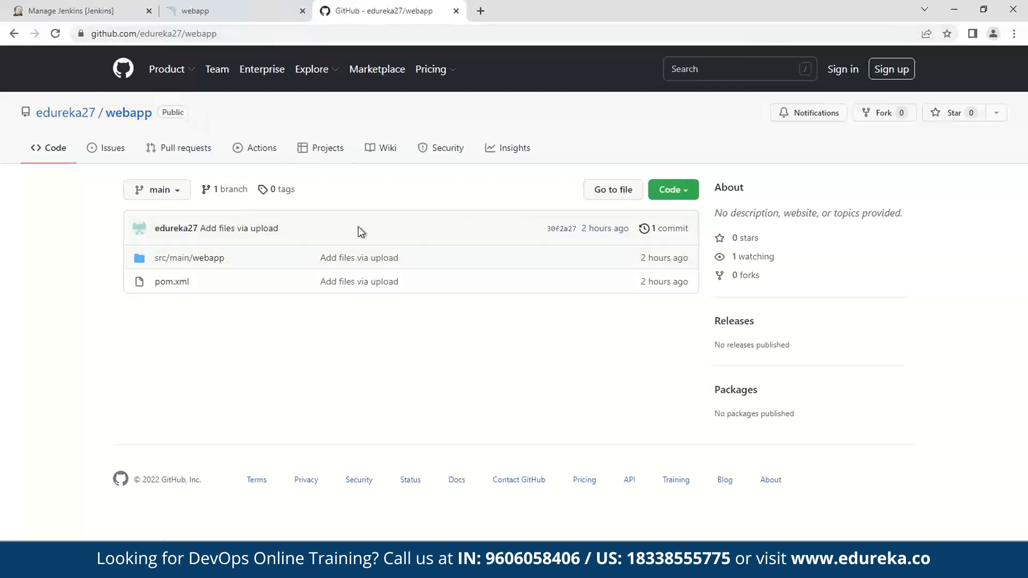
mouse_move(367, 251)
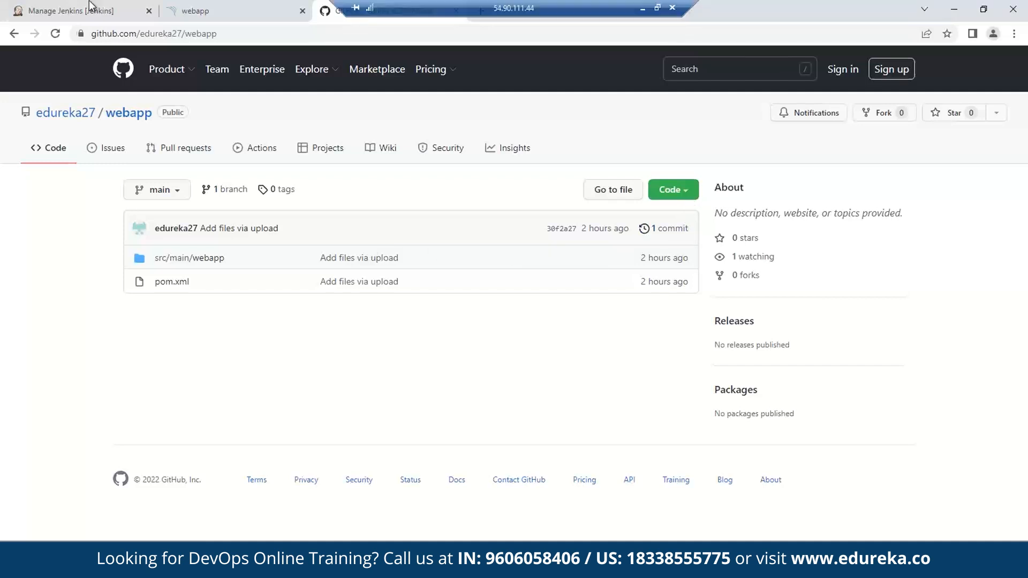
- Create a freestyle Jenkins job named sonar-project
click(72, 12)
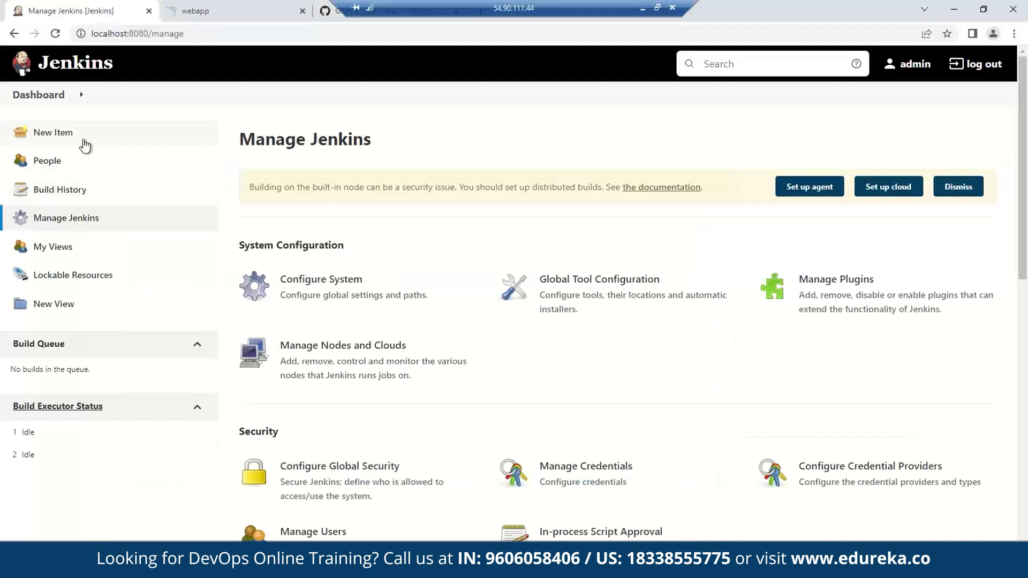
click(53, 132)
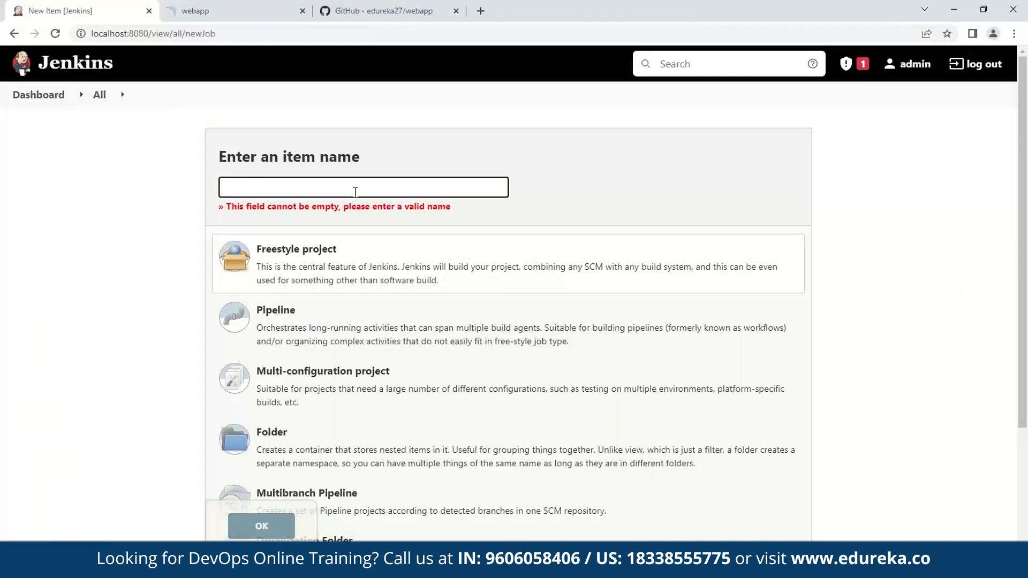
click(362, 187)
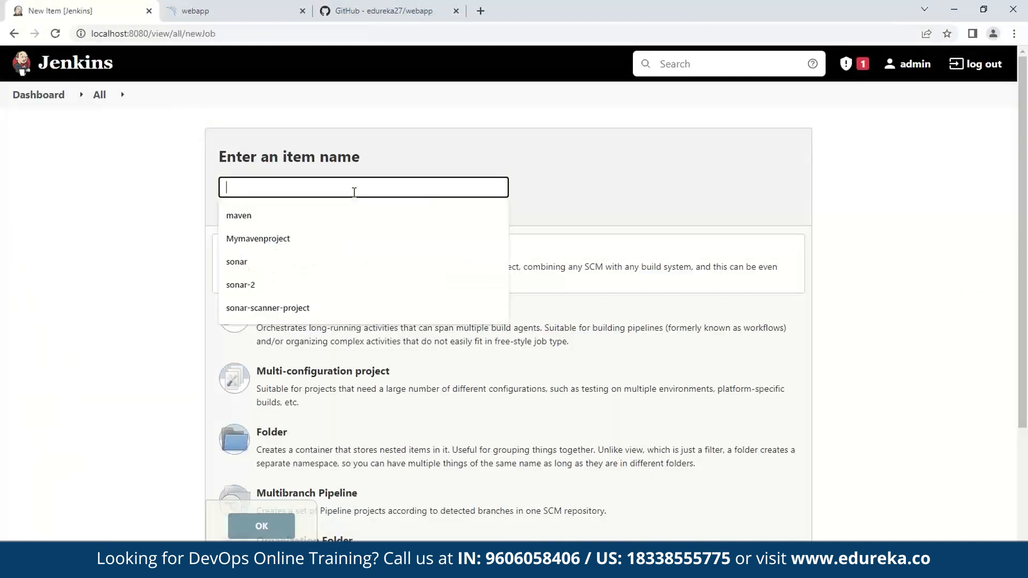
text(sonar-project)
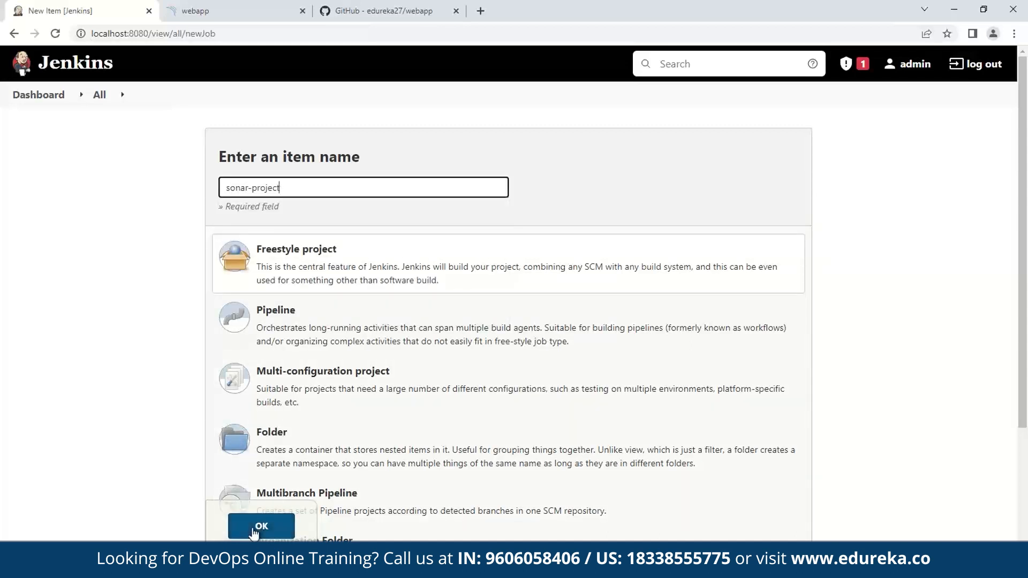
click(261, 526)
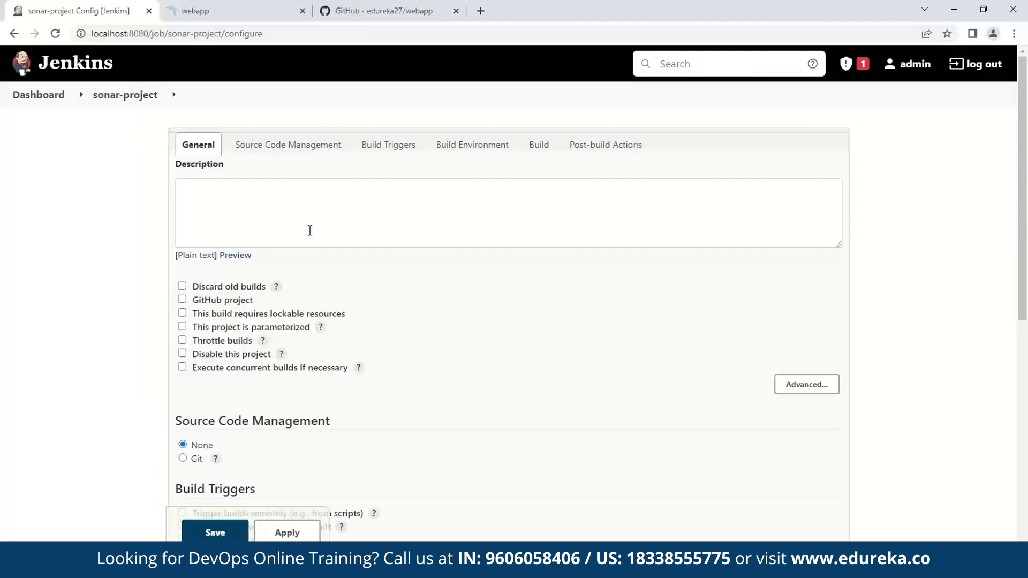
- Describe the job as 'demonstration sonarqube with jenkins' and enable discarding old builds
text(demonstration sonarqube with jenkins)
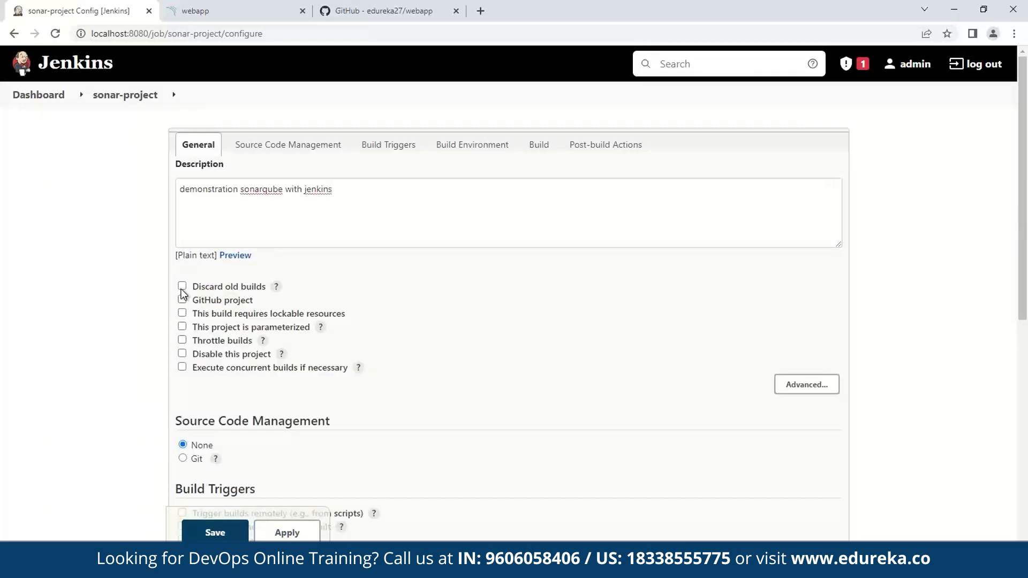
click(182, 286)
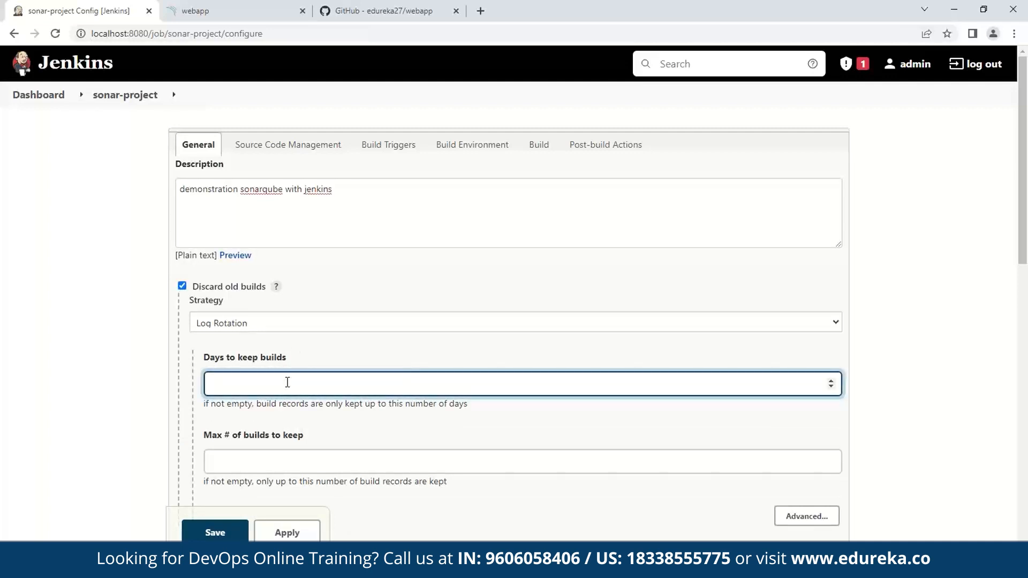
text(10)
click(522, 461)
text(5)
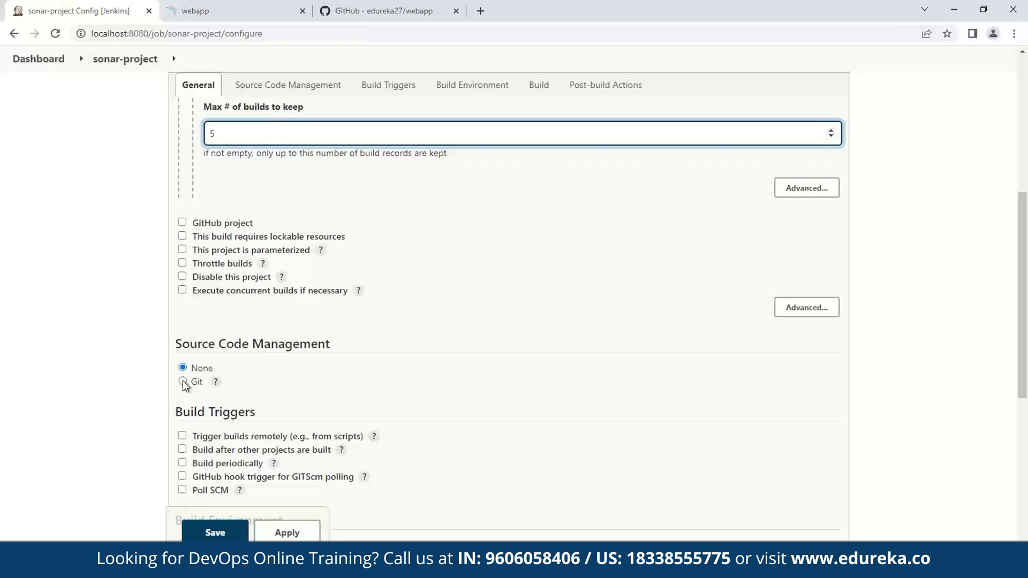
- Use Git with the GitHub webapp clone URL and branch */main
click(183, 382)
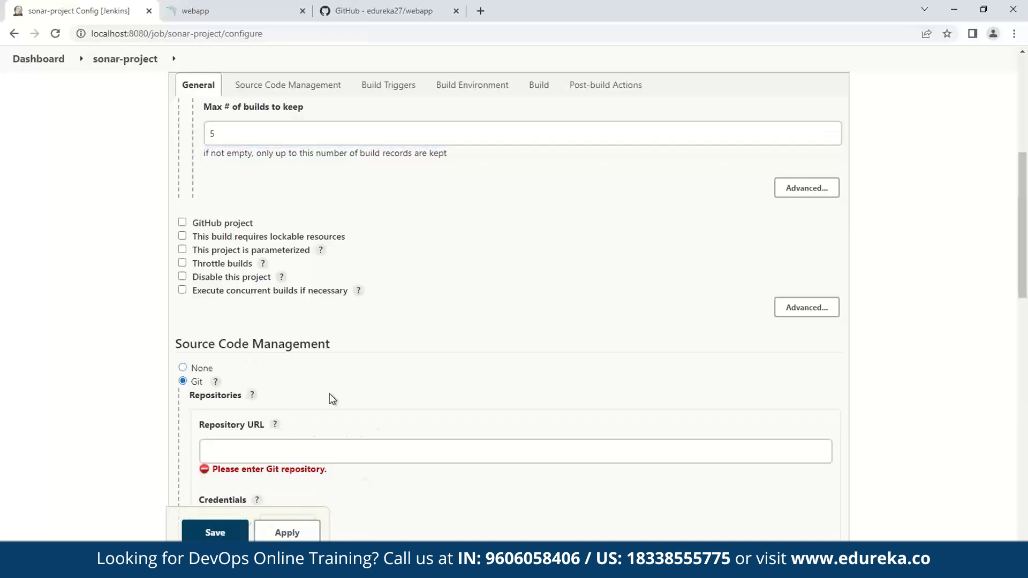
click(289, 84)
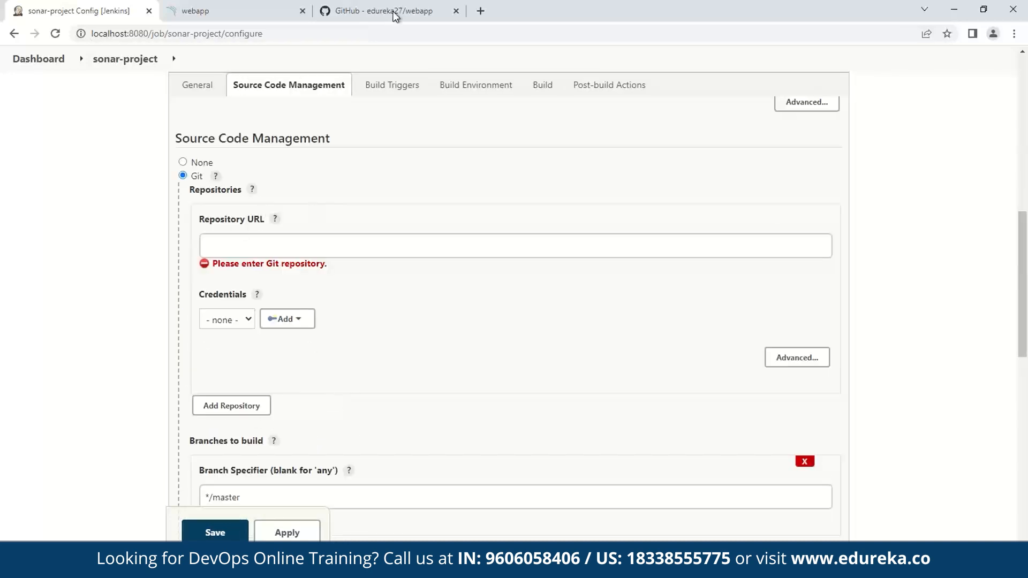
click(383, 10)
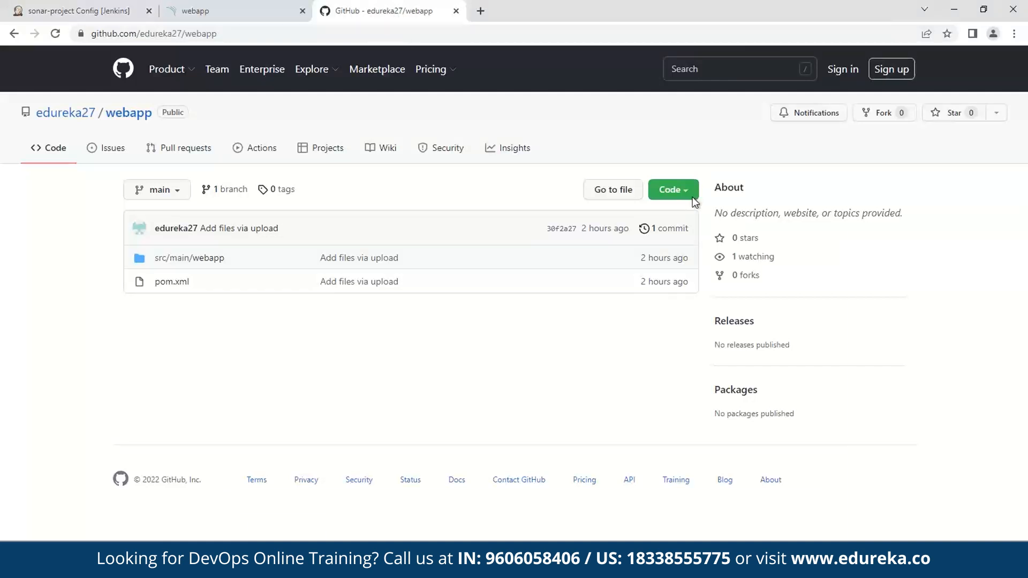
click(669, 190)
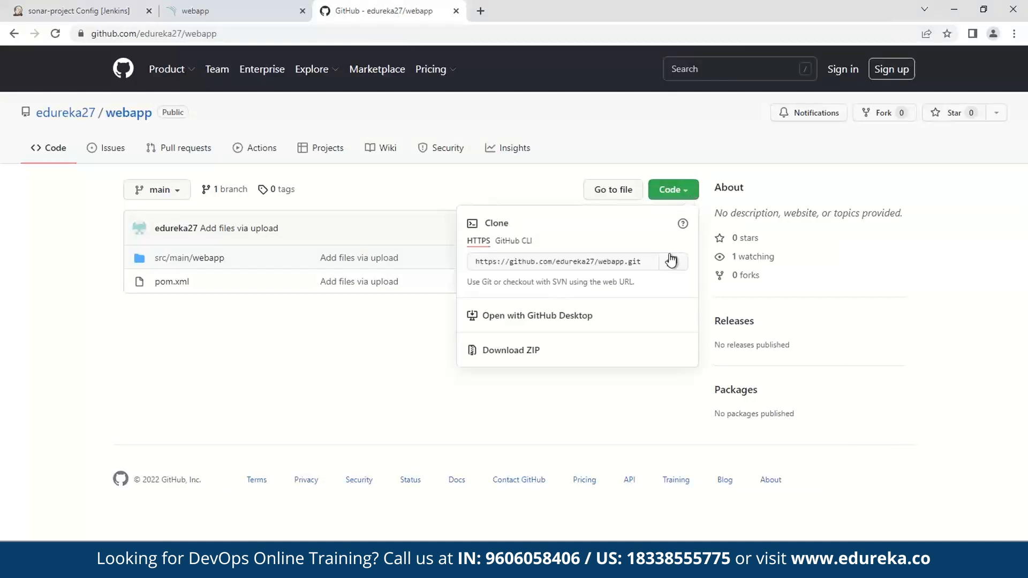
click(75, 10)
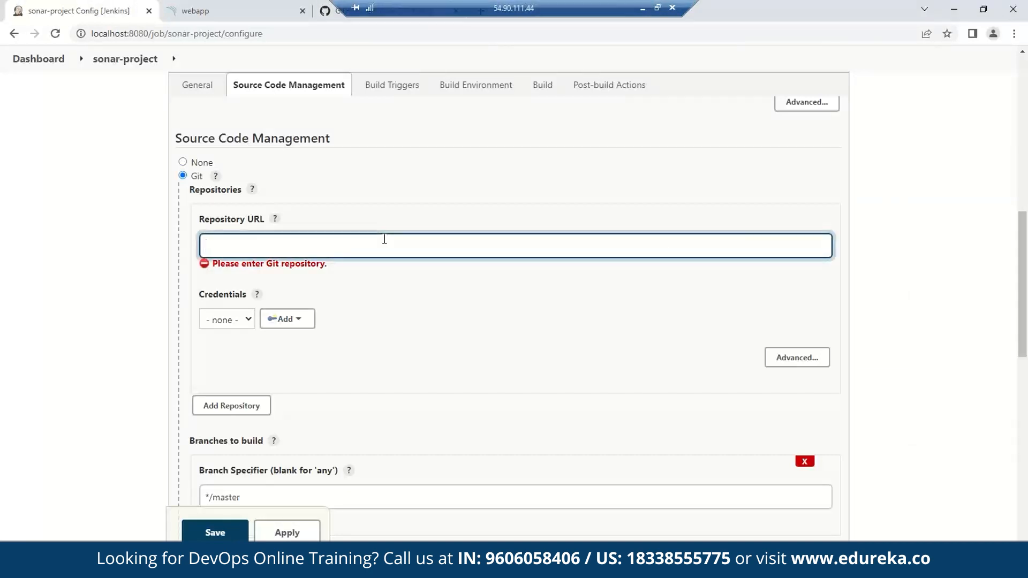
click(387, 11)
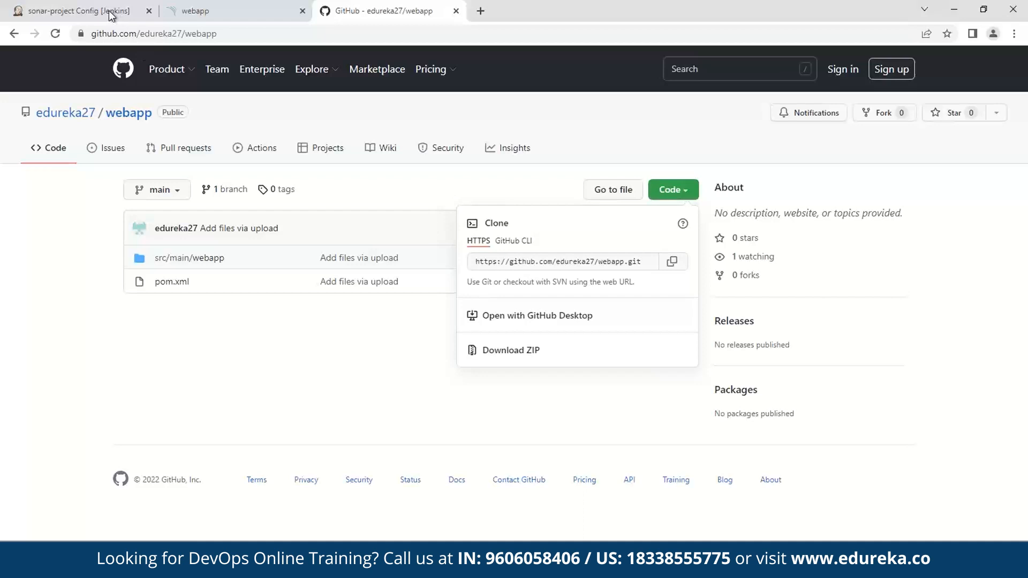
click(73, 10)
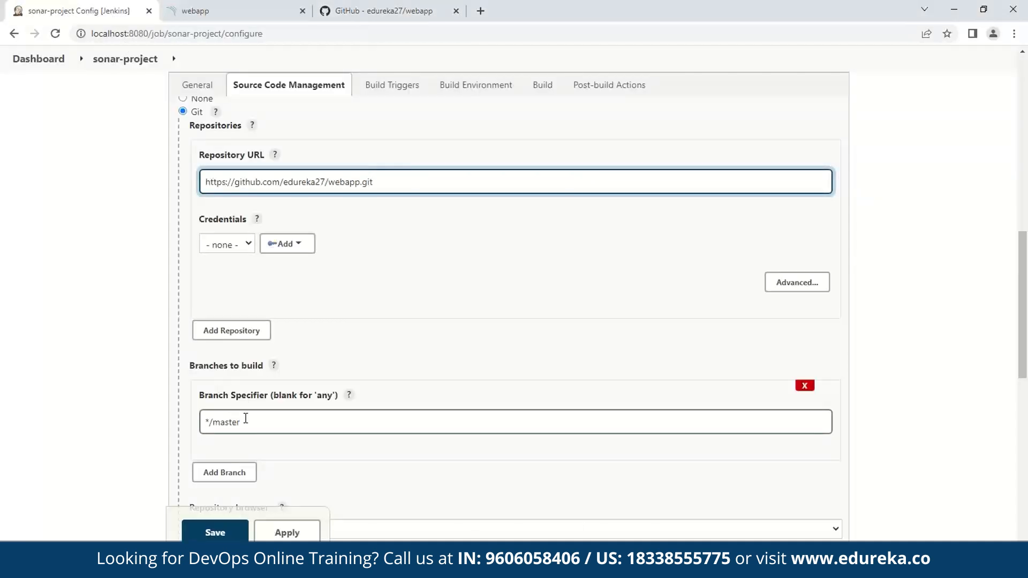
key(Backspace)
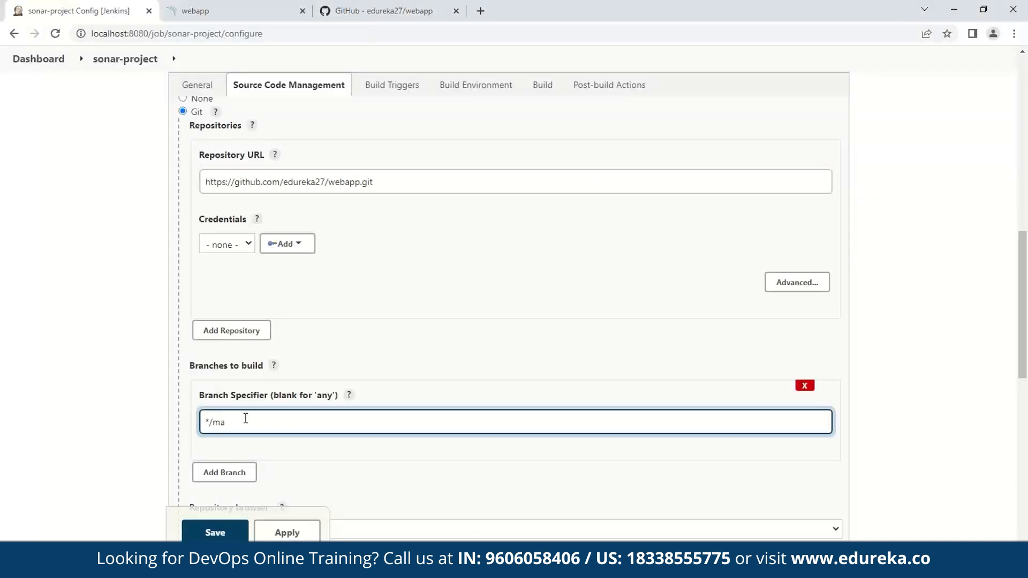
text(in)
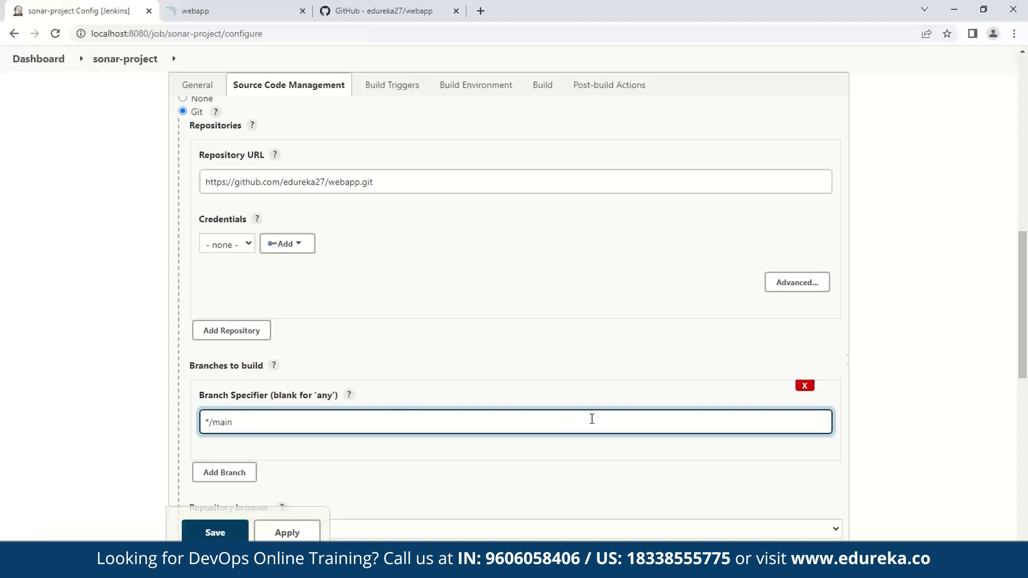
- Enable Prepare SonarQube Scanner environment with the authentication token left at - none -
click(389, 85)
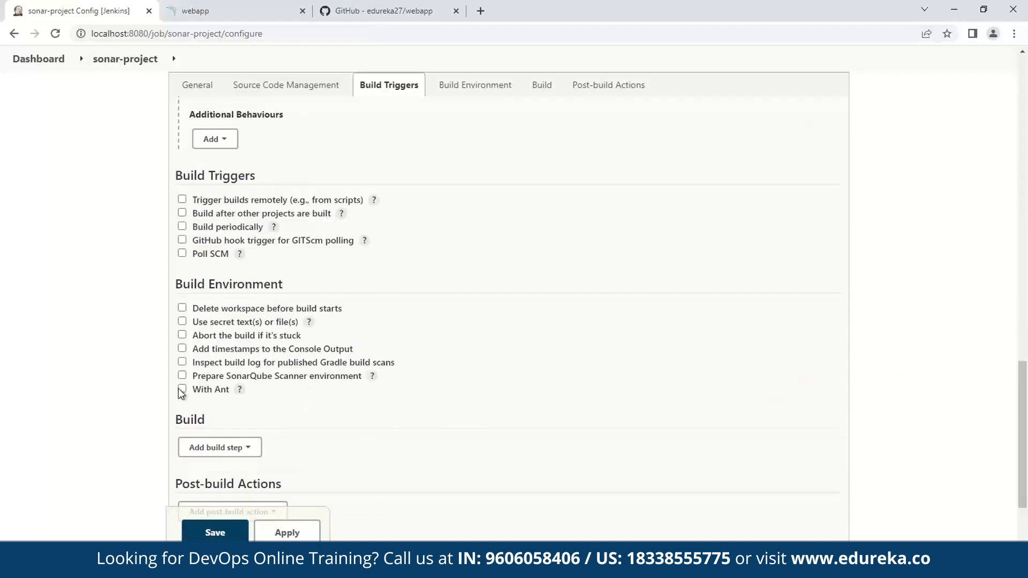
mouse_move(184, 380)
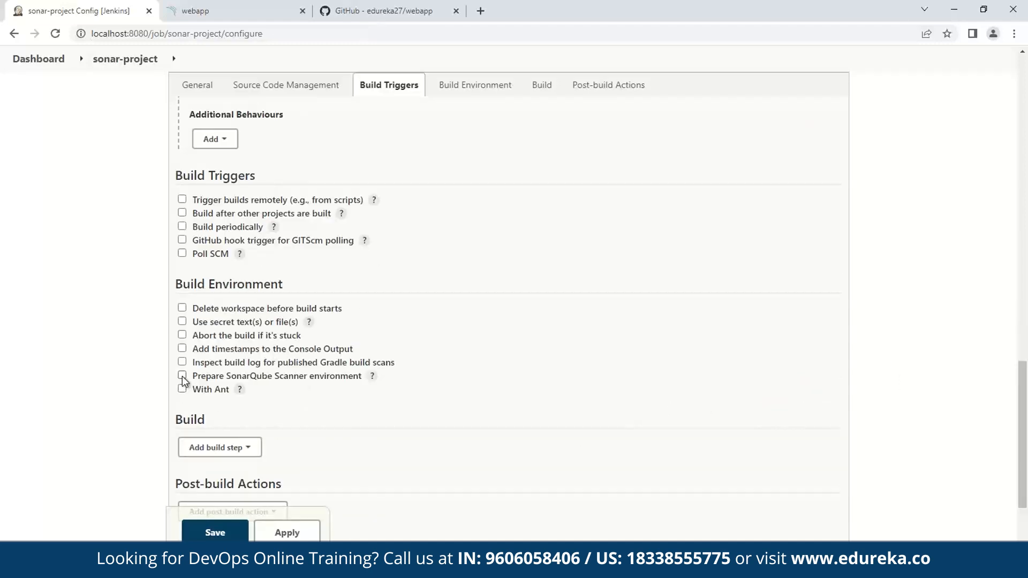
click(182, 376)
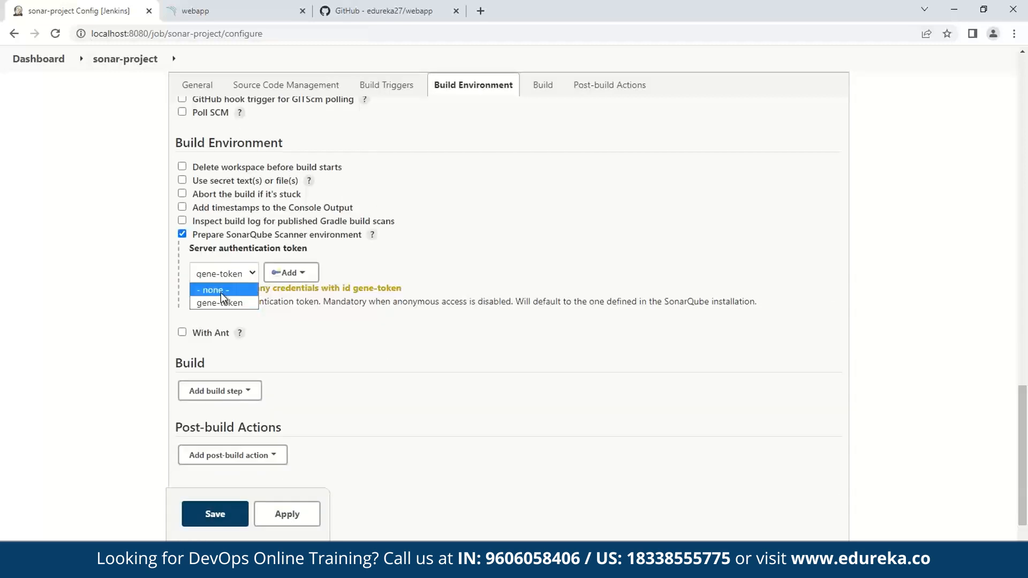
click(212, 290)
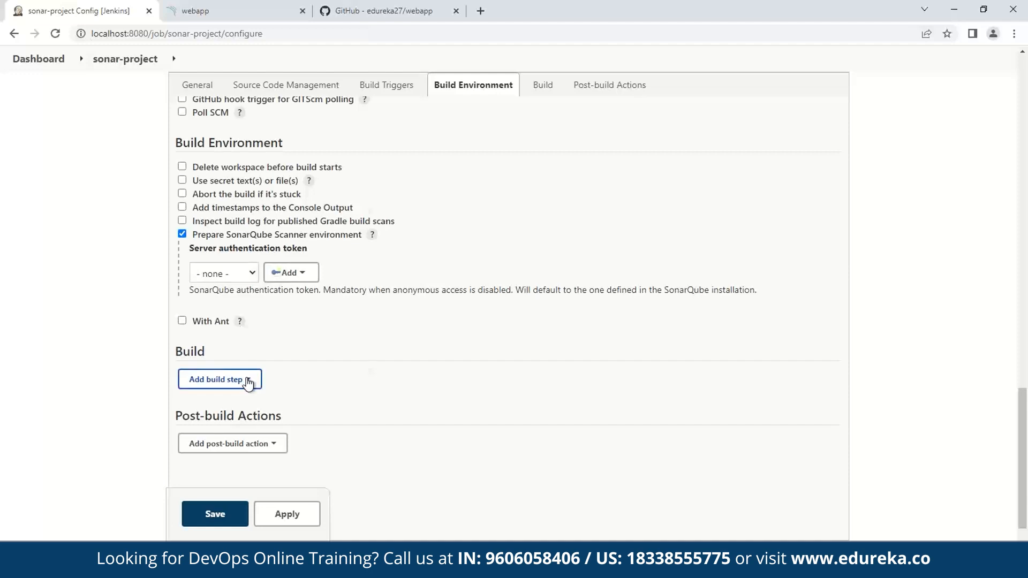
- Add an Invoke top-level Maven targets build step using the maven-path installation
click(220, 379)
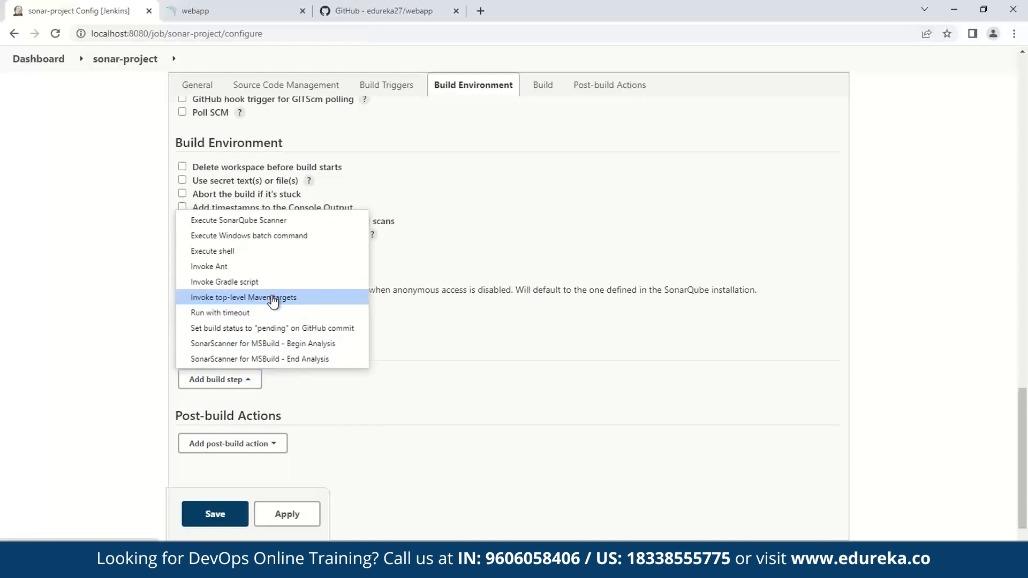
mouse_move(310, 302)
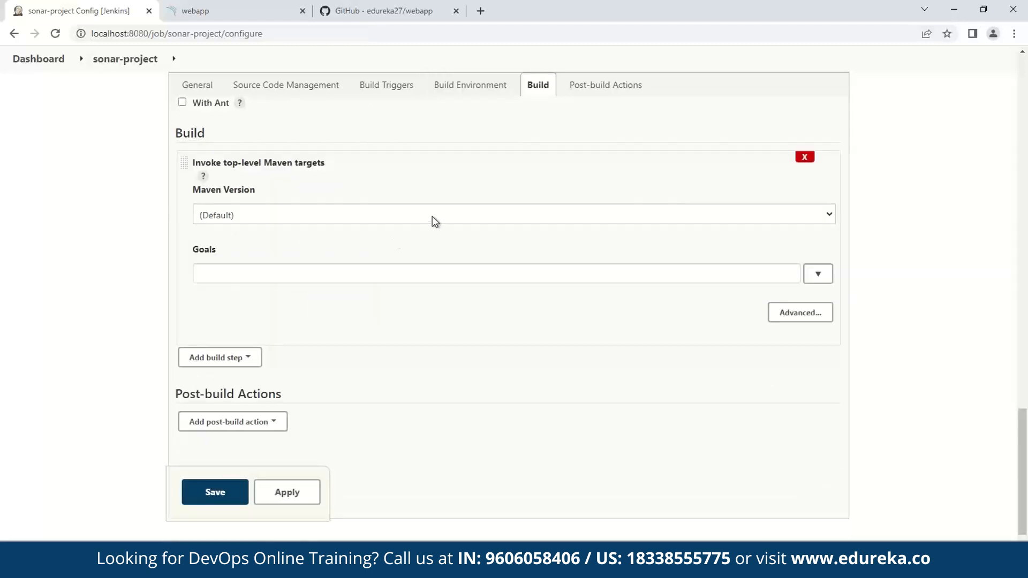
click(513, 214)
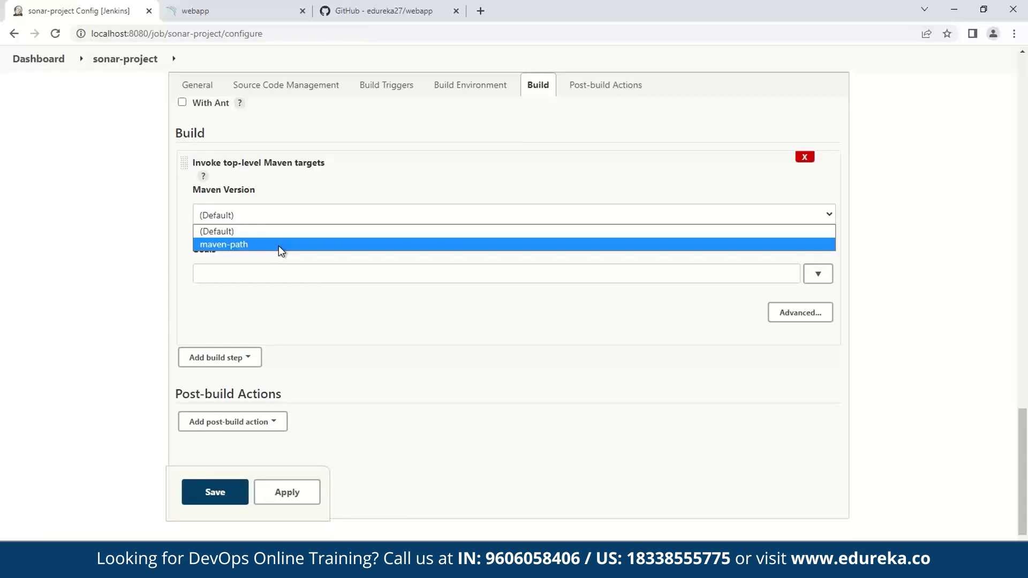
click(224, 244)
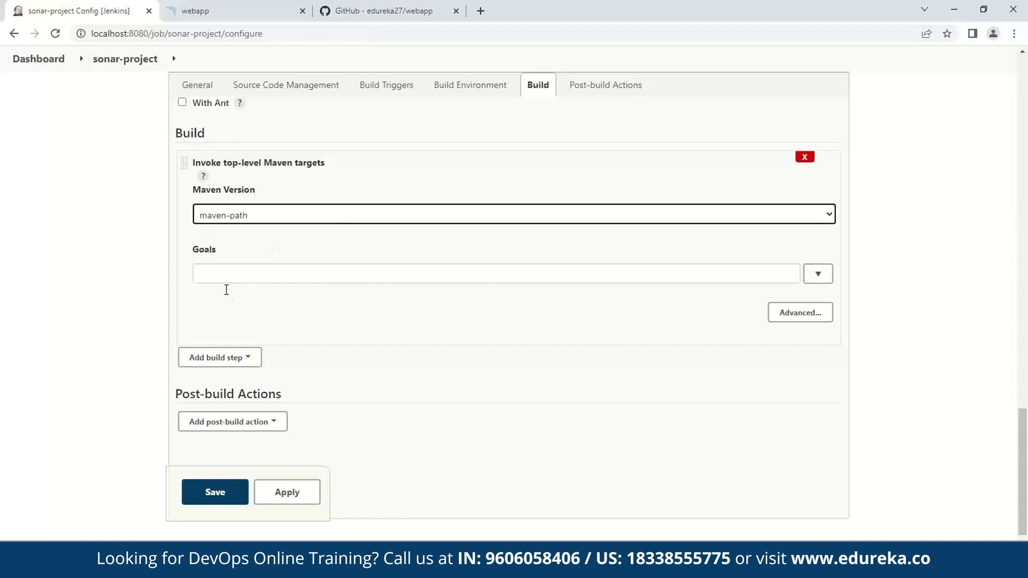
- Set the Maven goals to 'clean install sonar:sonar' and save the job
click(495, 273)
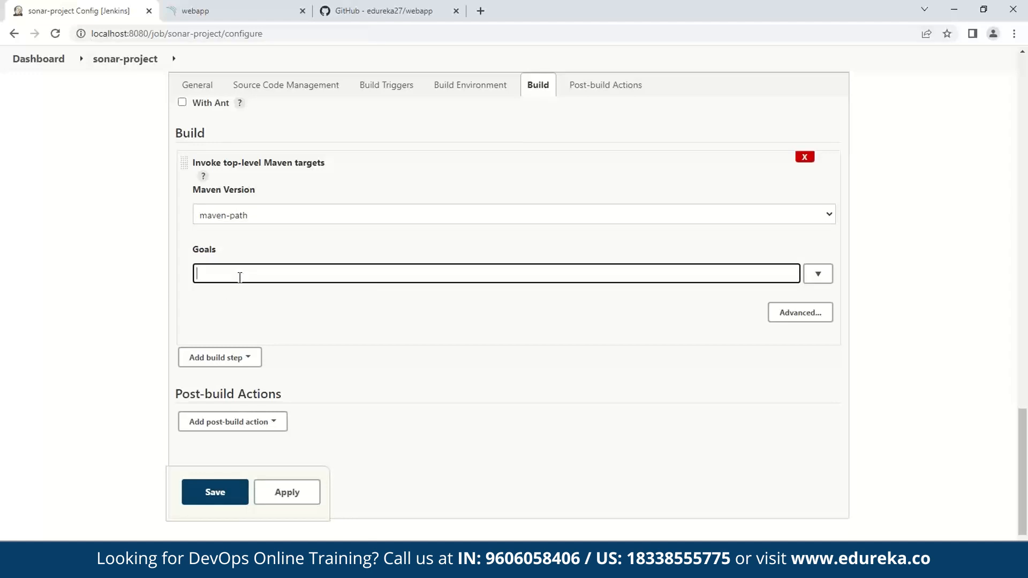
text(clean install)
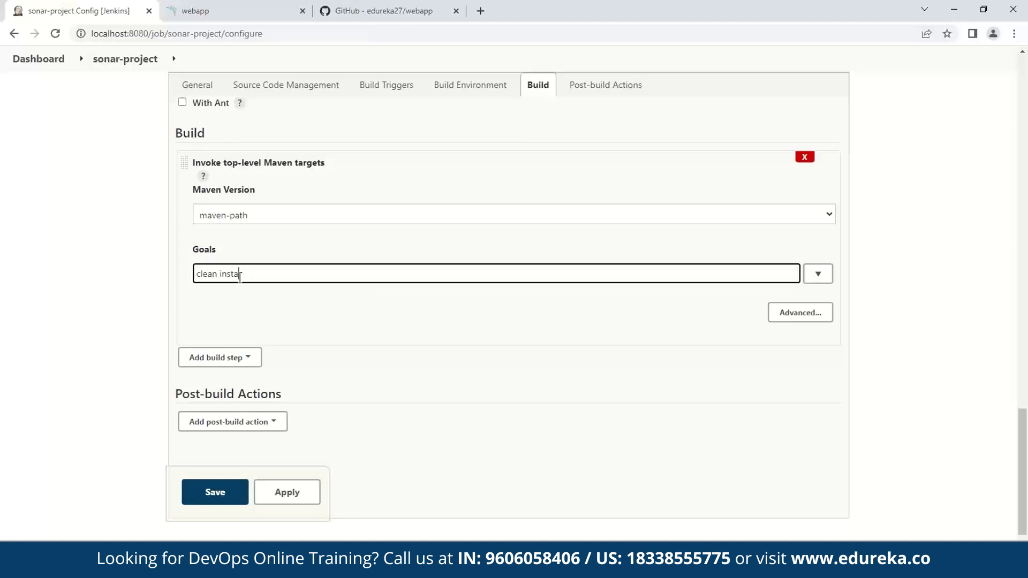
text(sonar:sonar)
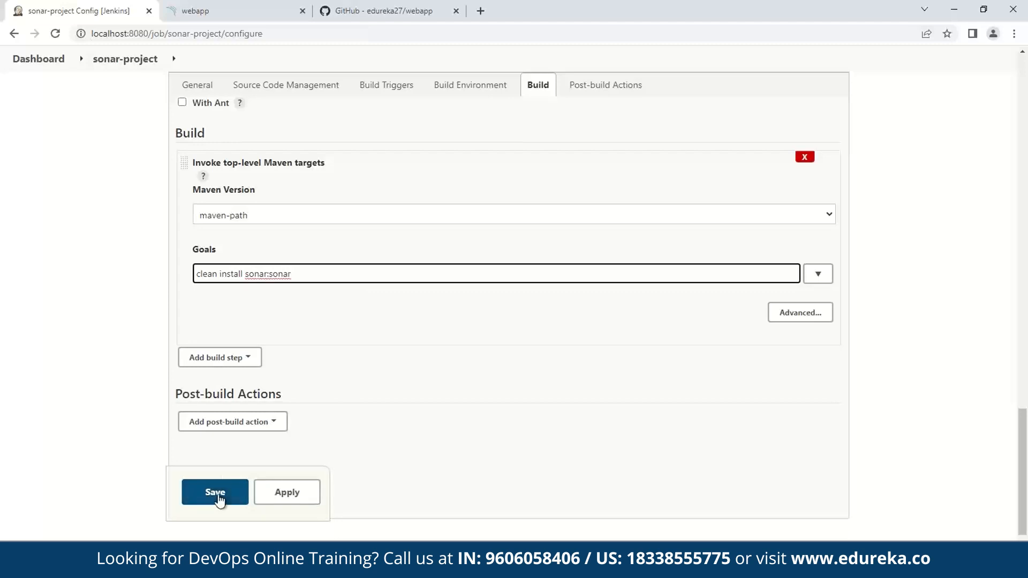
click(214, 491)
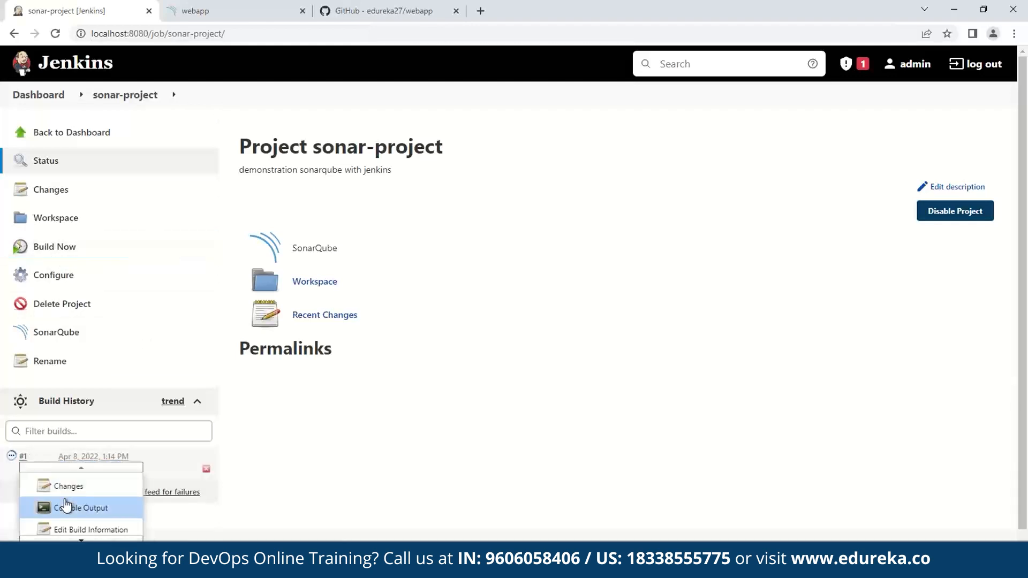
- View build #1's console output, which ends with BUILD SUCCESS
click(82, 508)
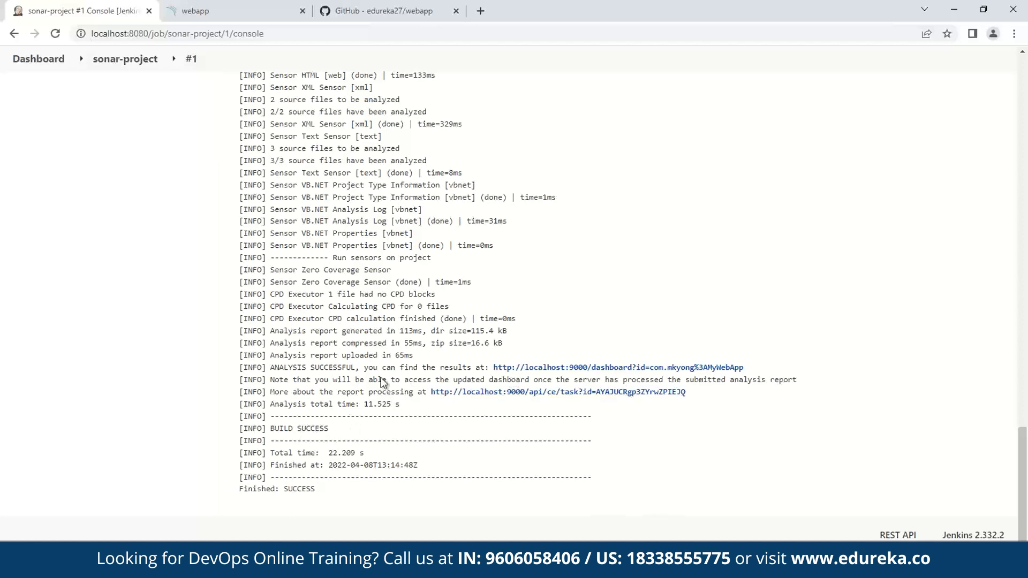
mouse_move(528, 372)
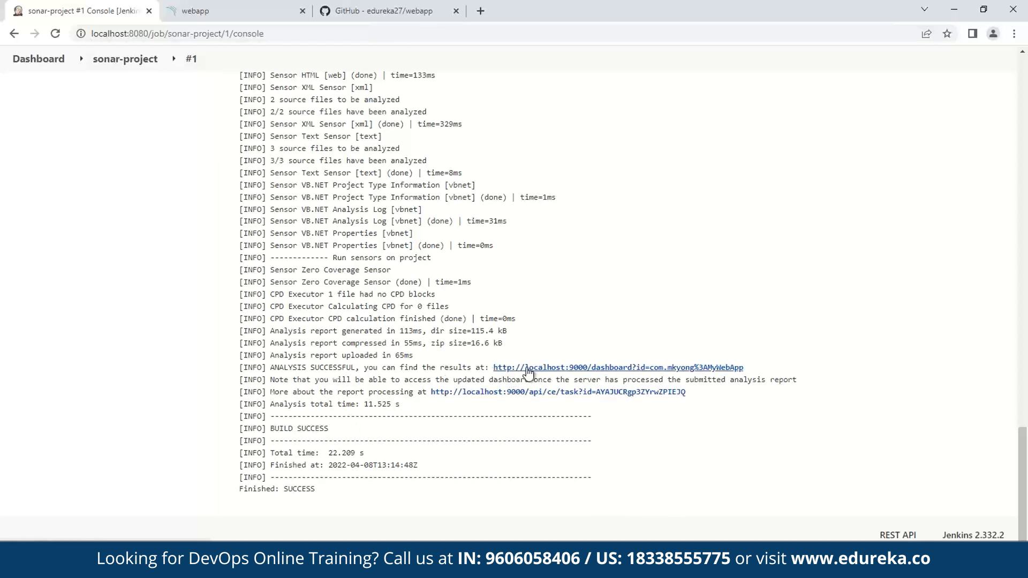
mouse_move(555, 372)
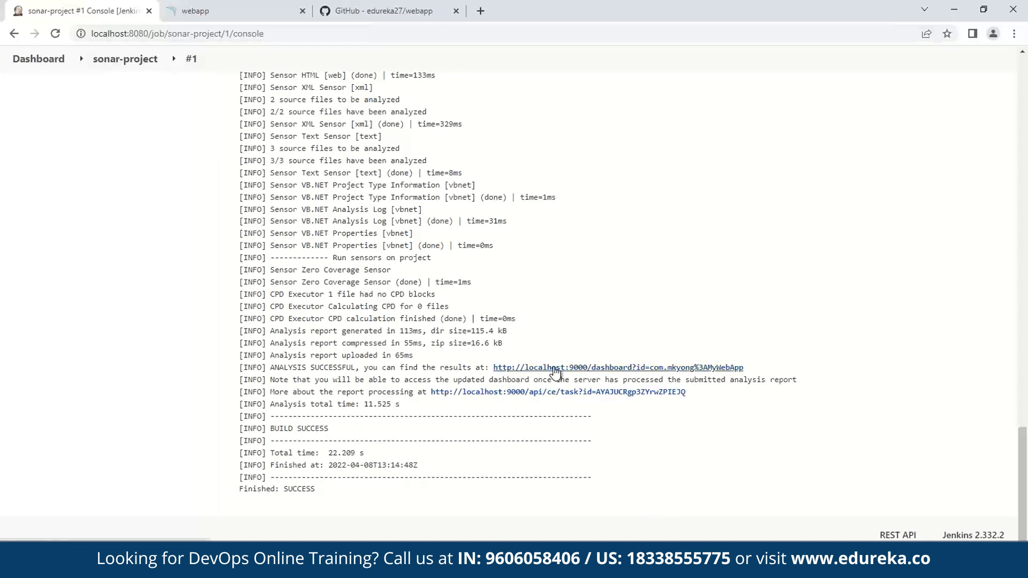
mouse_move(588, 376)
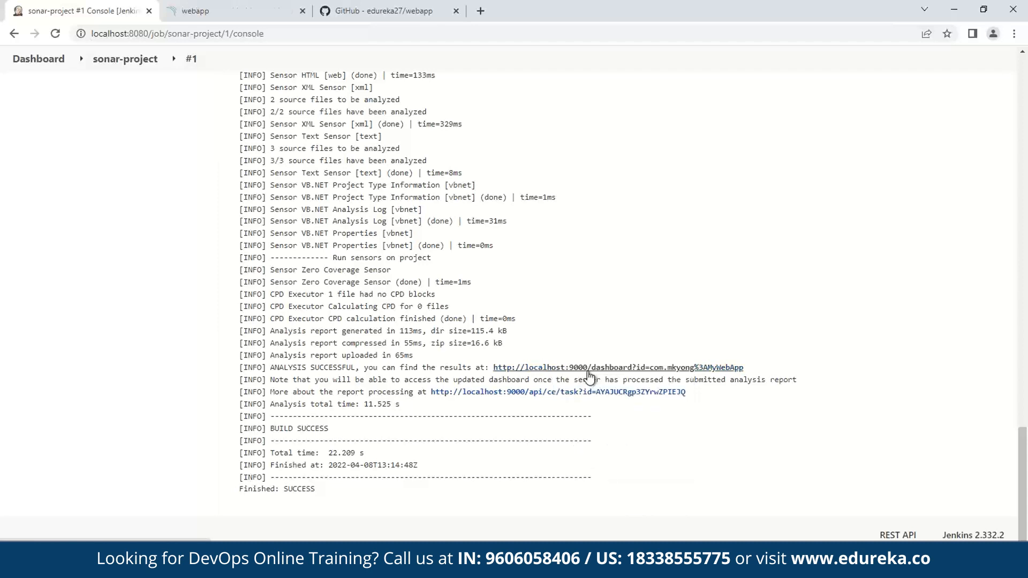
- Open the MyWebApp dashboard's Overall Code bugs and select the 'Add a <title> tag' issue
click(619, 367)
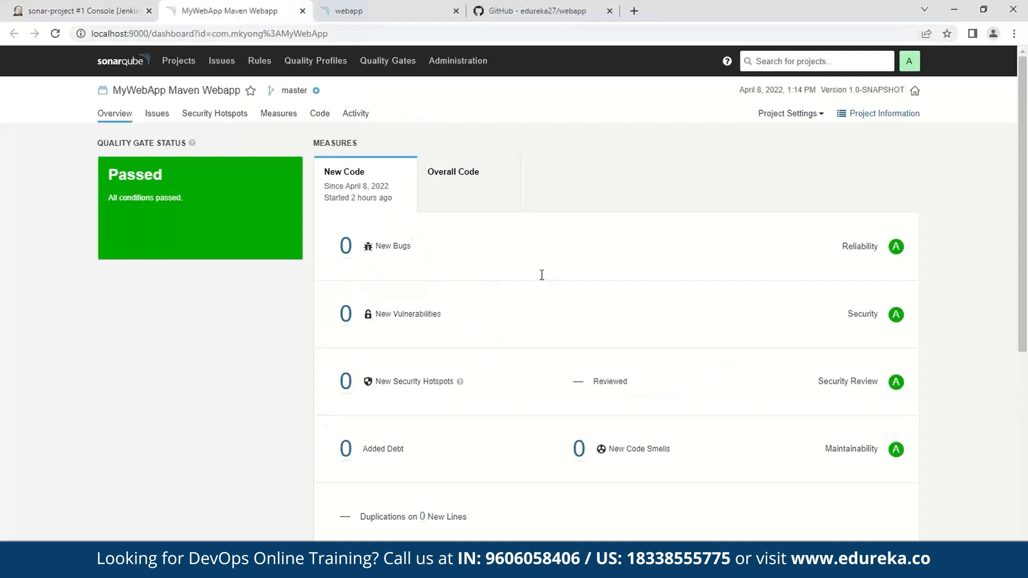
click(453, 171)
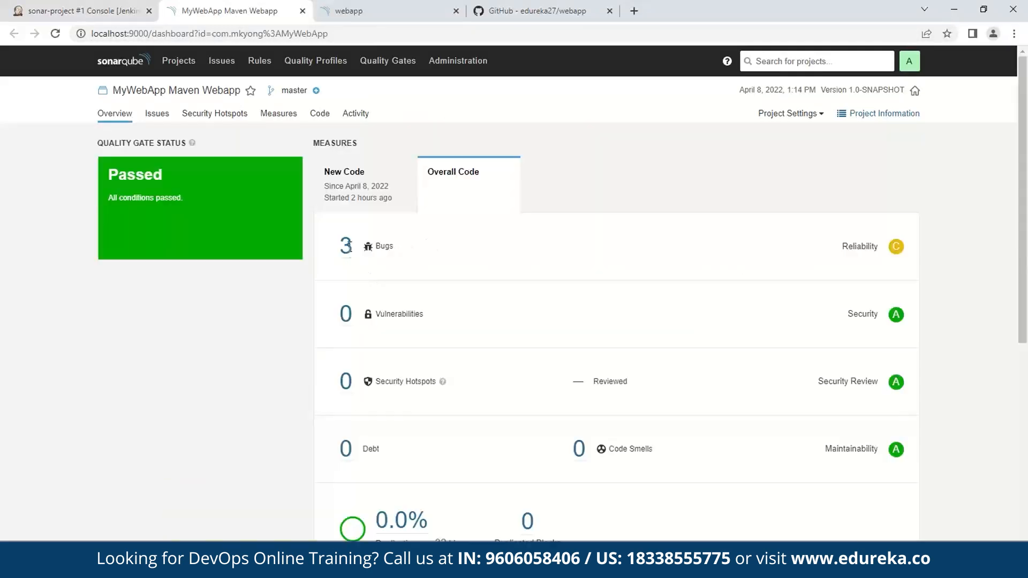
mouse_move(352, 256)
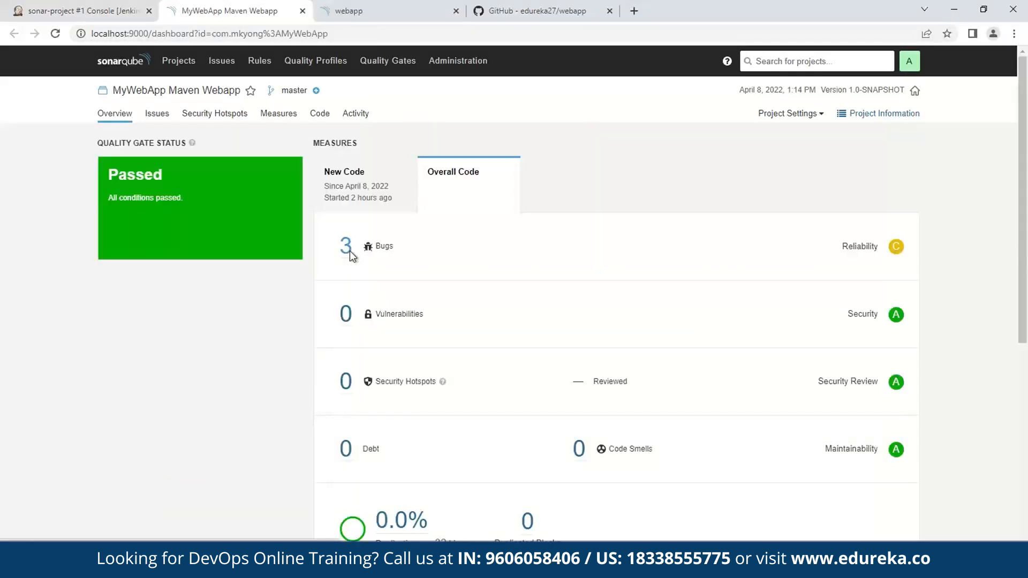
click(346, 247)
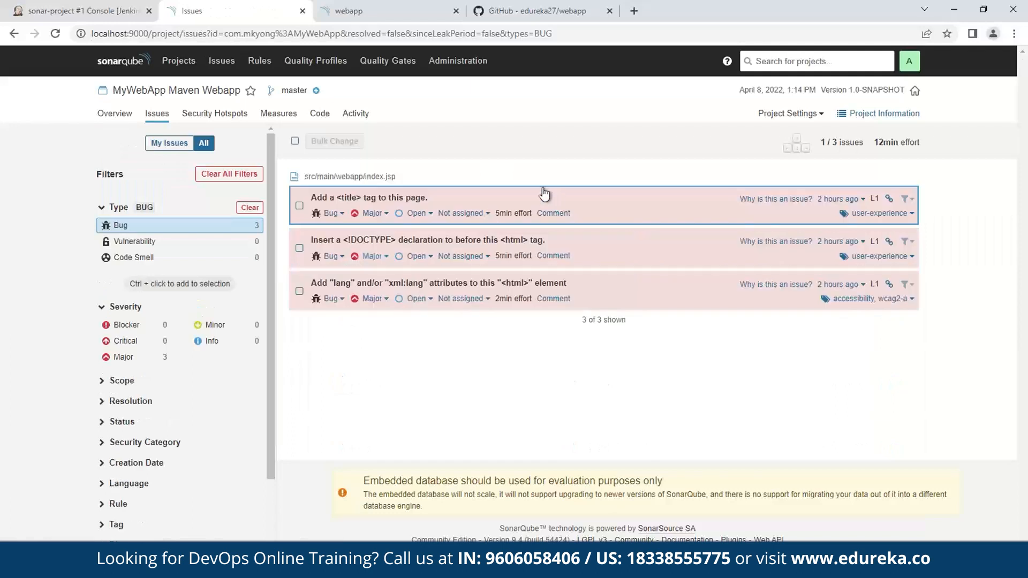
mouse_move(441, 208)
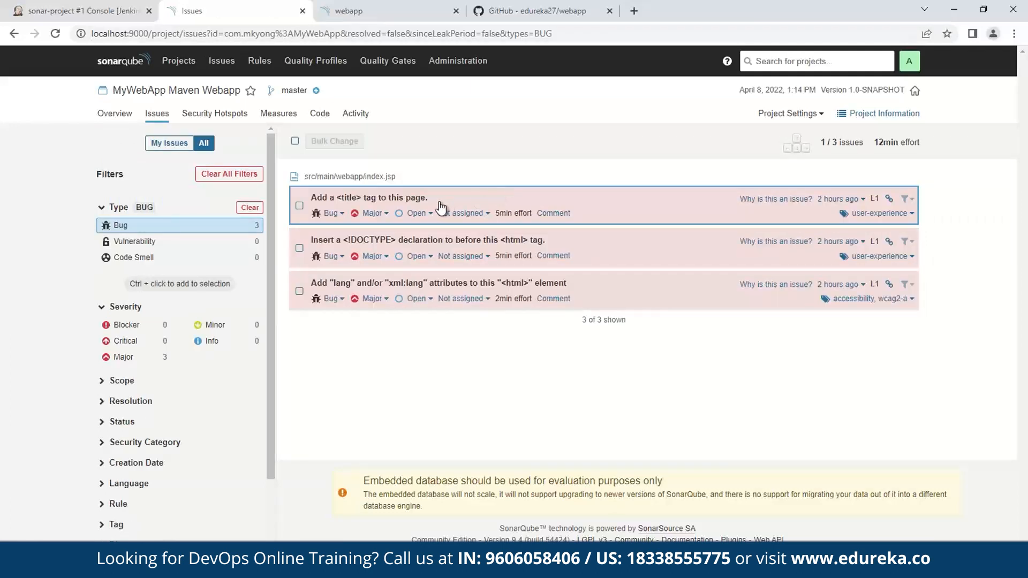
click(369, 197)
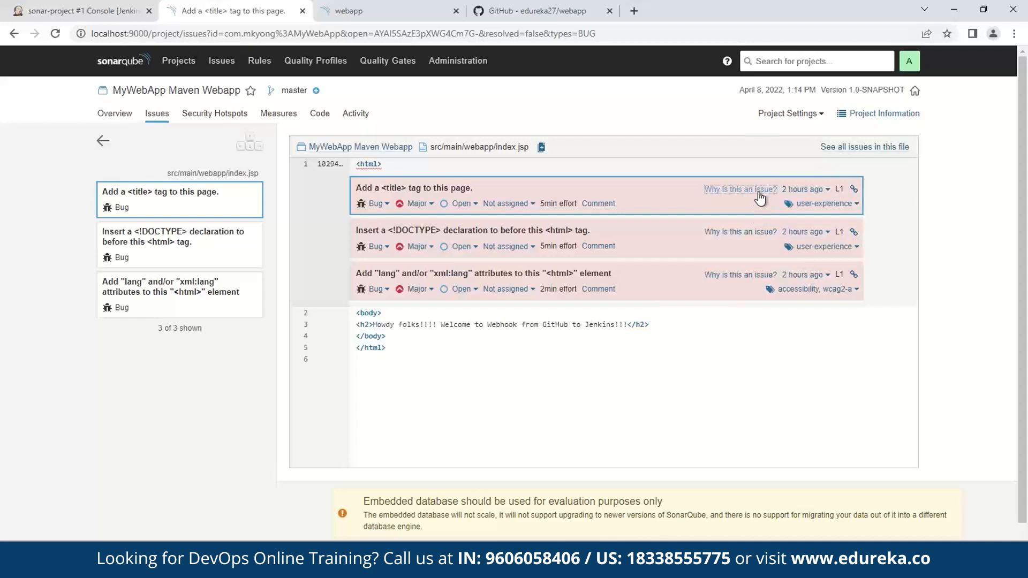
- Read the title-tag rule's 'Why is this an issue?' explanation, then return to Jenkins
click(739, 189)
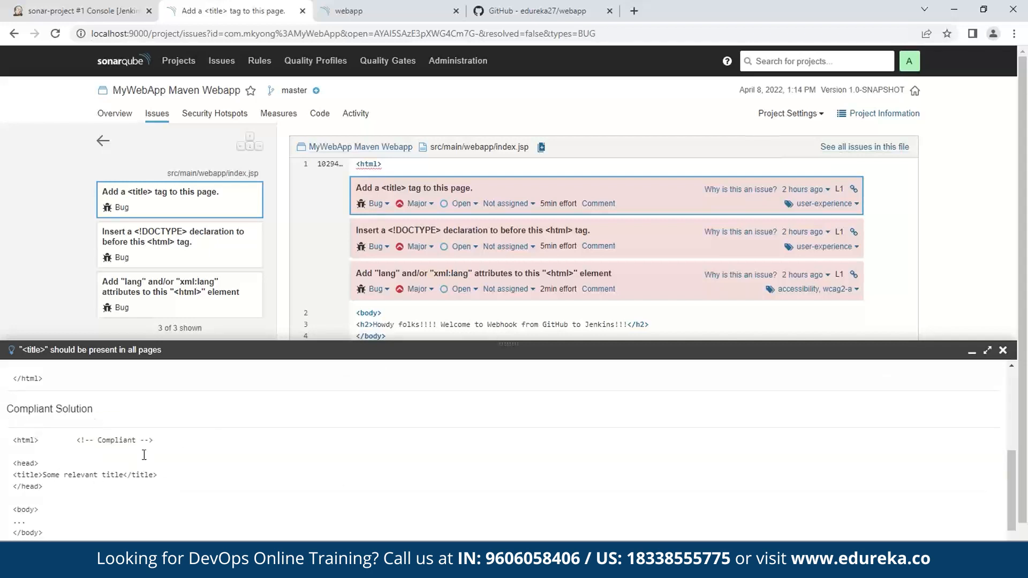
mouse_move(195, 485)
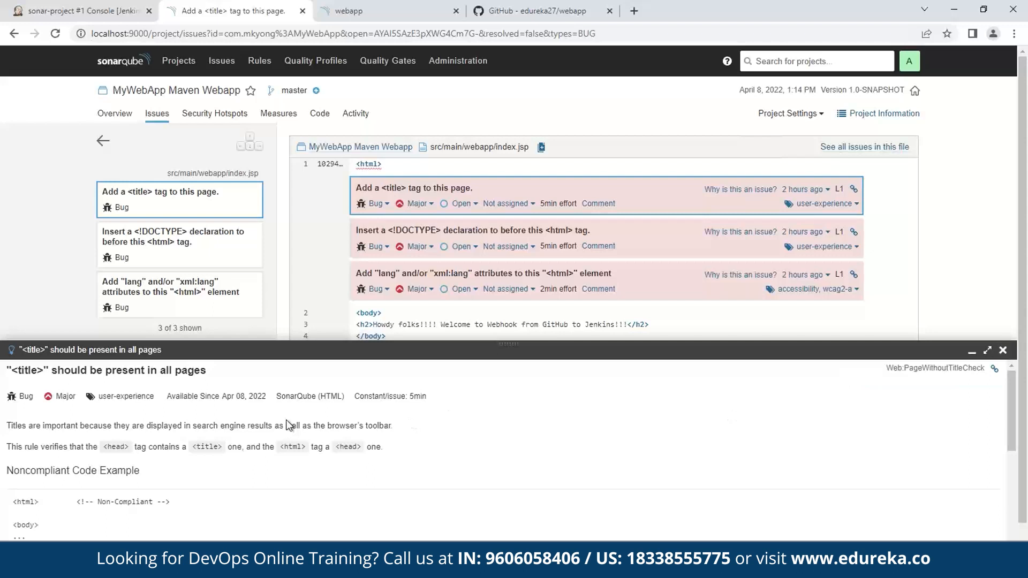
mouse_move(274, 462)
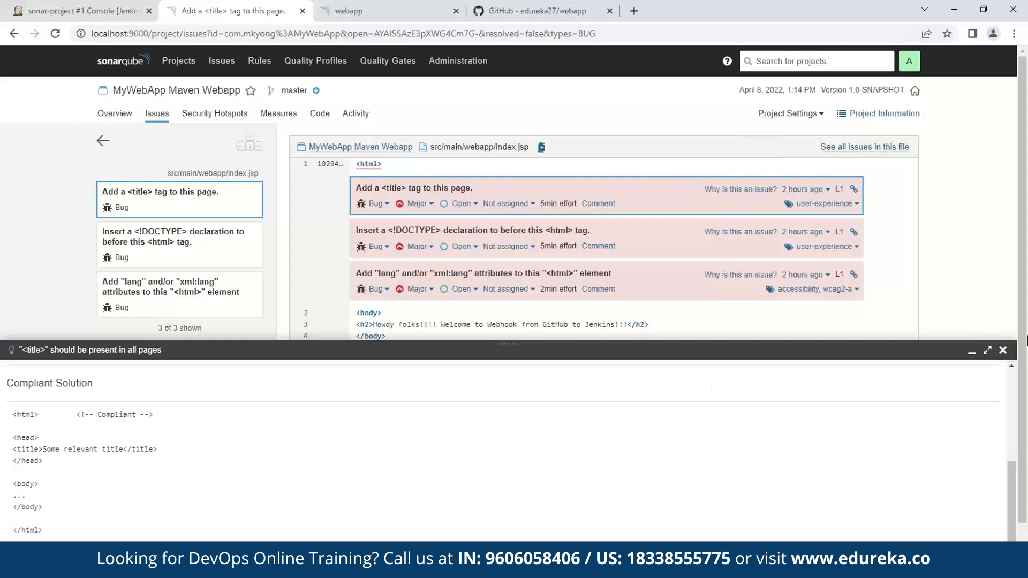
click(78, 11)
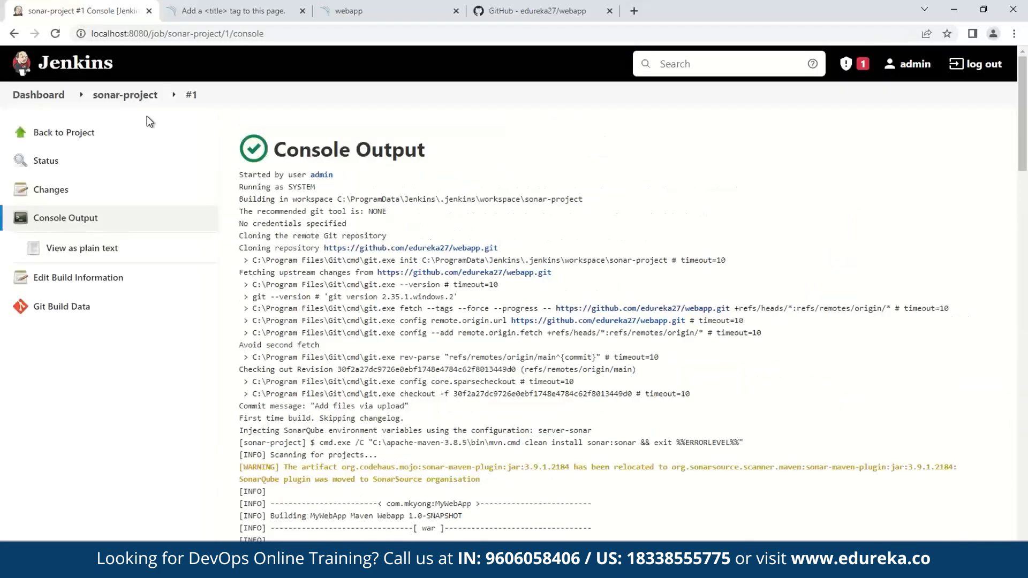
- Go back to the sonar-project page showing the Passed SonarQube quality gate
click(125, 95)
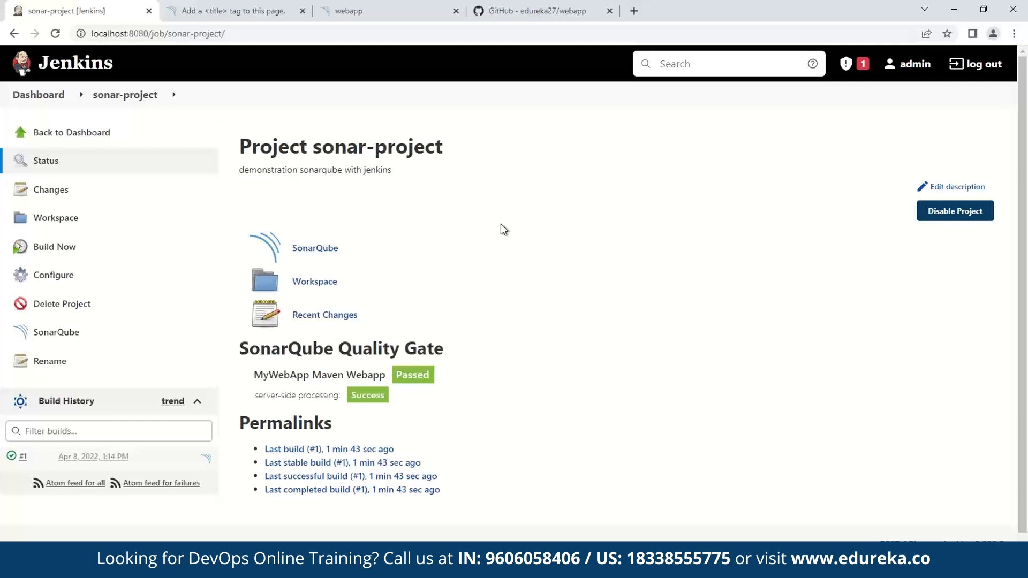
mouse_move(370, 199)
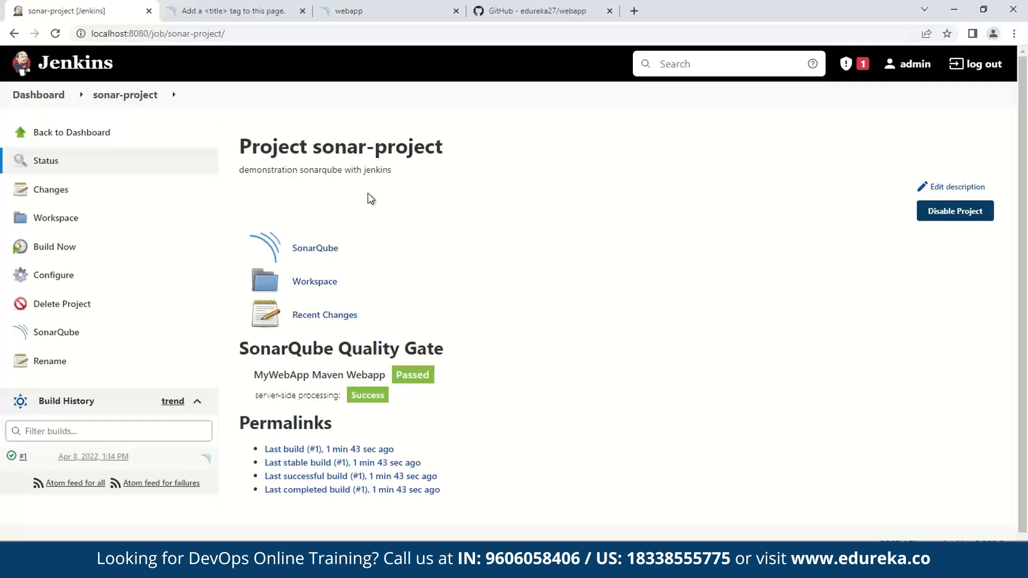
mouse_move(444, 166)
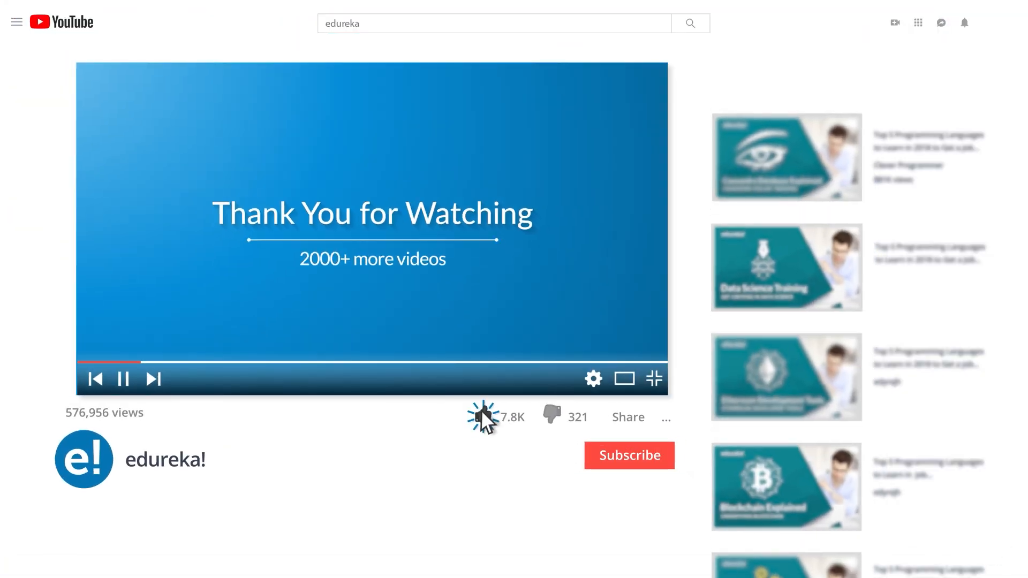
- Like the YouTube video and subscribe to the edureka! channel
click(485, 417)
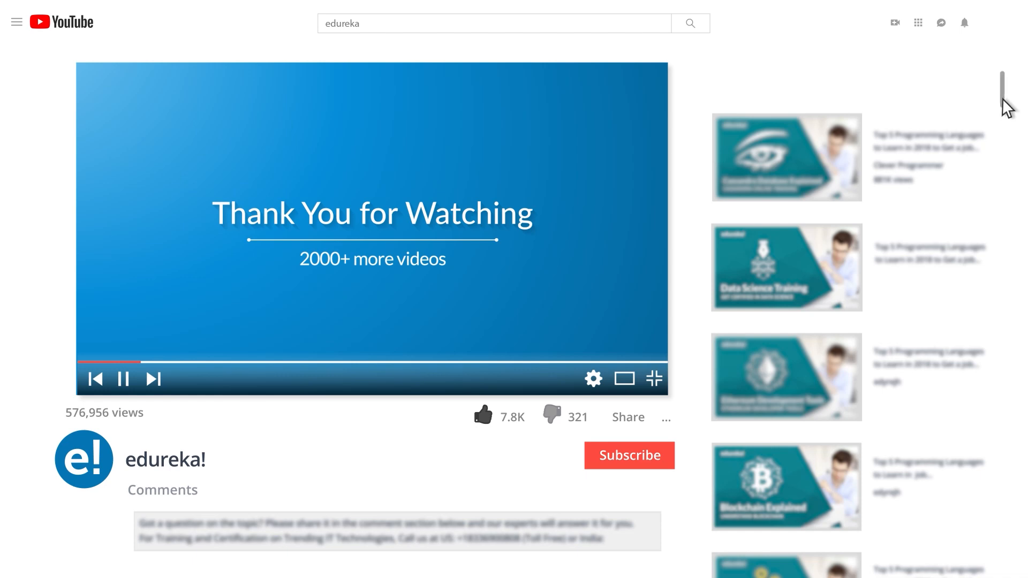
scroll(down, 3)
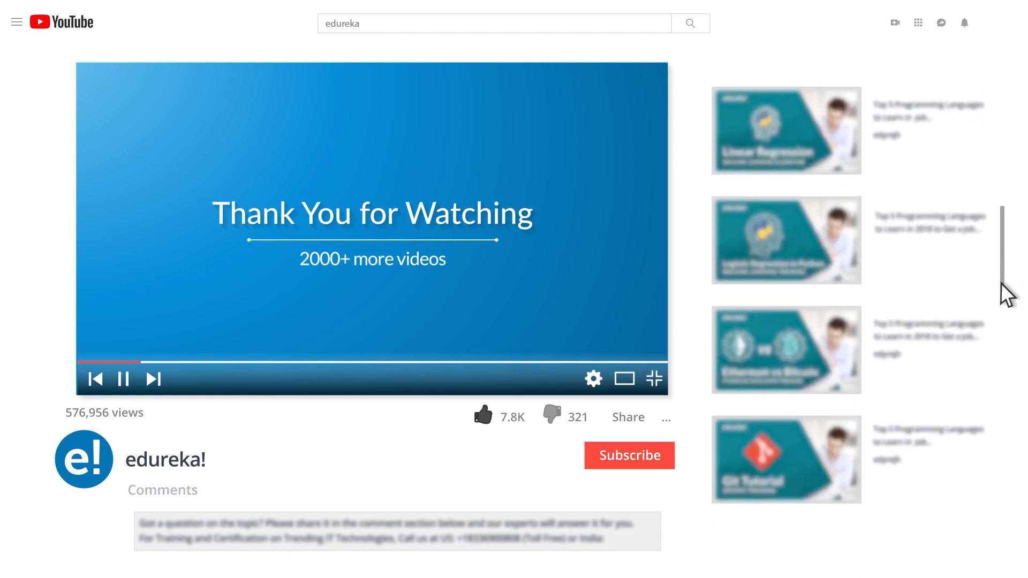
click(628, 455)
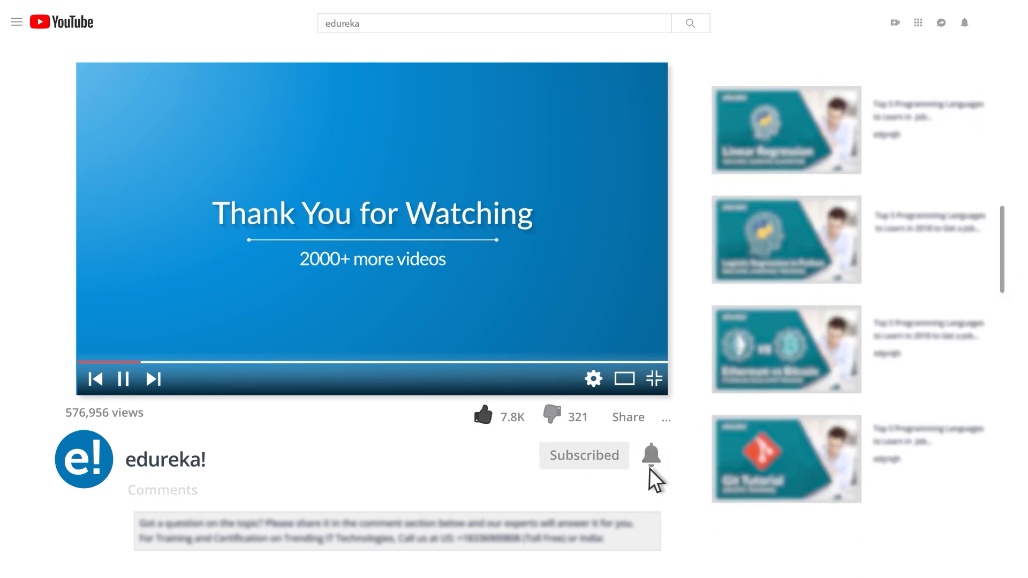